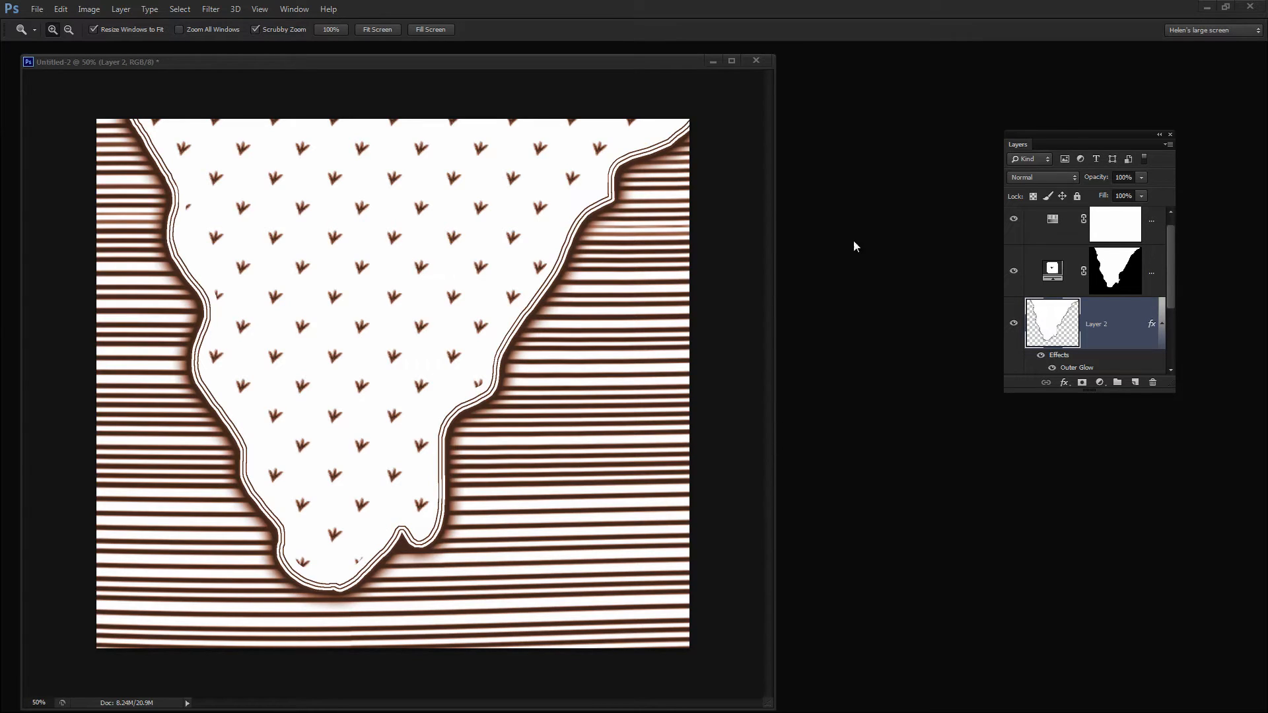
mouse_move(732, 187)
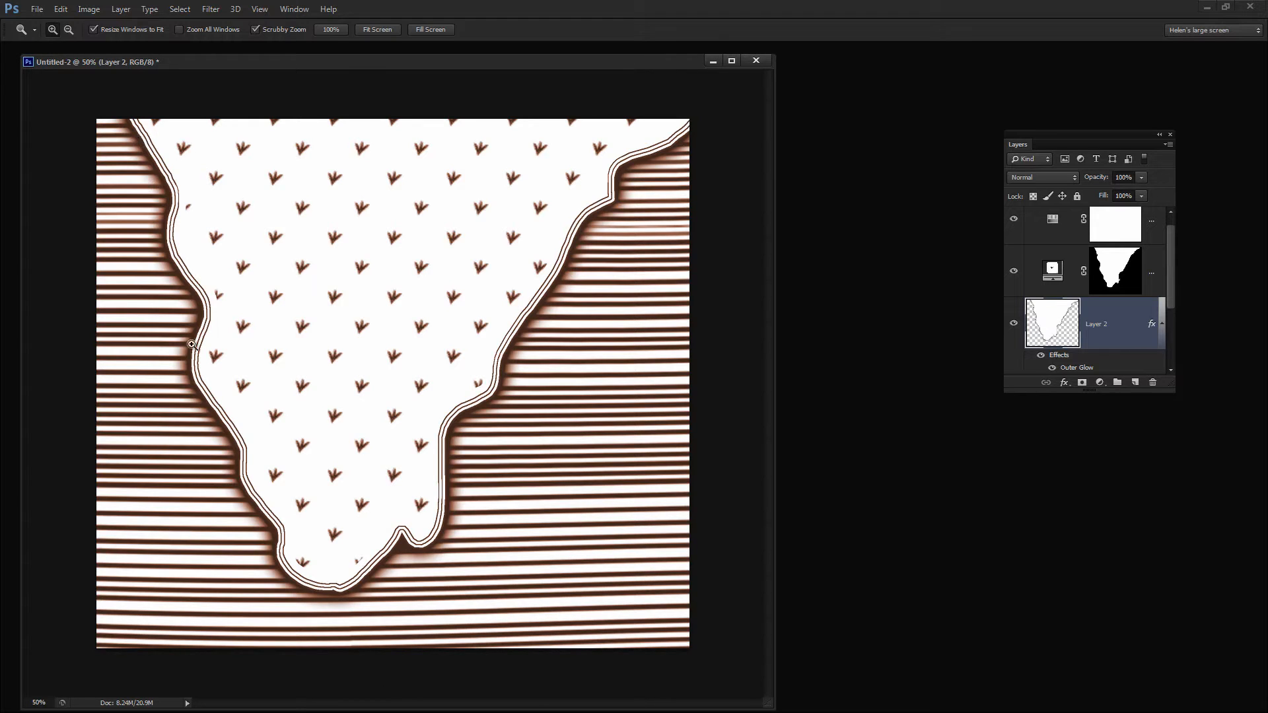
mouse_move(484, 367)
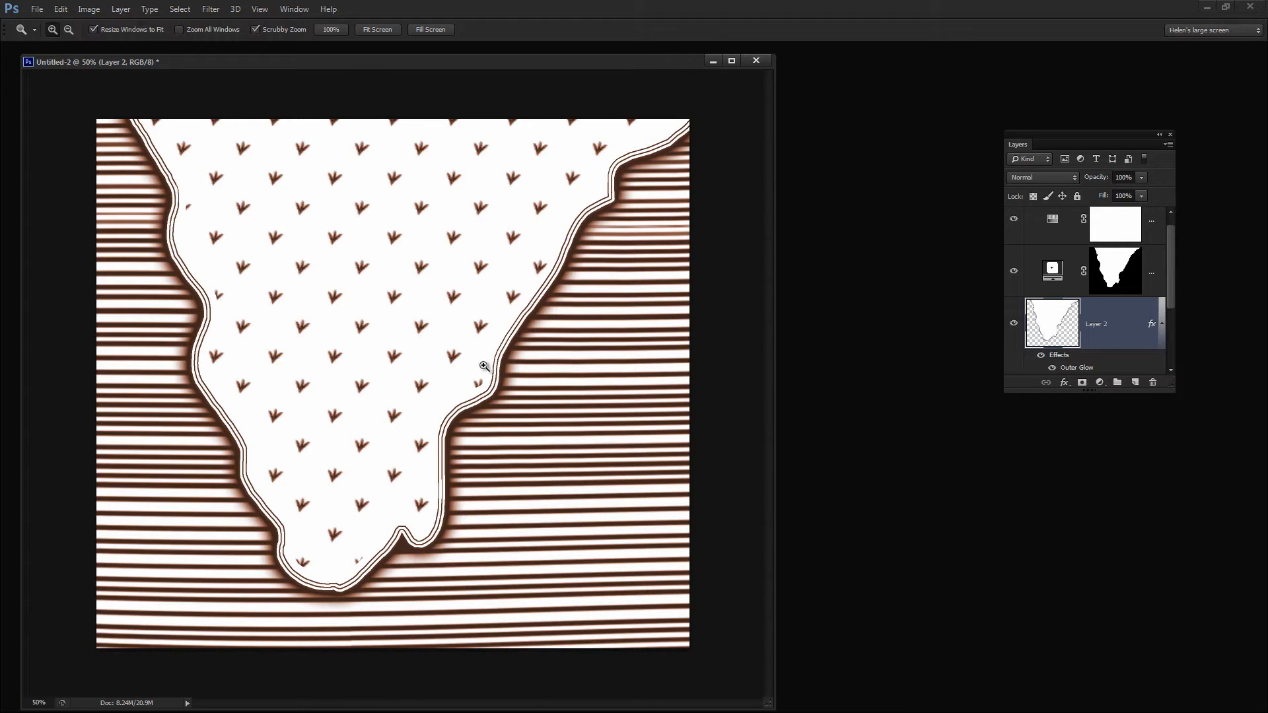
mouse_move(192, 597)
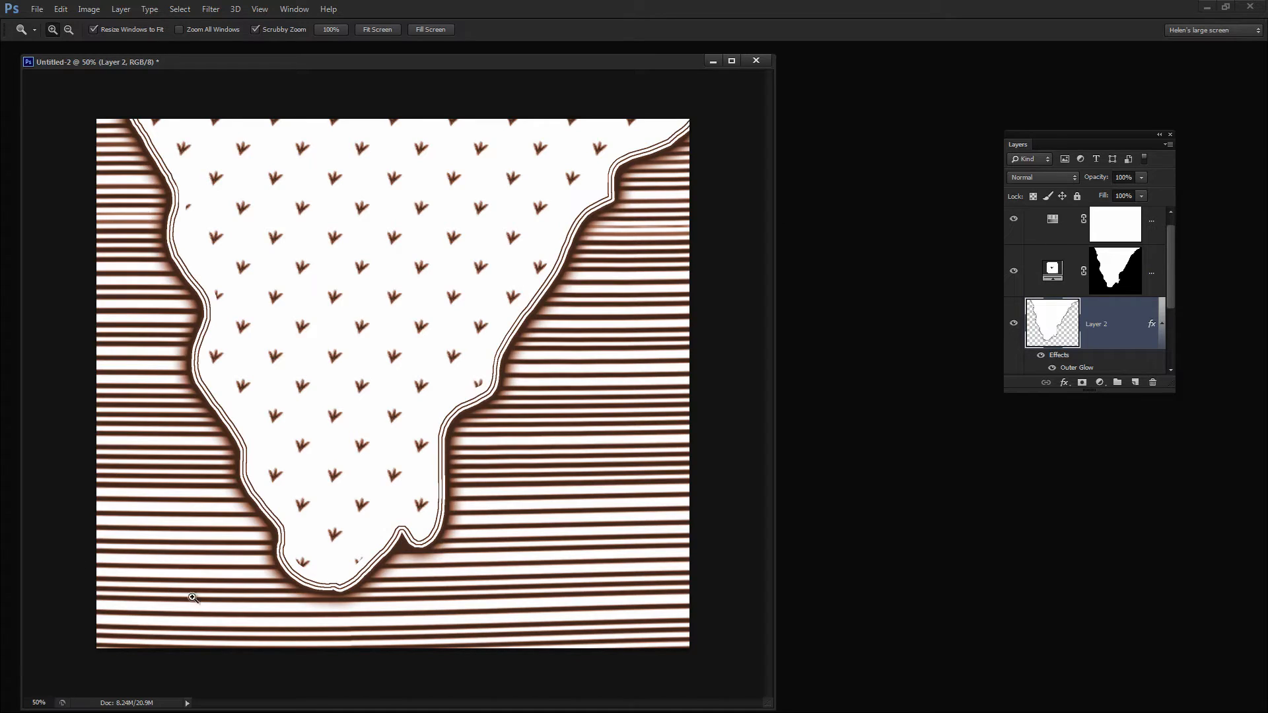
mouse_move(673, 584)
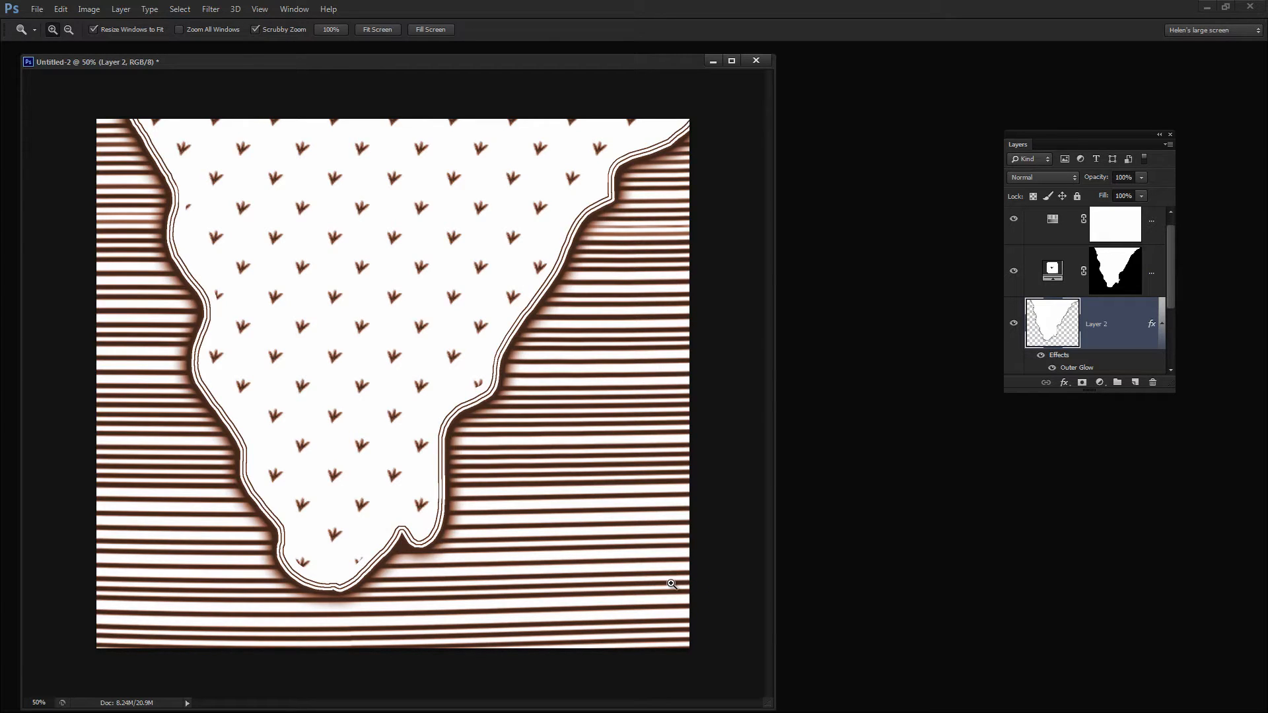
mouse_move(570, 233)
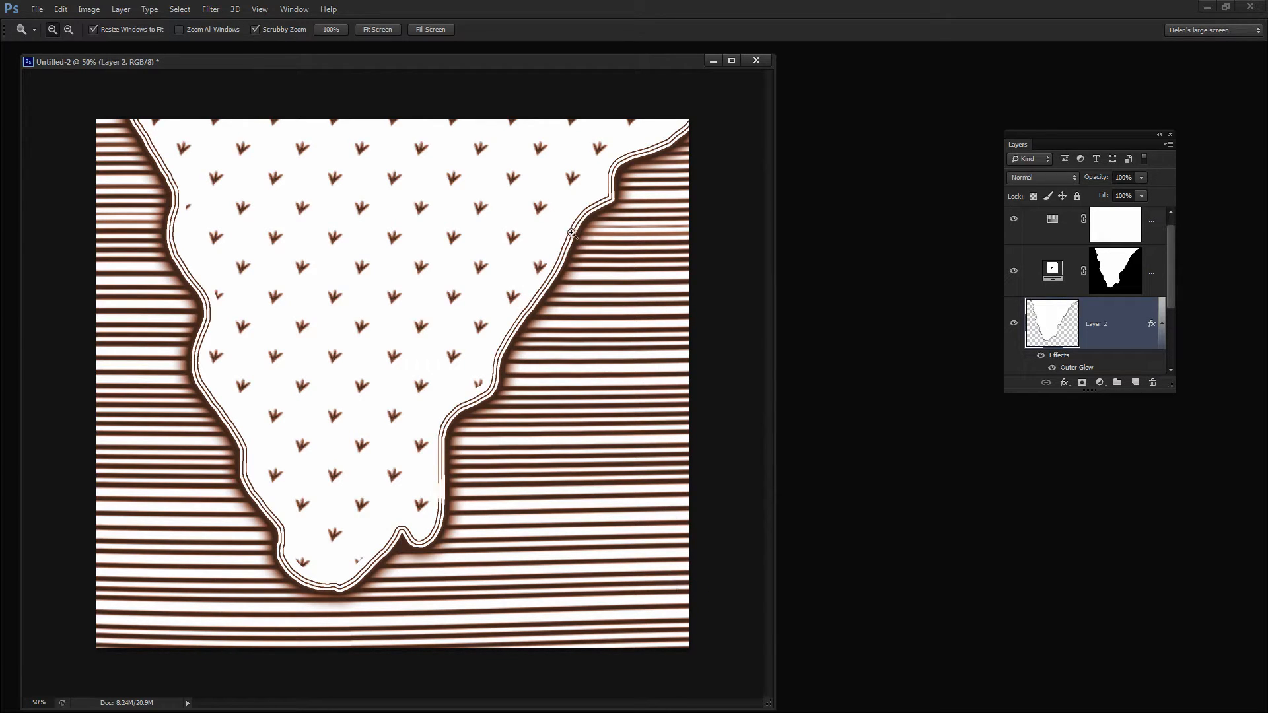
mouse_move(352, 465)
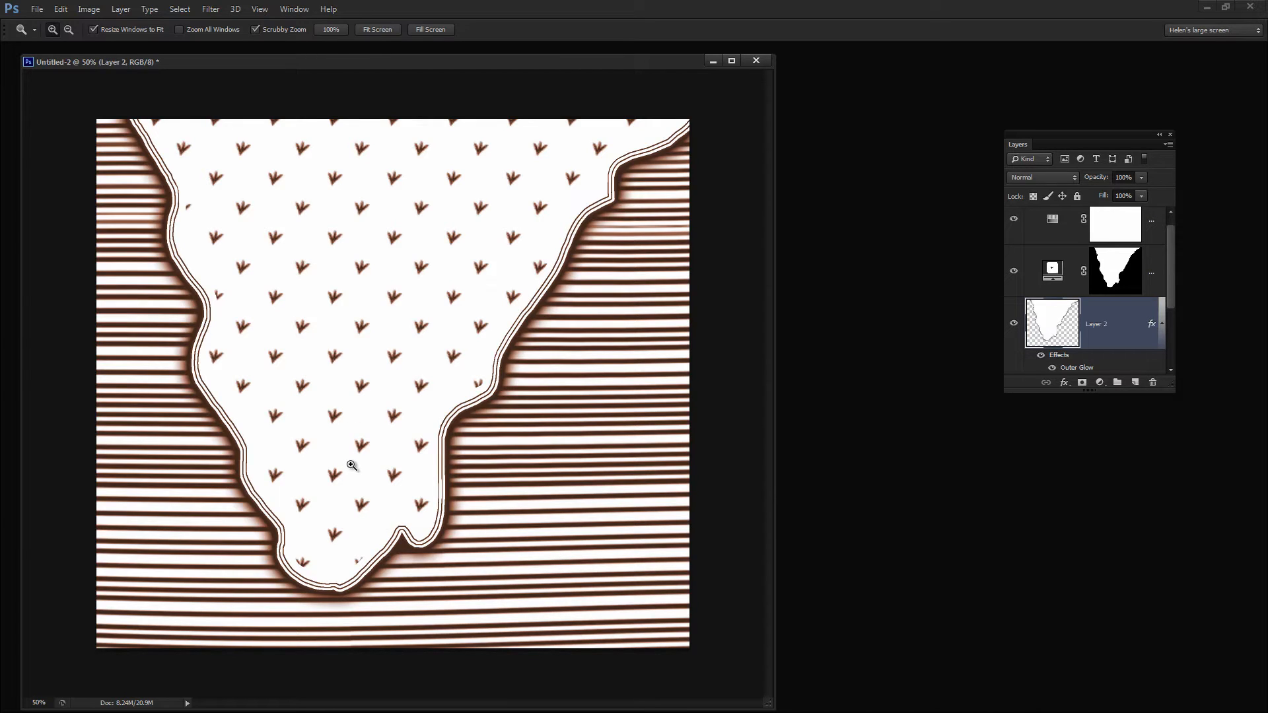
mouse_move(241, 206)
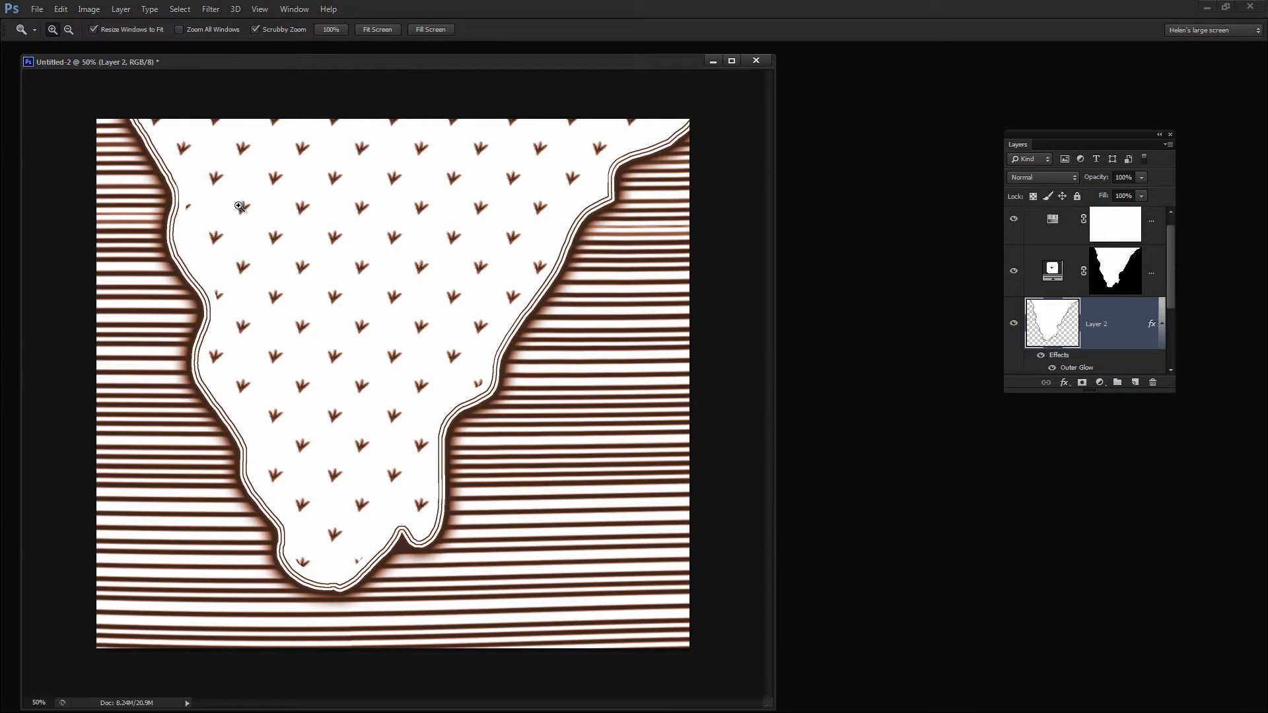
mouse_move(436, 260)
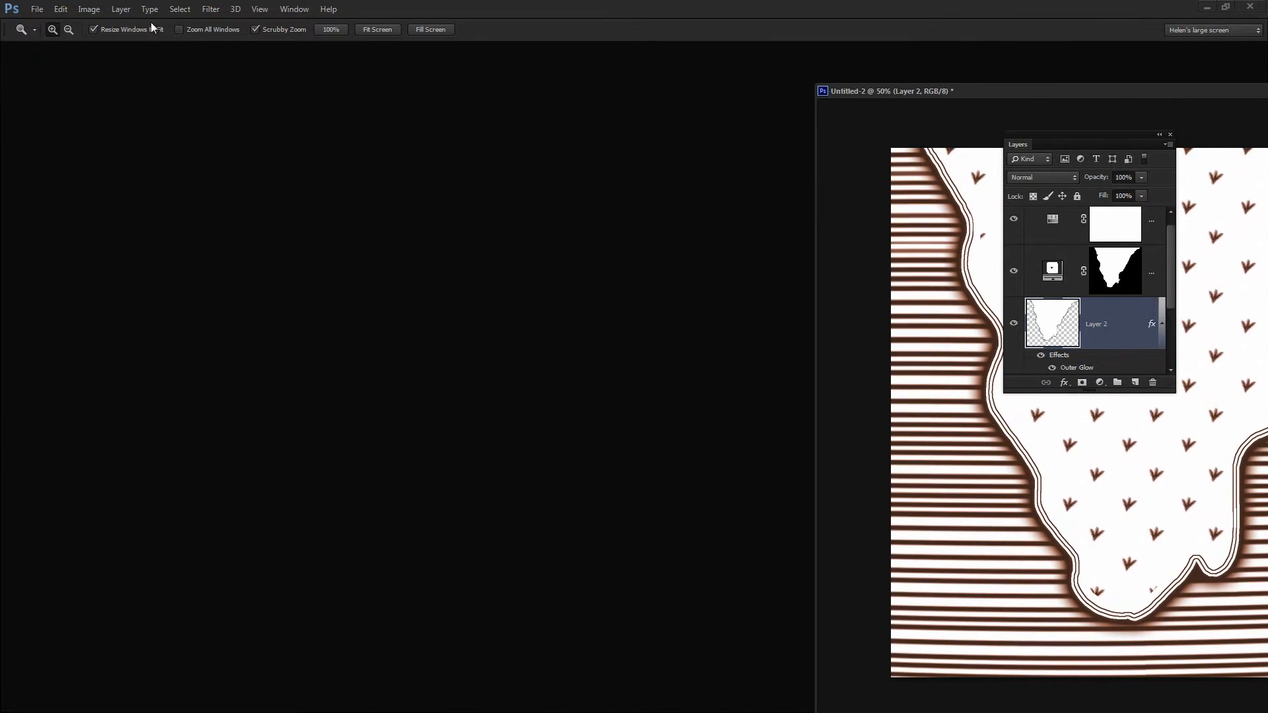
Step: Create a white 200 × 2000 px document at 600 ppi resolution
left_click(37, 9)
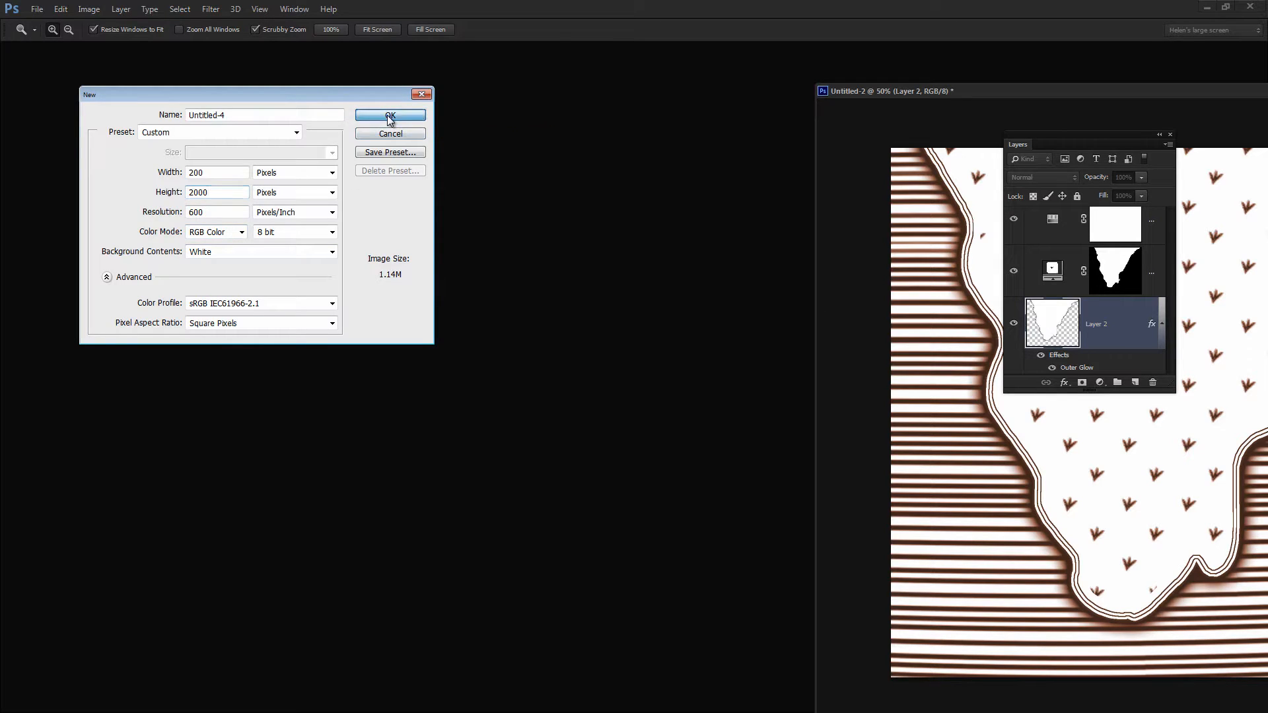
left_click(389, 115)
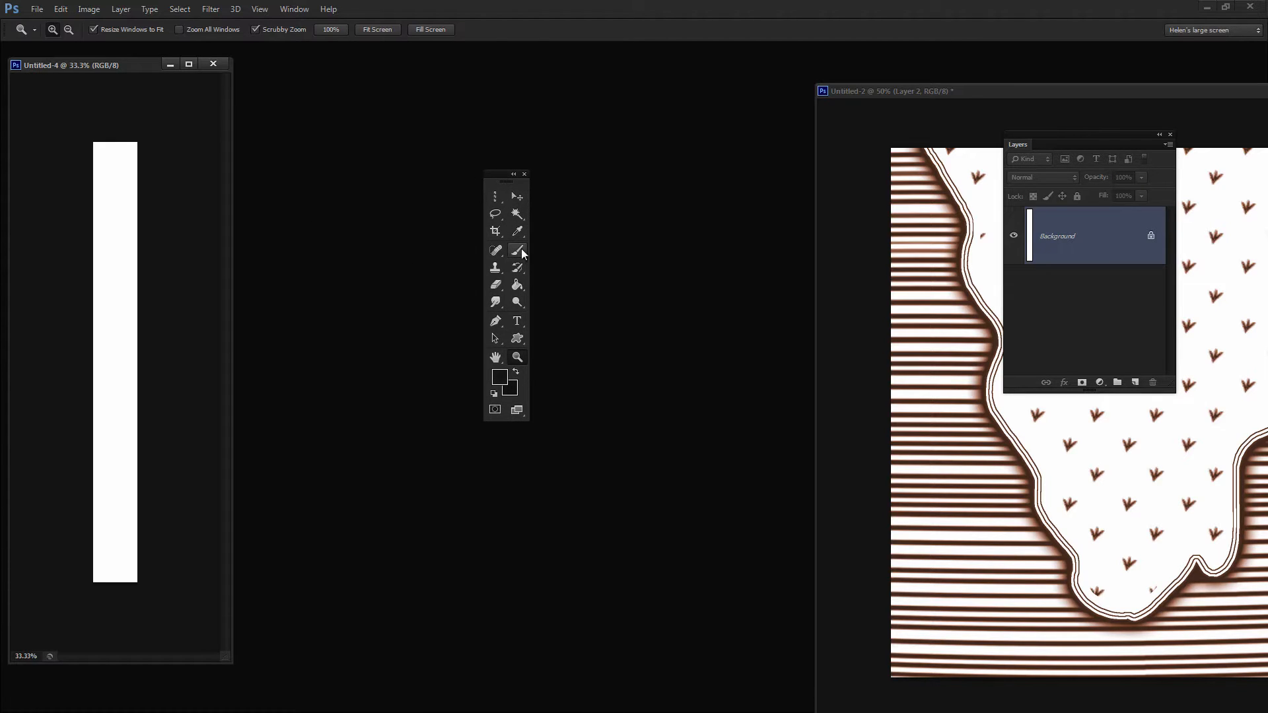
Step: Give the Brush tool a 4 px hard round tip, 199% spacing and 65% size jitter
left_click(497, 251)
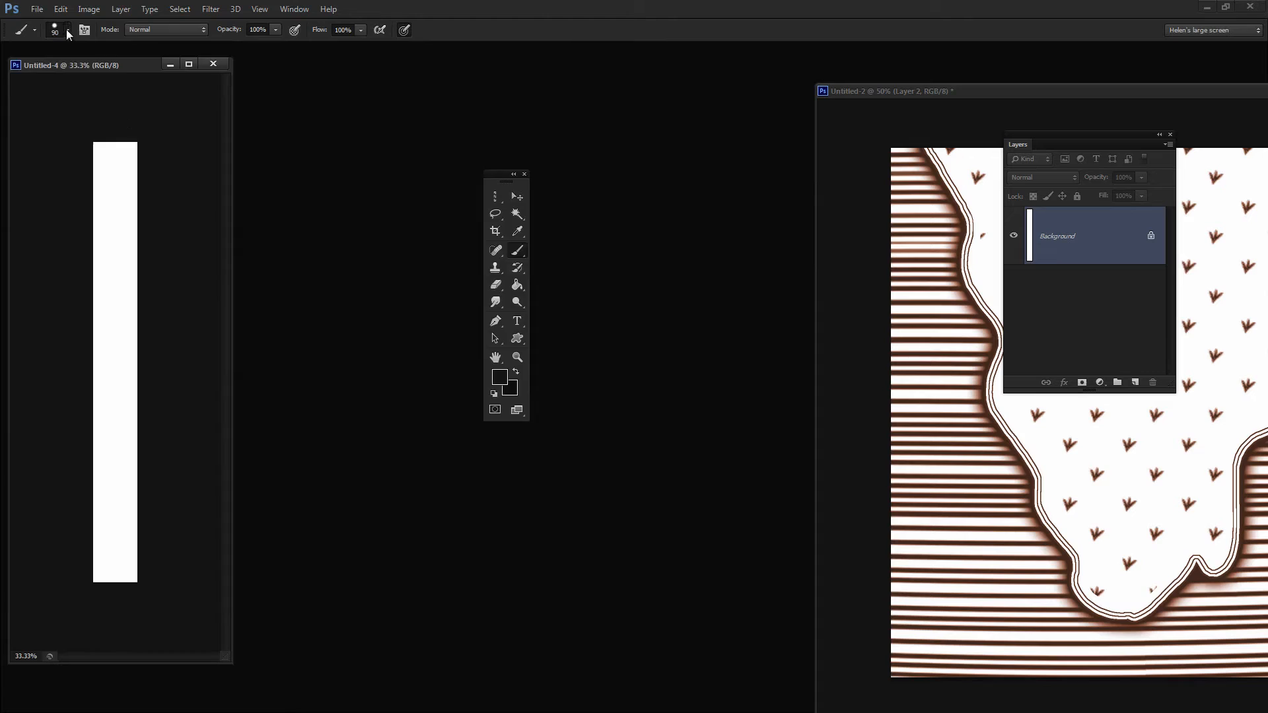
left_click(68, 29)
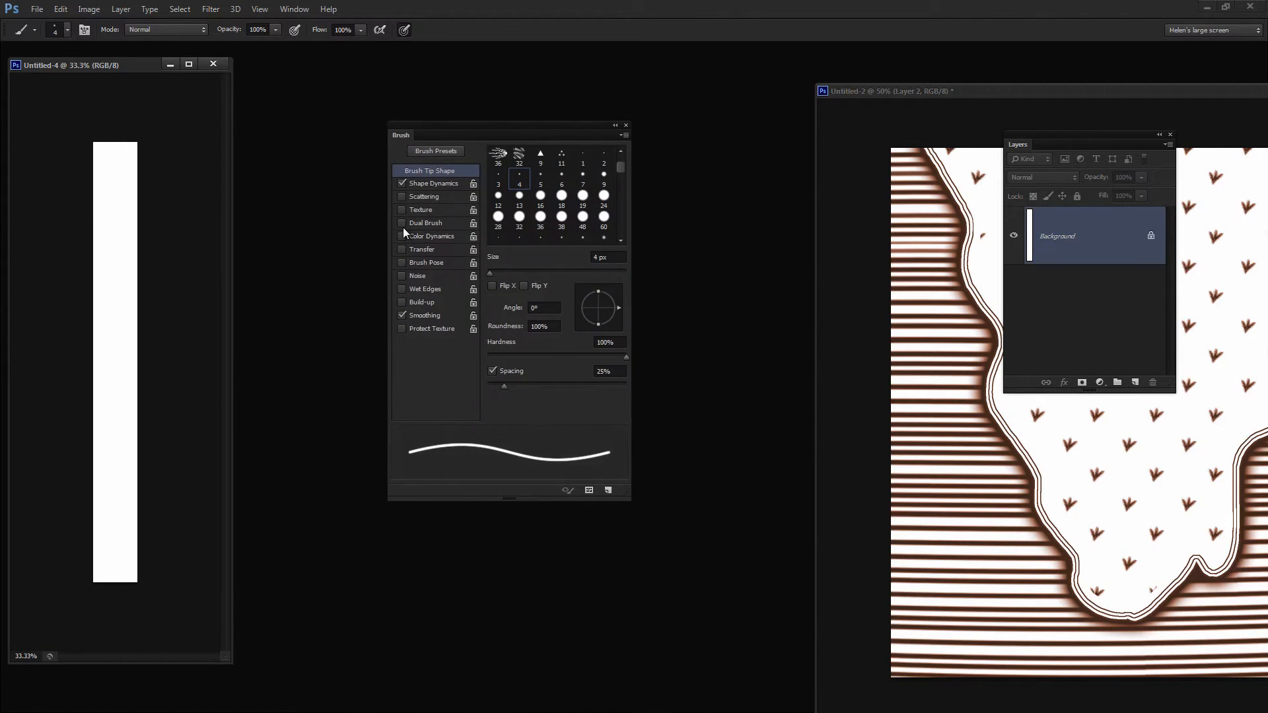
mouse_move(566, 422)
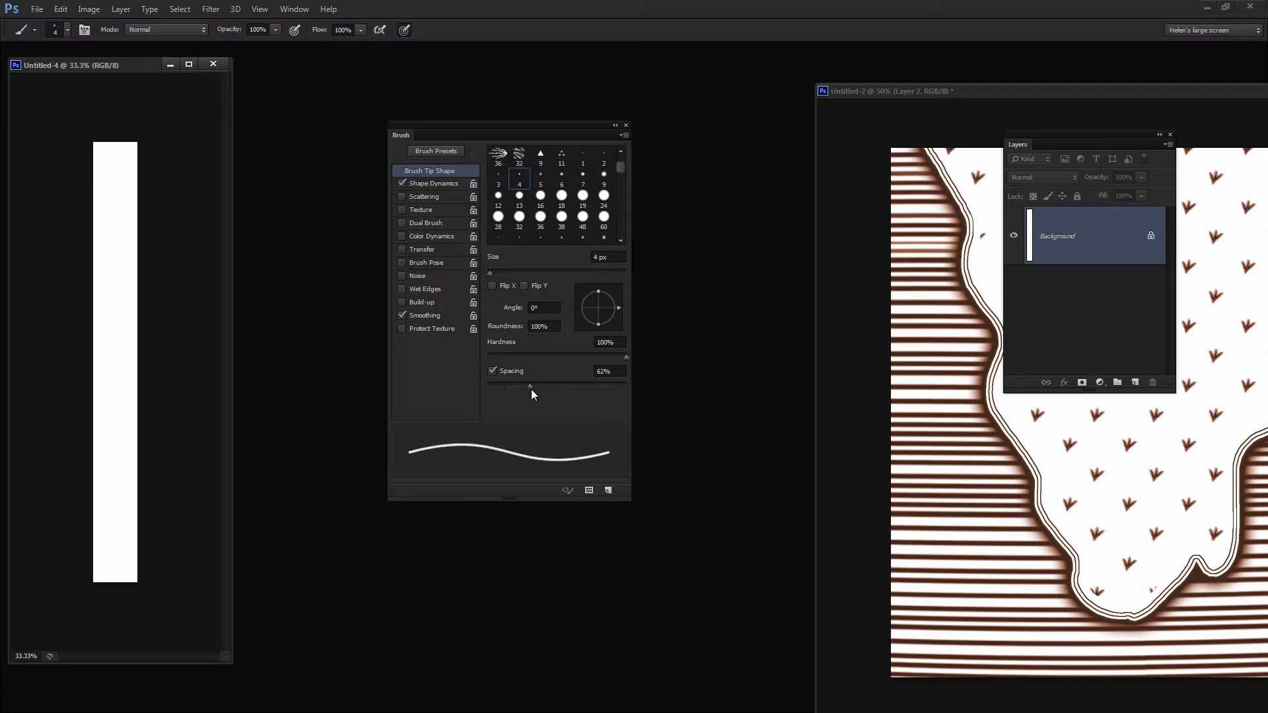
left_click_drag(532, 387, 571, 386)
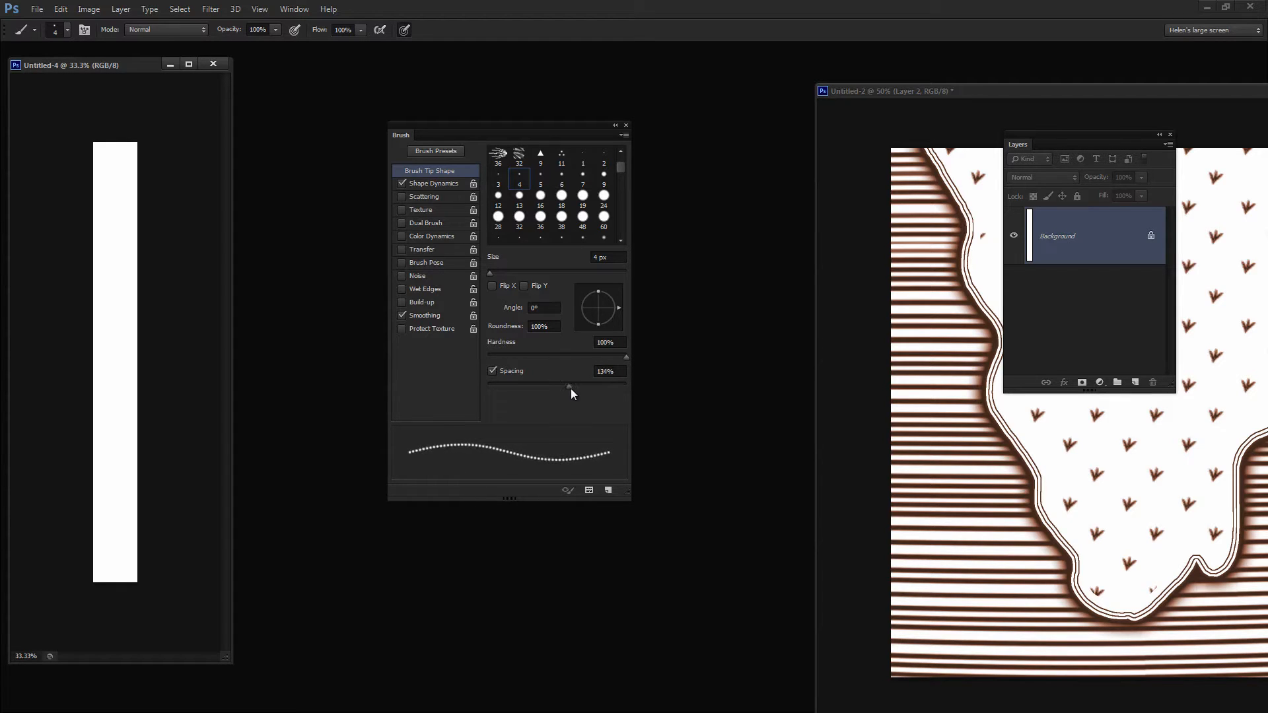
left_click_drag(569, 386, 602, 386)
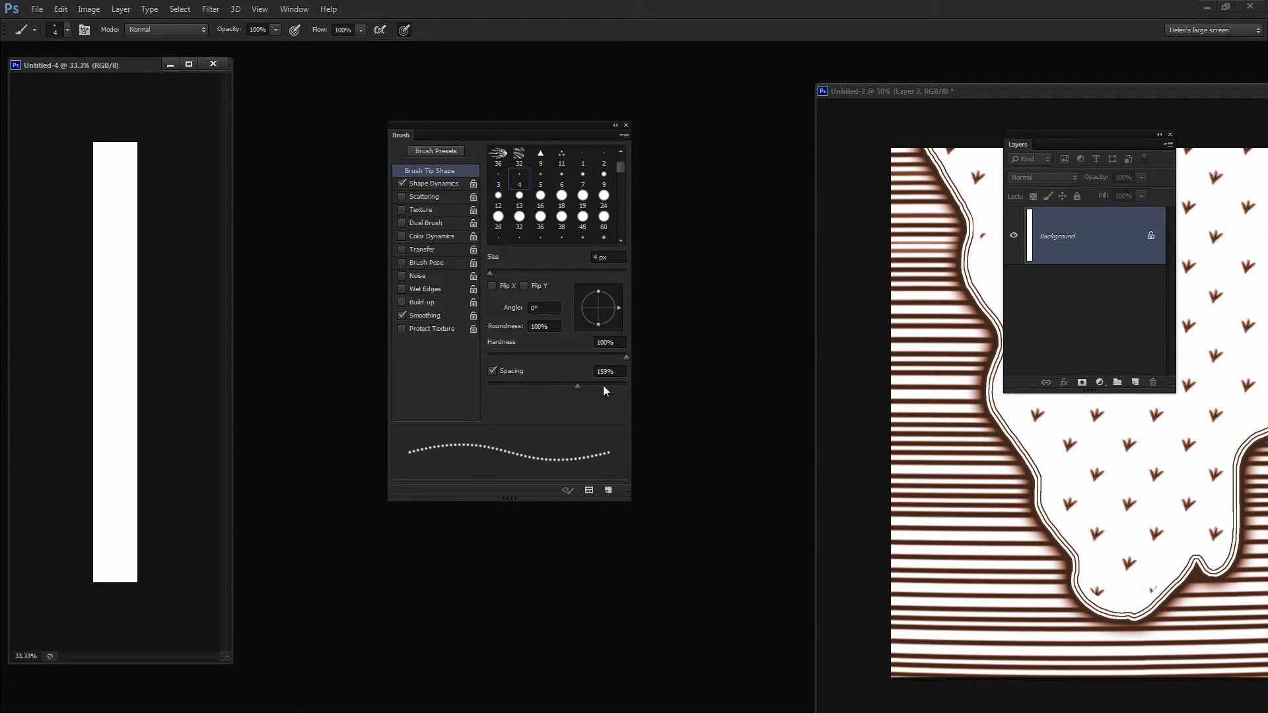
left_click_drag(576, 390, 601, 390)
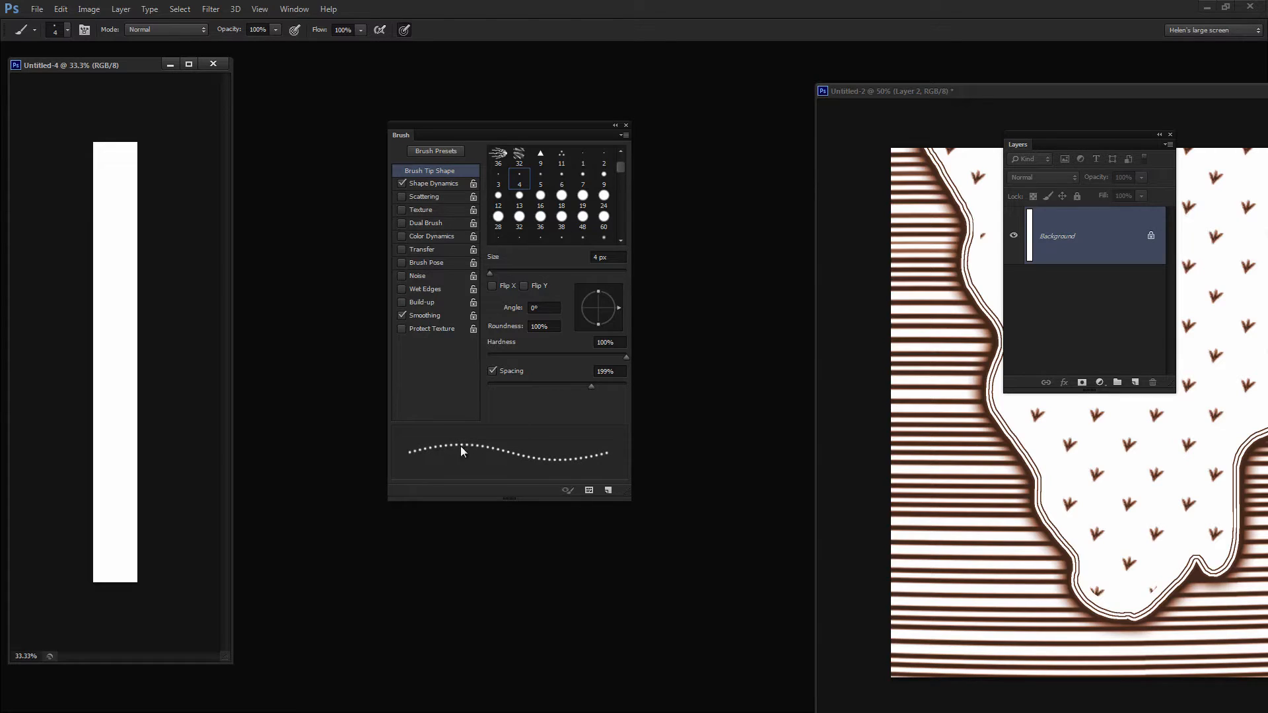
mouse_move(556, 468)
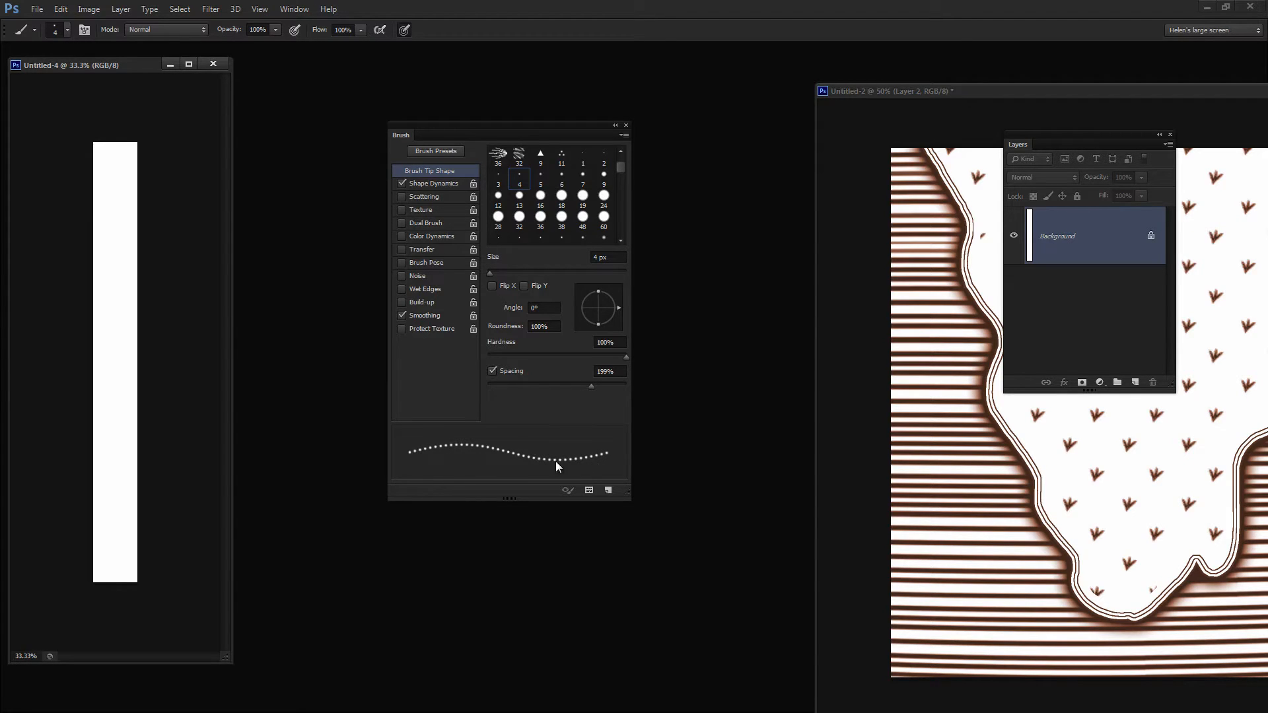
mouse_move(496, 284)
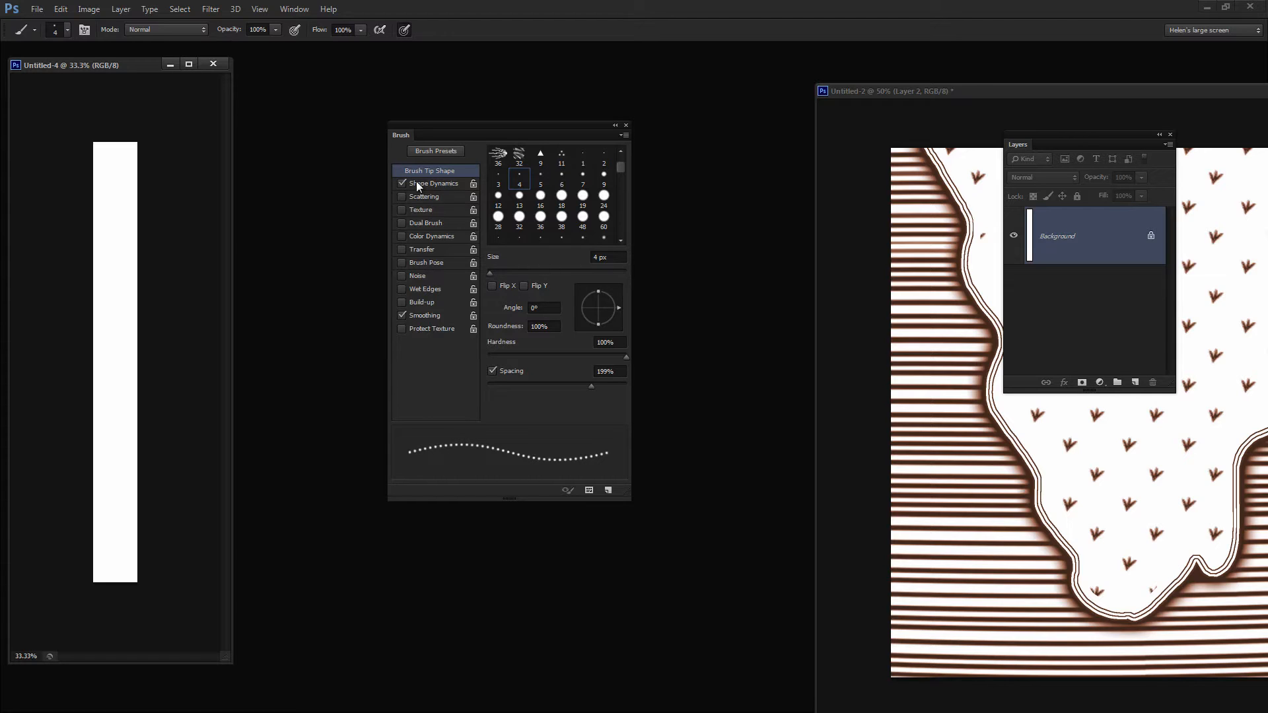
left_click(434, 183)
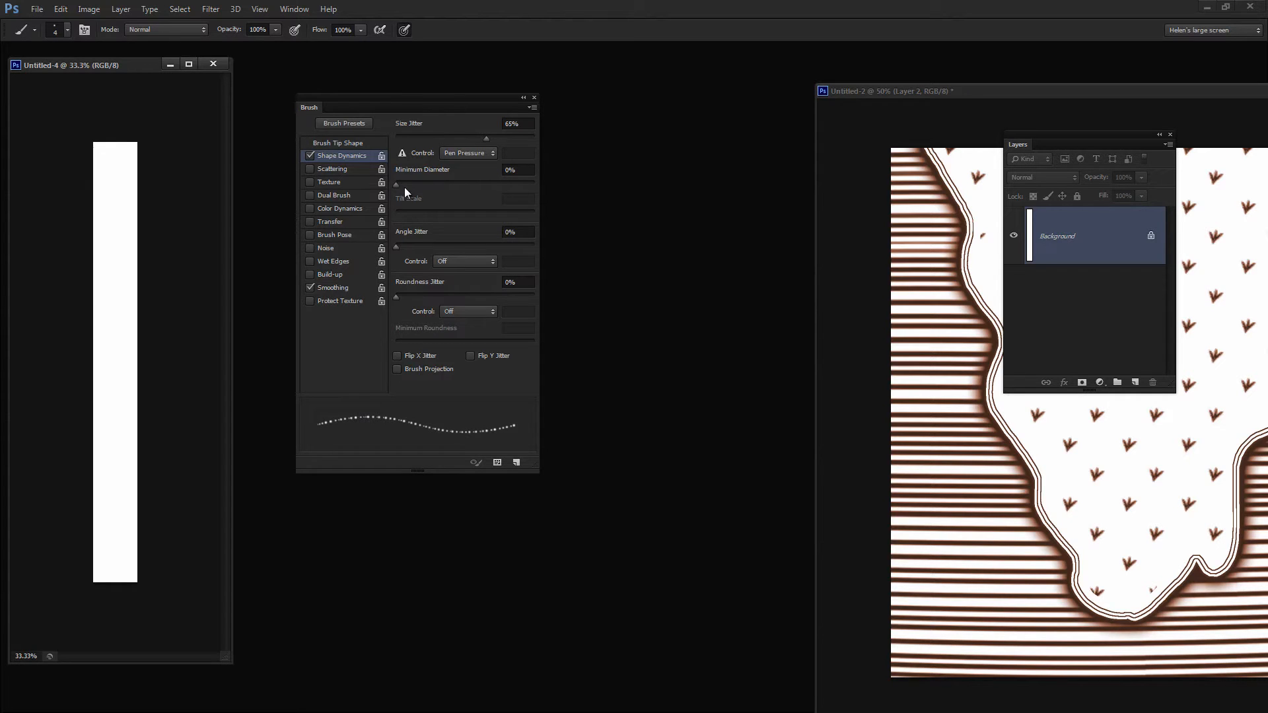
mouse_move(414, 324)
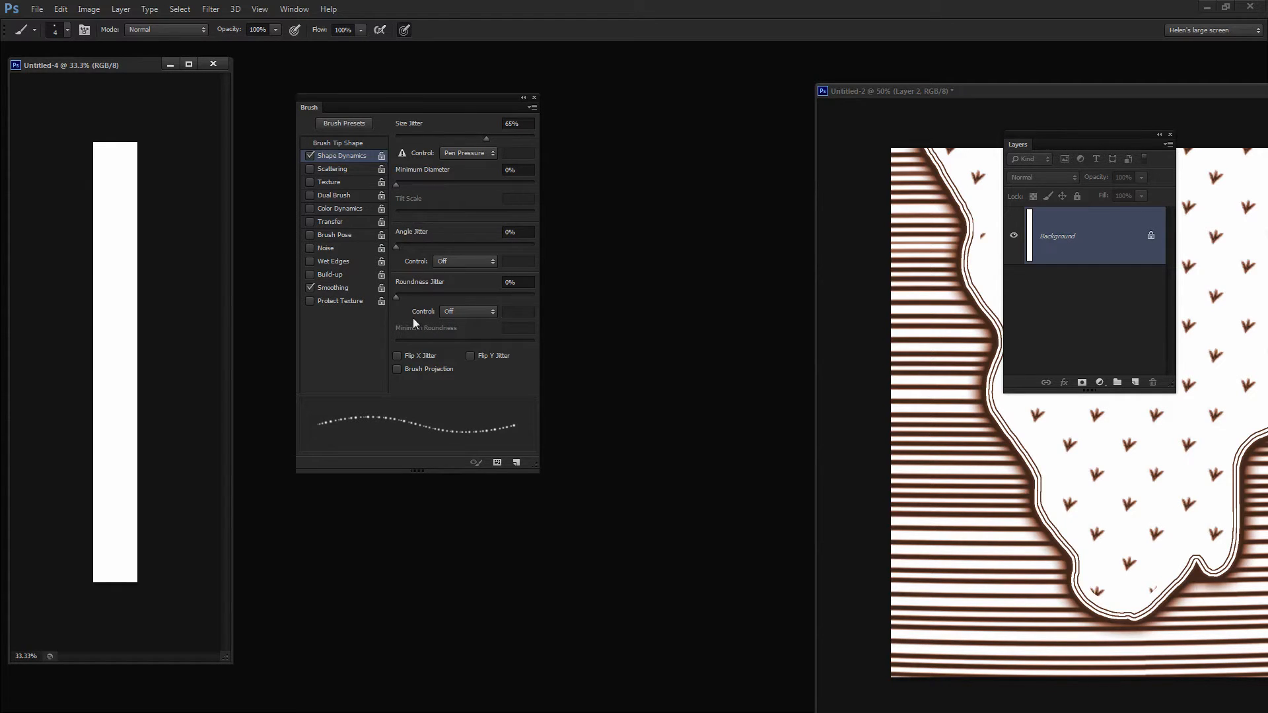
mouse_move(539, 472)
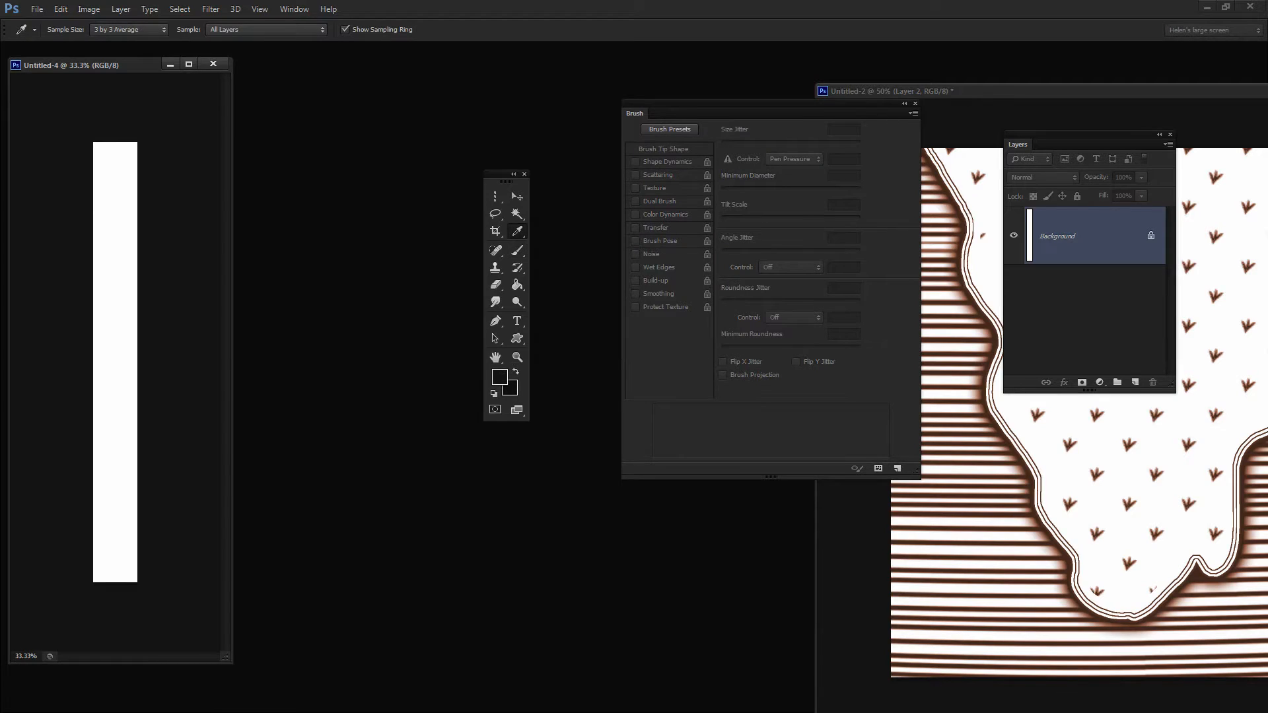
Step: Paint a straight vertical dotted stroke down the strip and zoom in on the dots
left_click(668, 162)
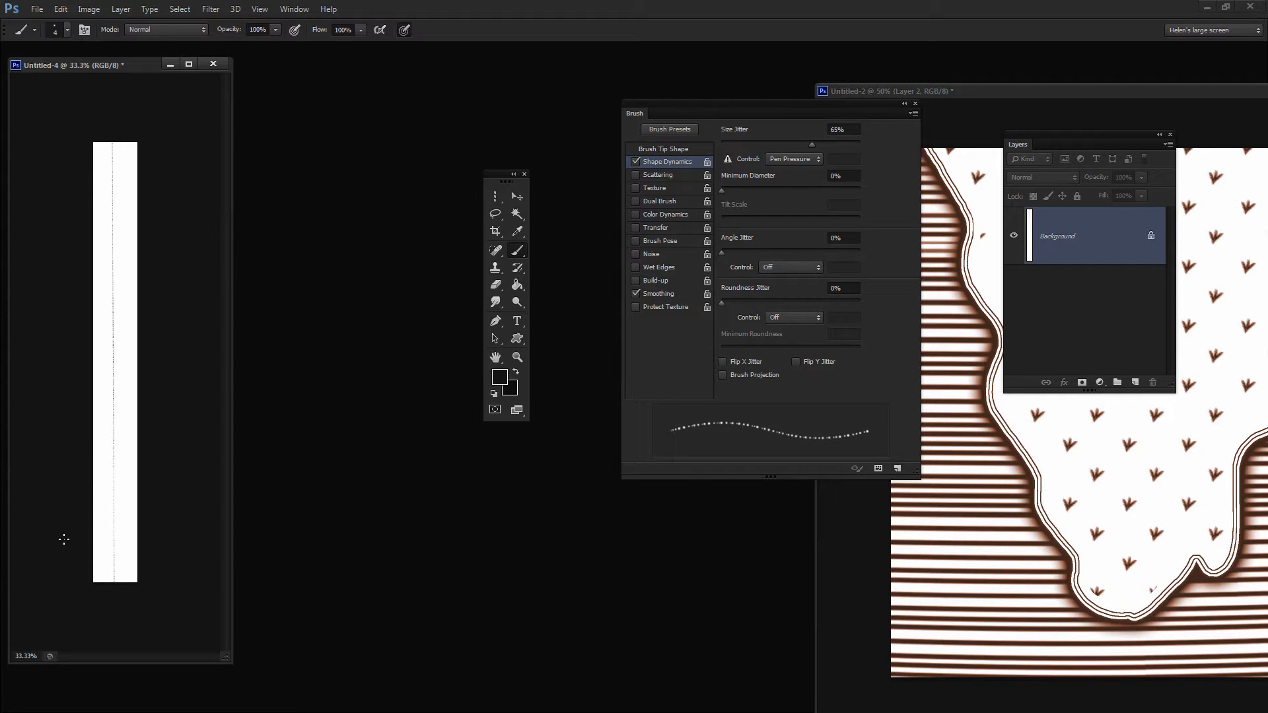
mouse_move(573, 192)
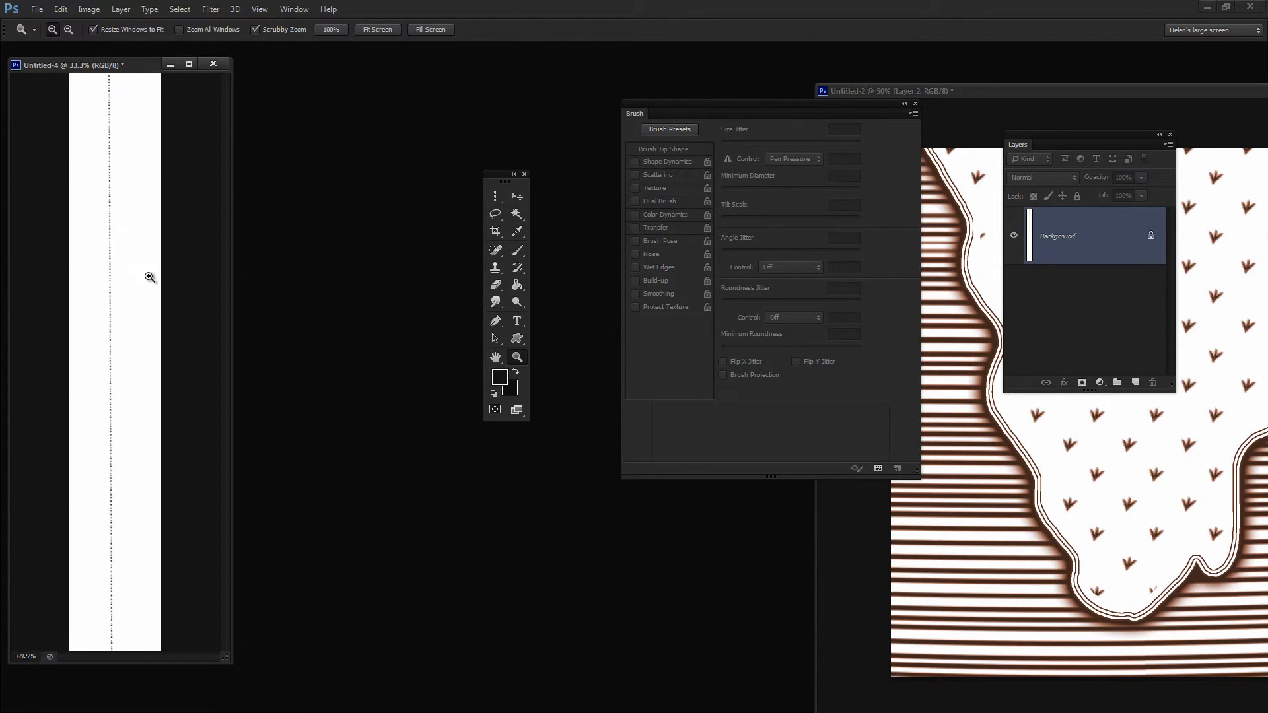
left_click(150, 277)
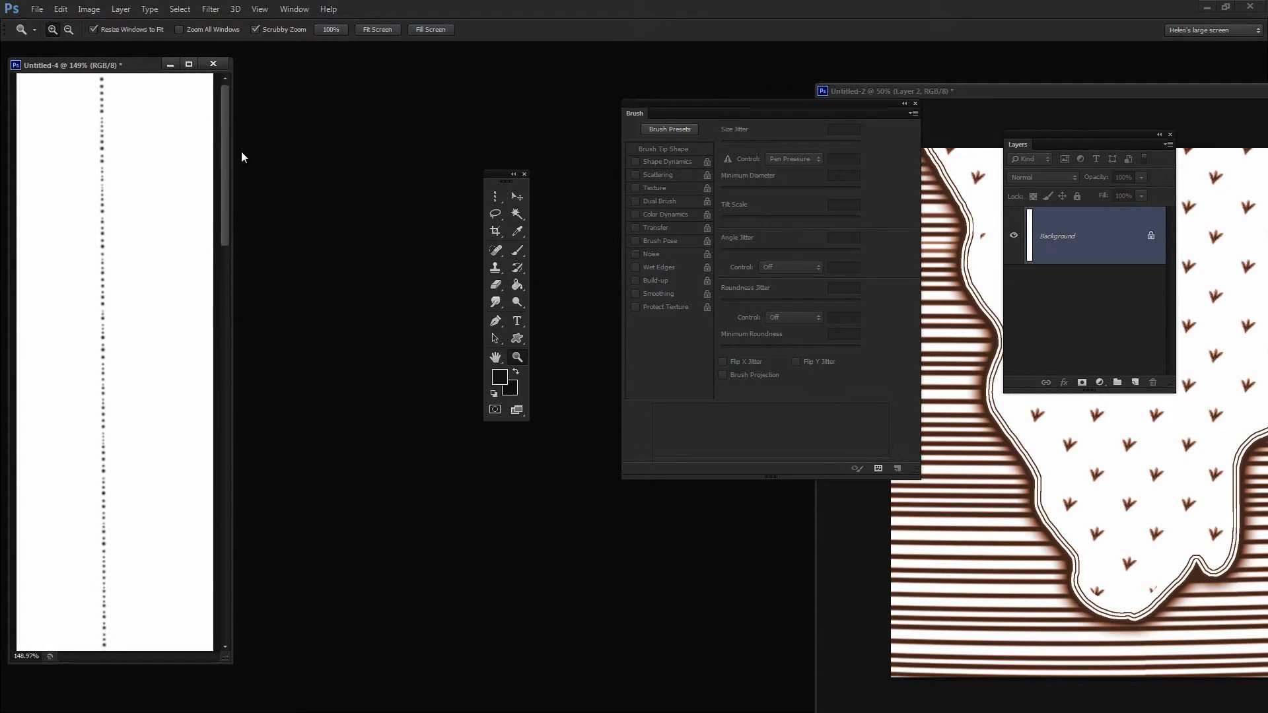
mouse_move(204, 115)
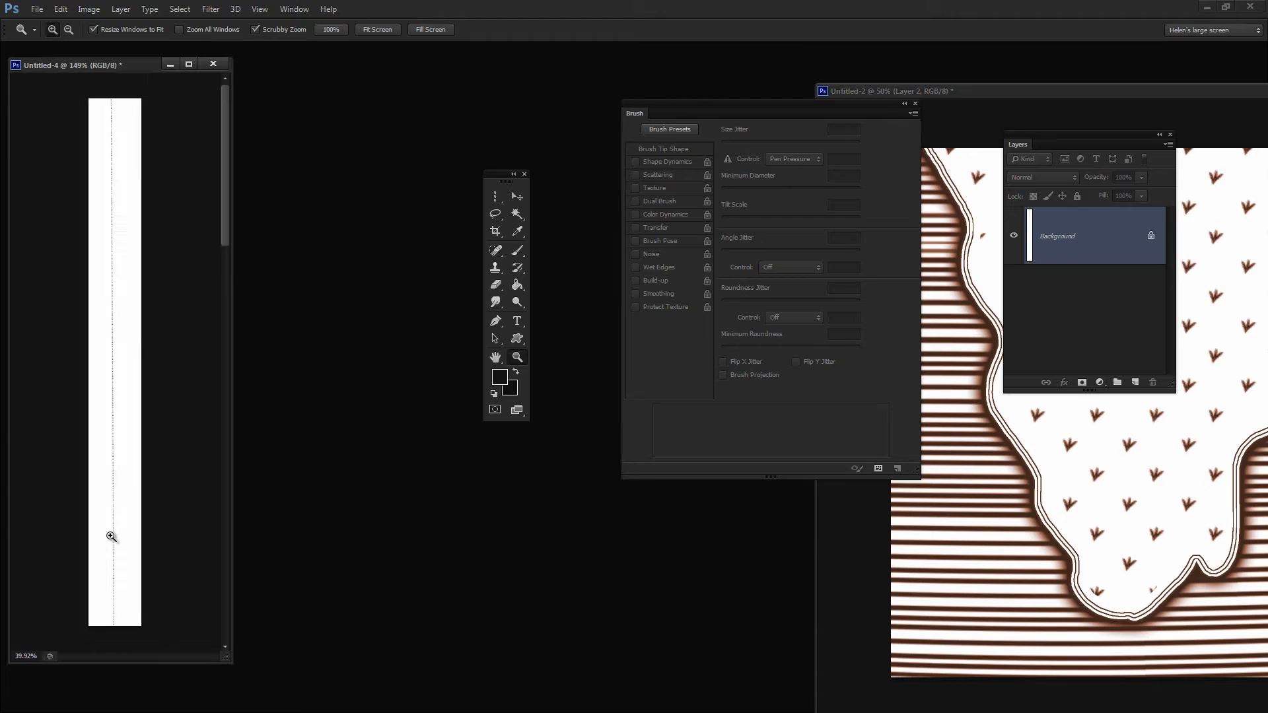
Step: Switch to a 7 px tip with 47% minimum diameter and paint a new dotted line
left_click(61, 9)
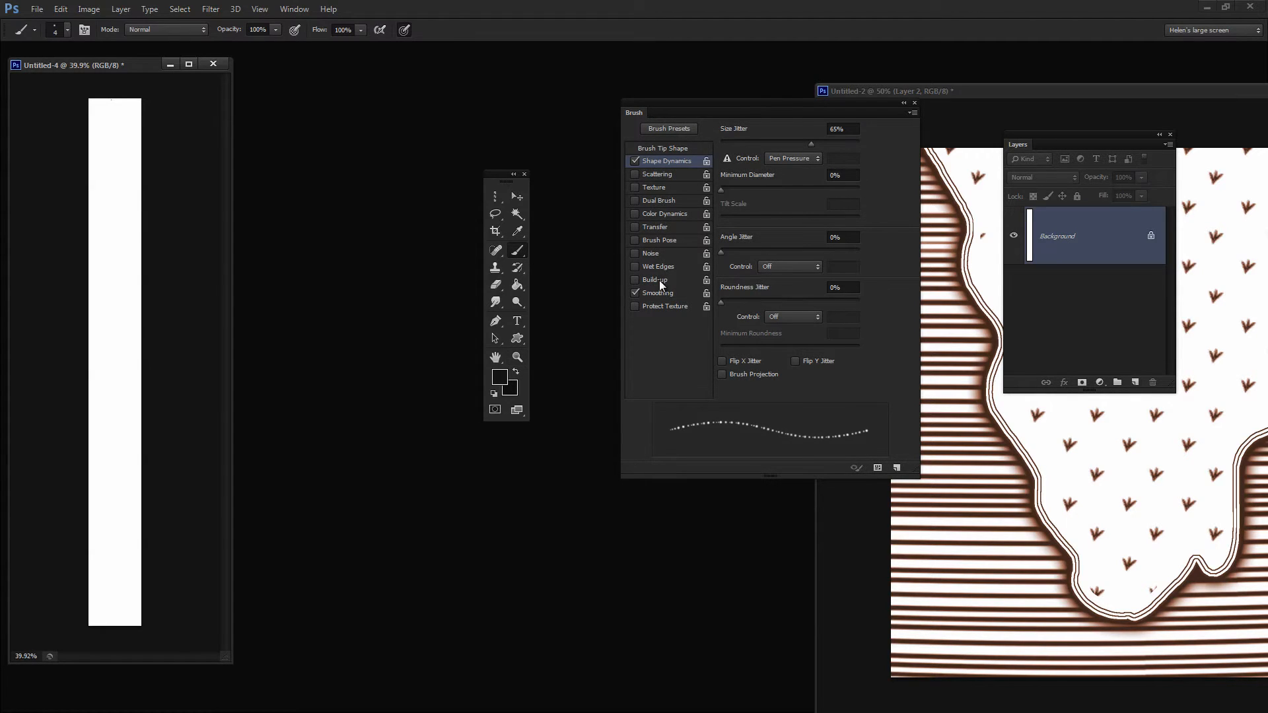
left_click(662, 148)
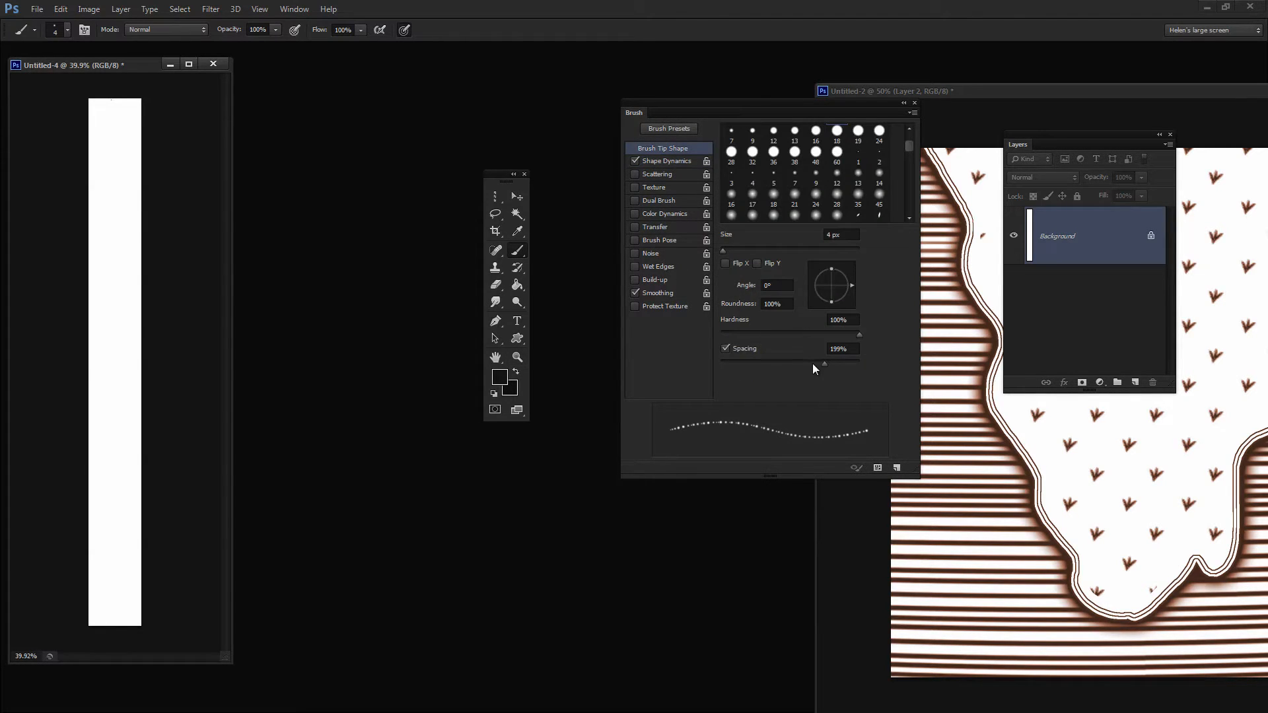
left_click(858, 132)
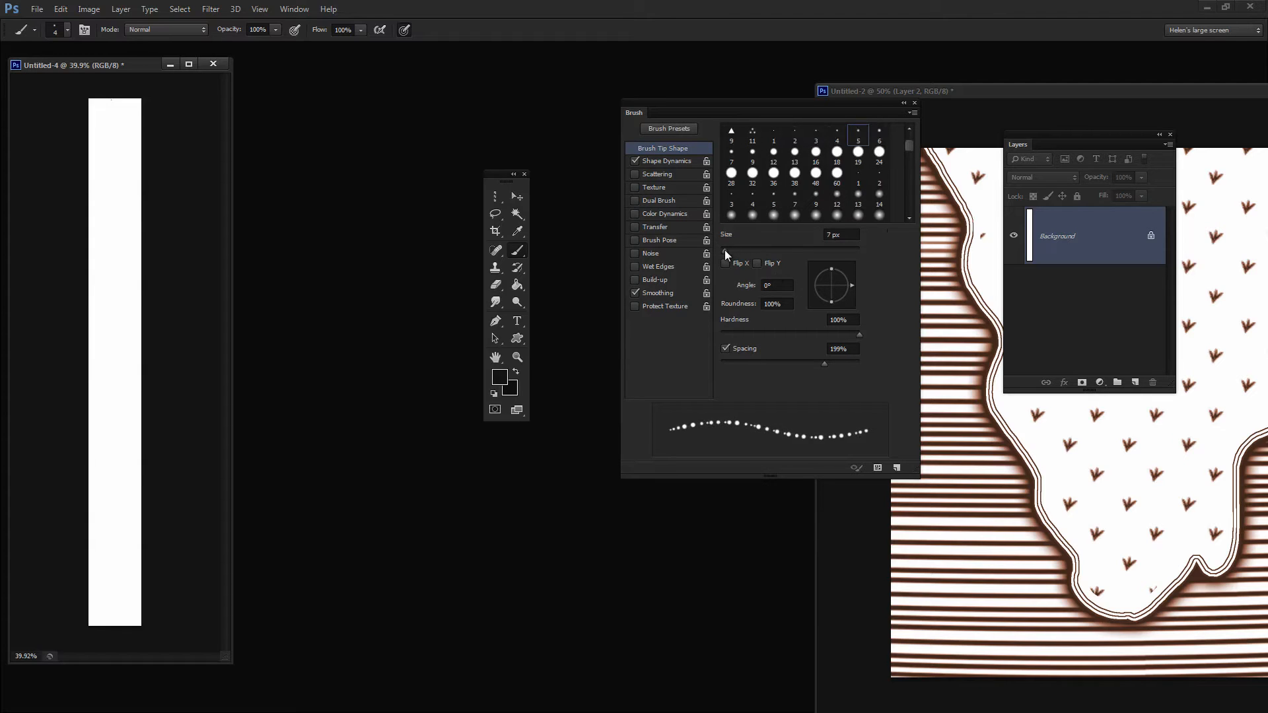
left_click(731, 154)
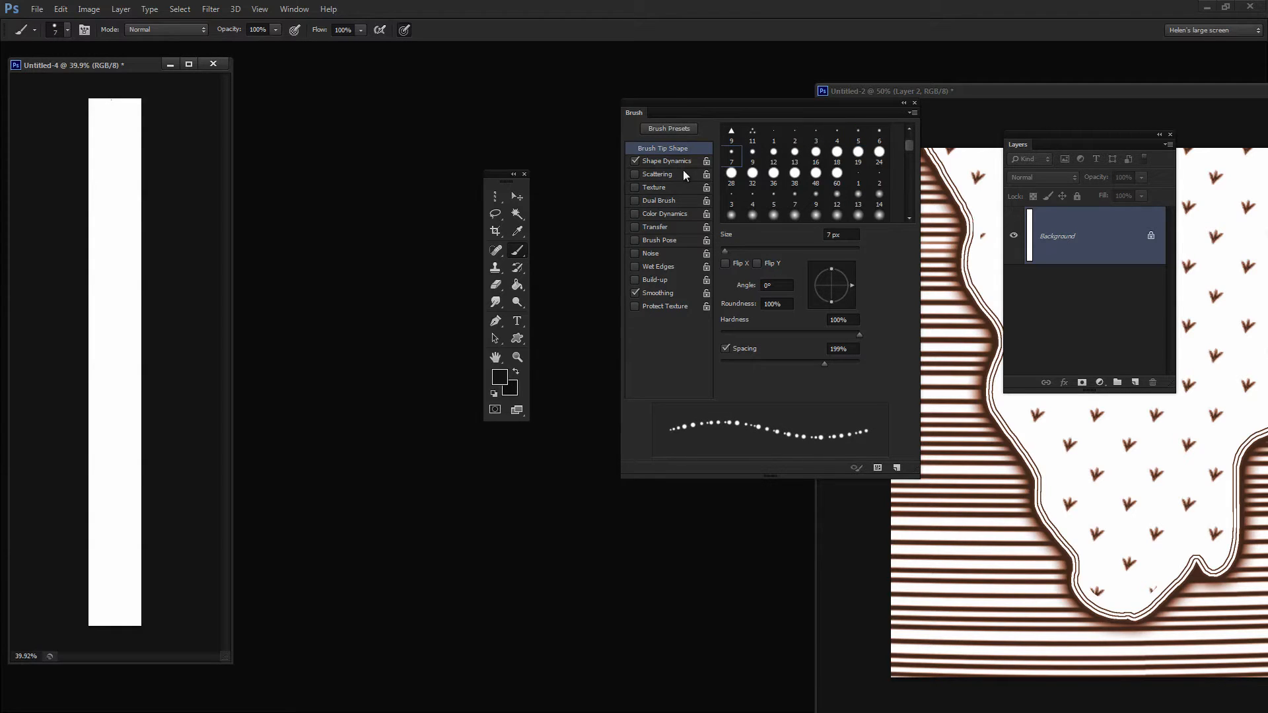
left_click(667, 159)
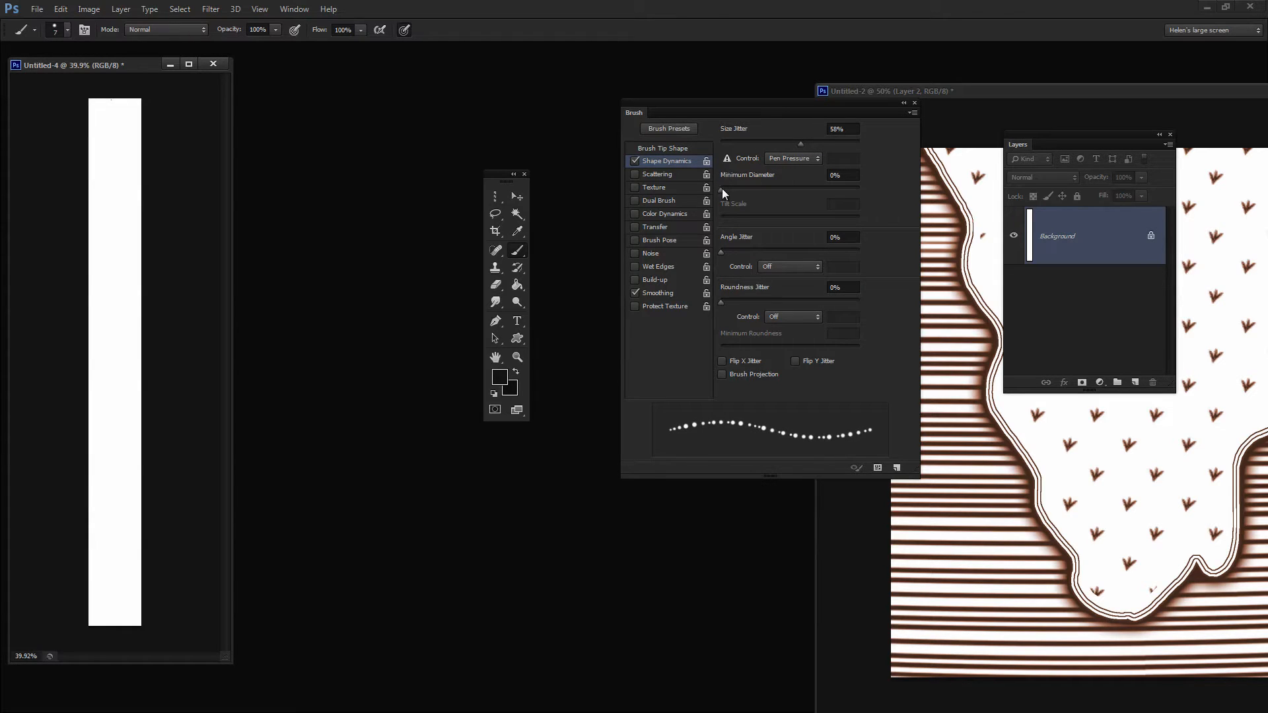
left_click_drag(721, 190, 766, 190)
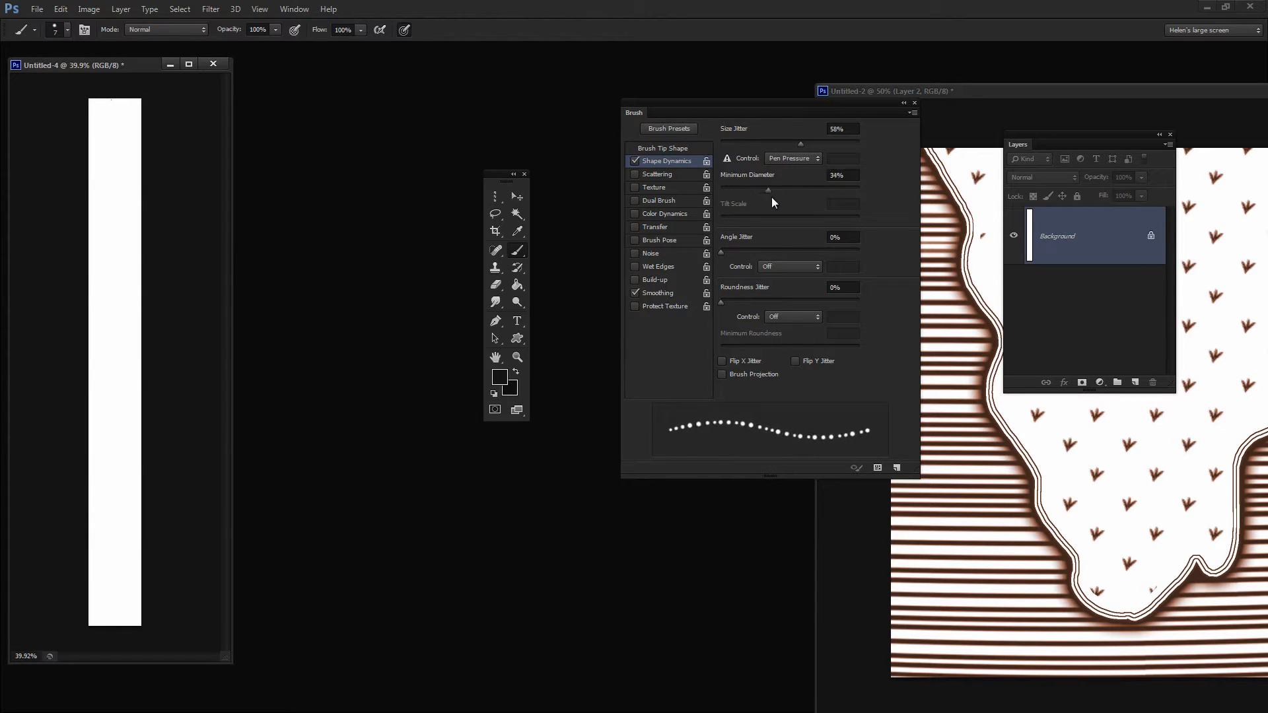
left_click_drag(767, 189, 785, 189)
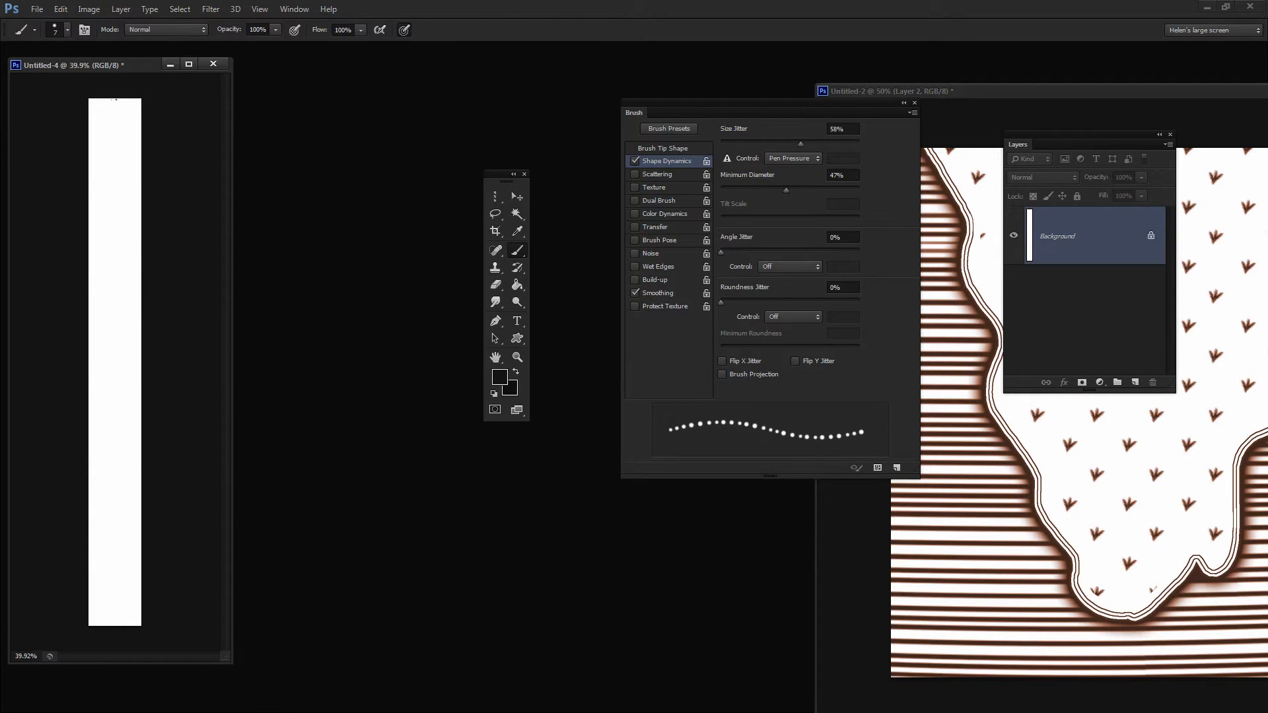
mouse_move(115, 619)
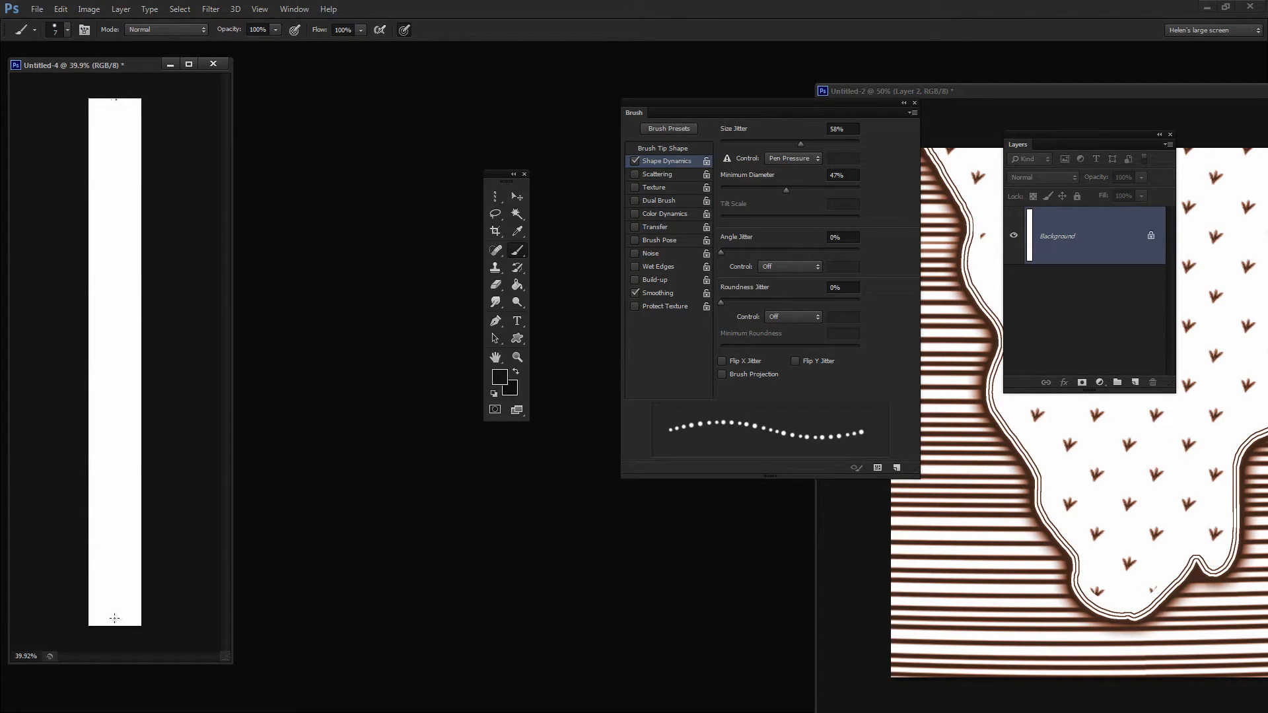
mouse_move(119, 623)
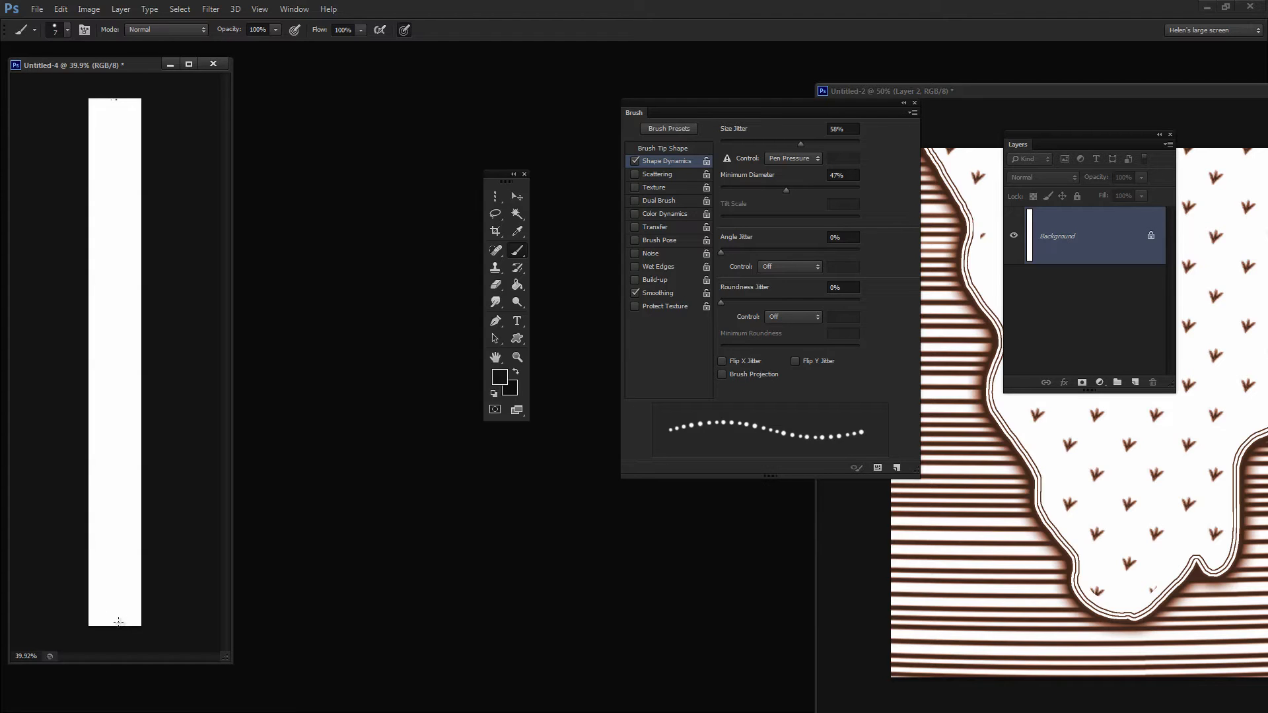
left_click_drag(119, 113, 118, 619)
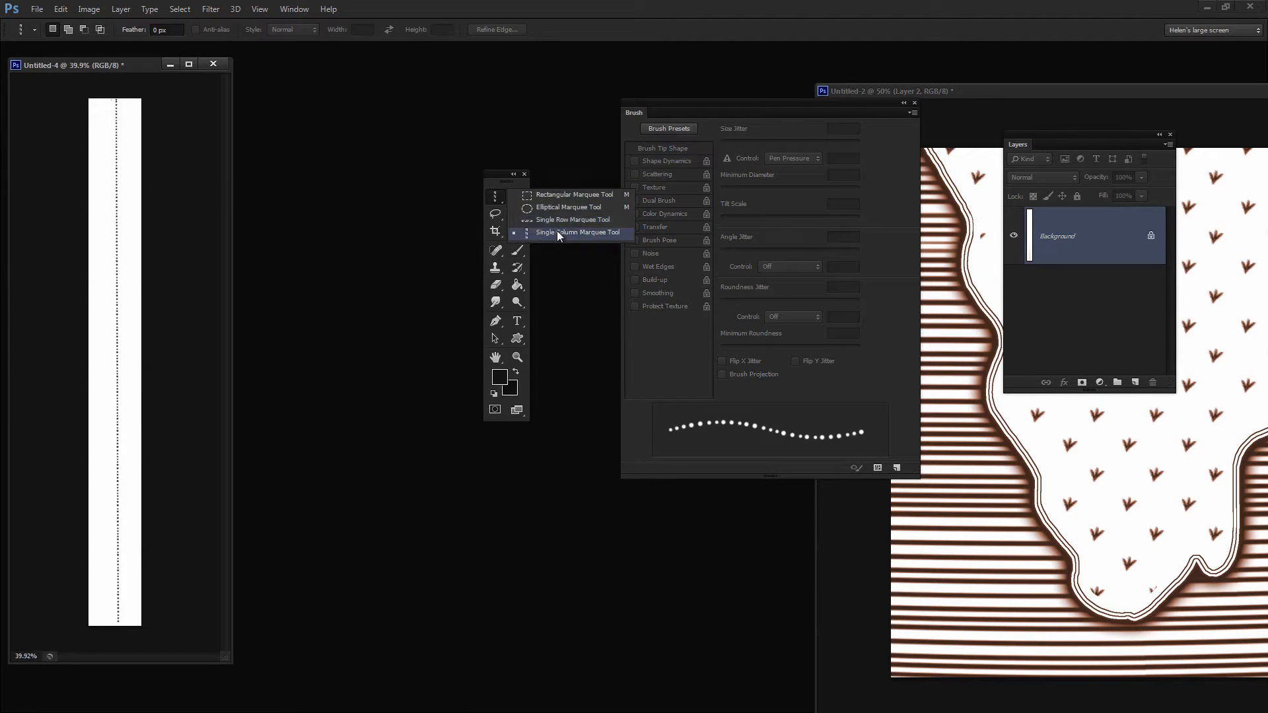
mouse_move(570, 234)
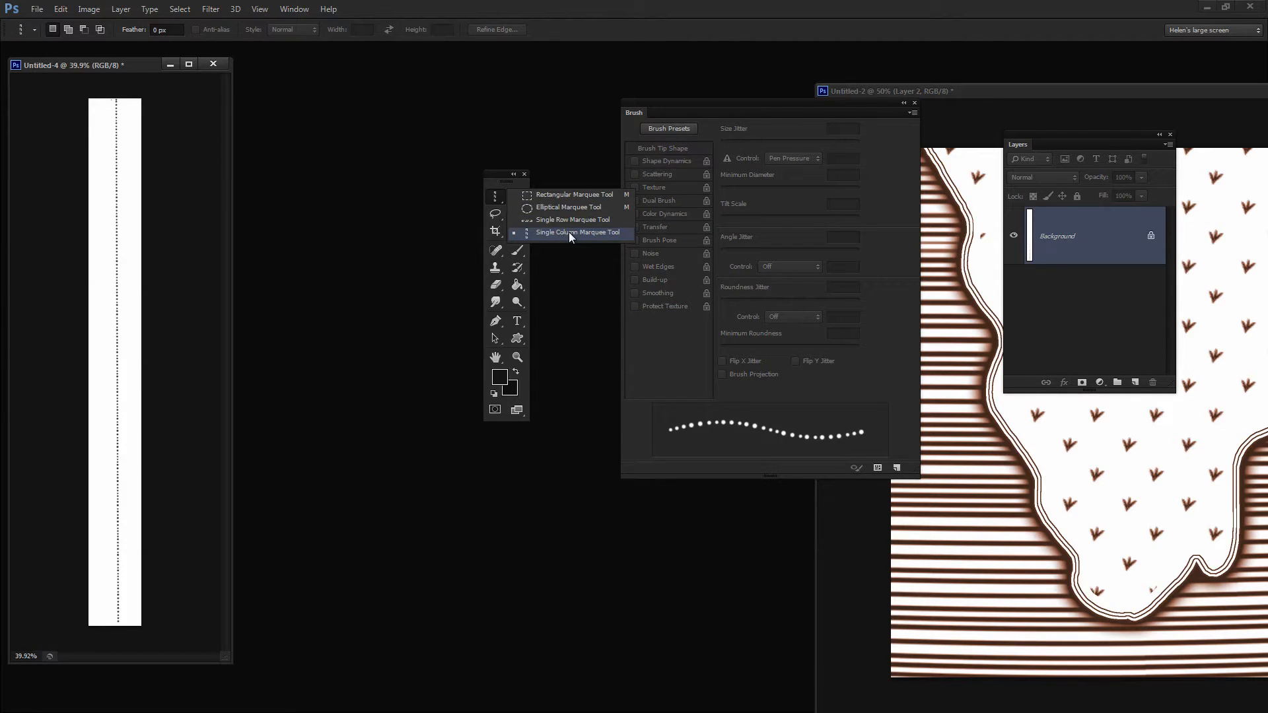
Step: Place a Single Column Marquee selection over the dotted line at 200% zoom
left_click(577, 232)
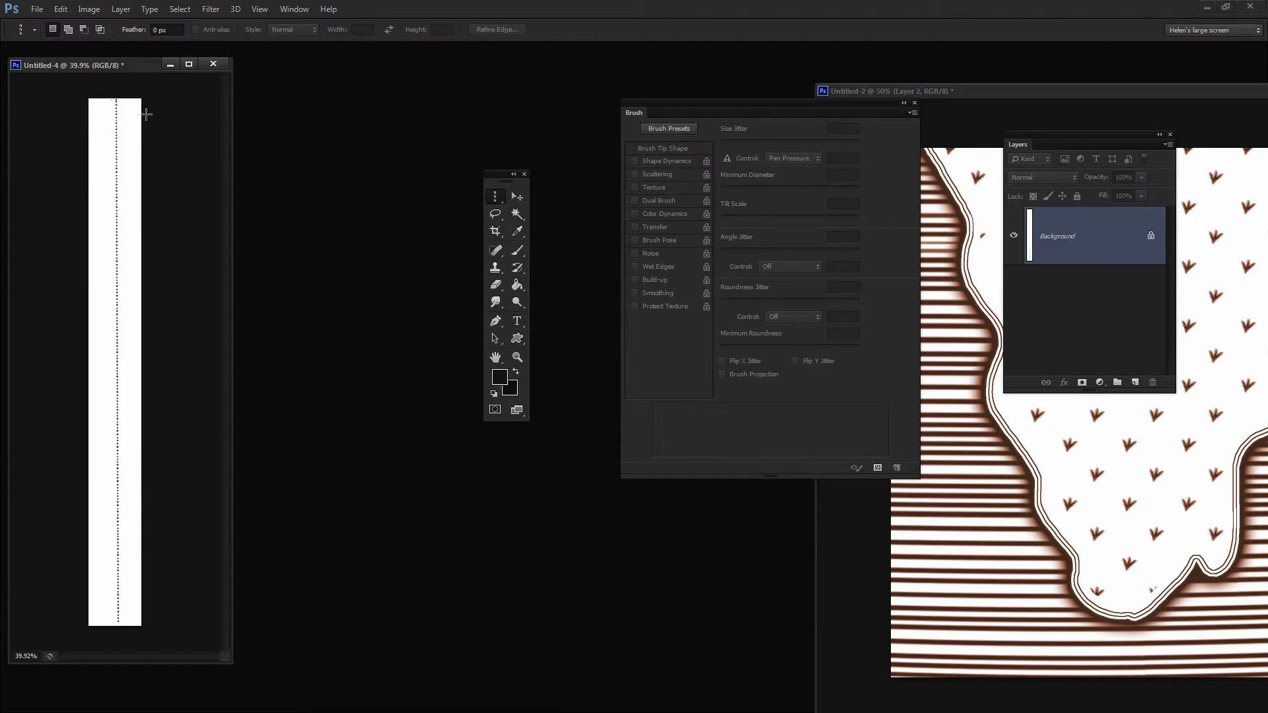
left_click(517, 357)
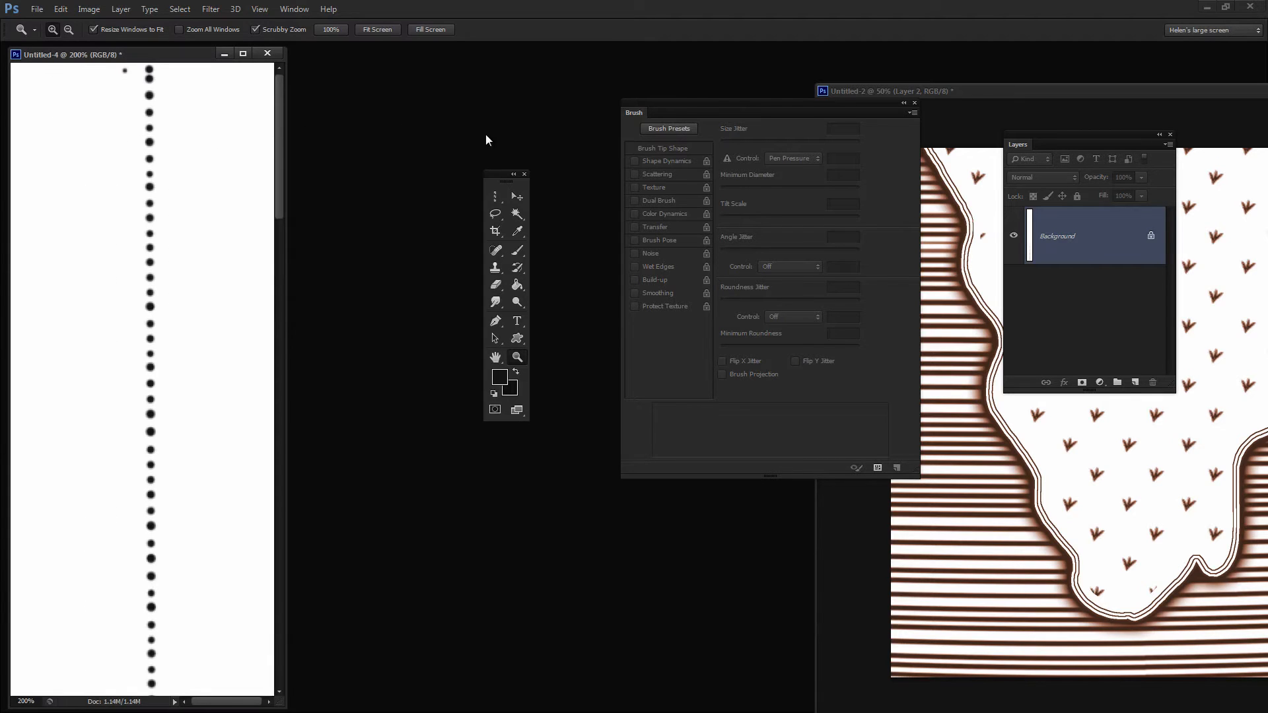
left_click(495, 213)
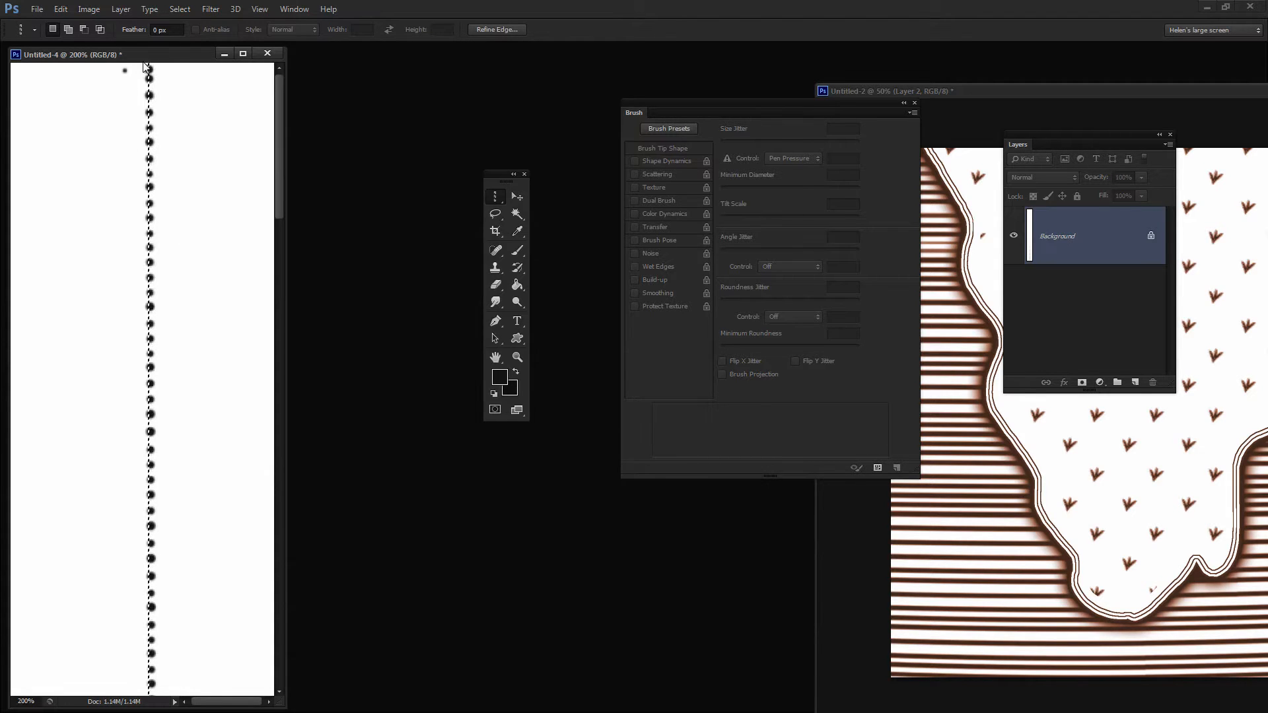
left_click_drag(150, 64, 150, 687)
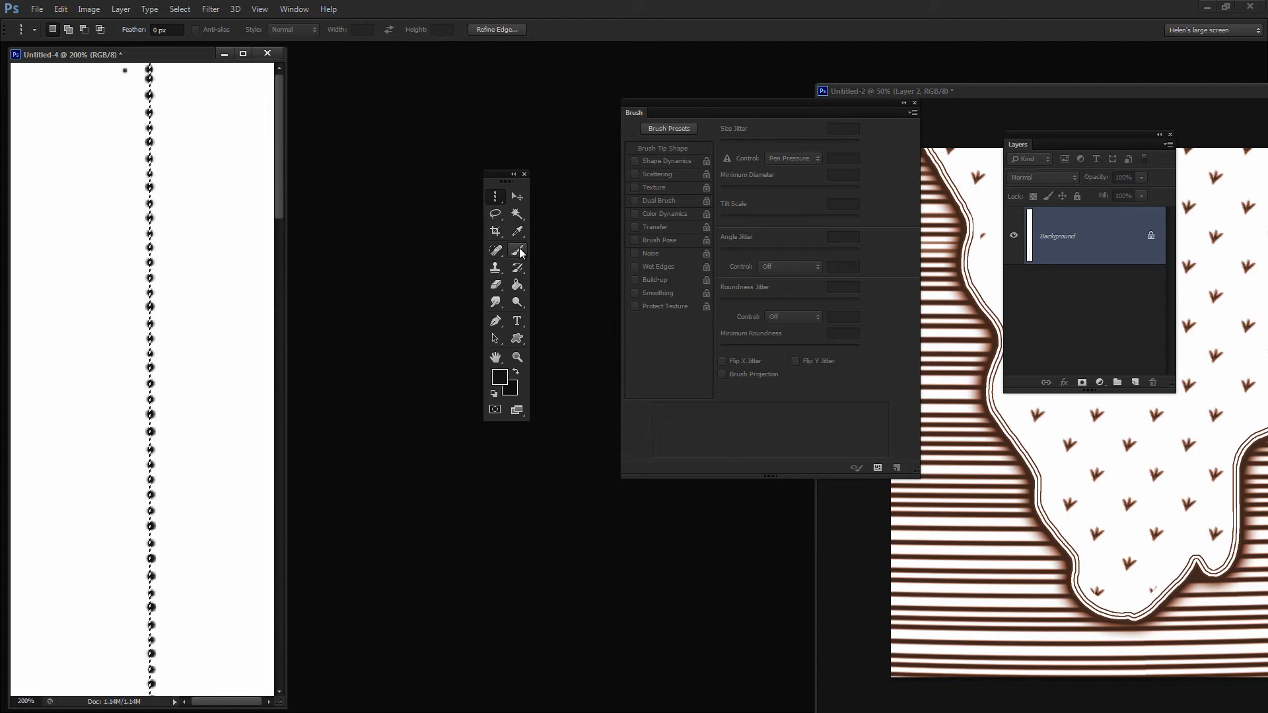
left_click(667, 160)
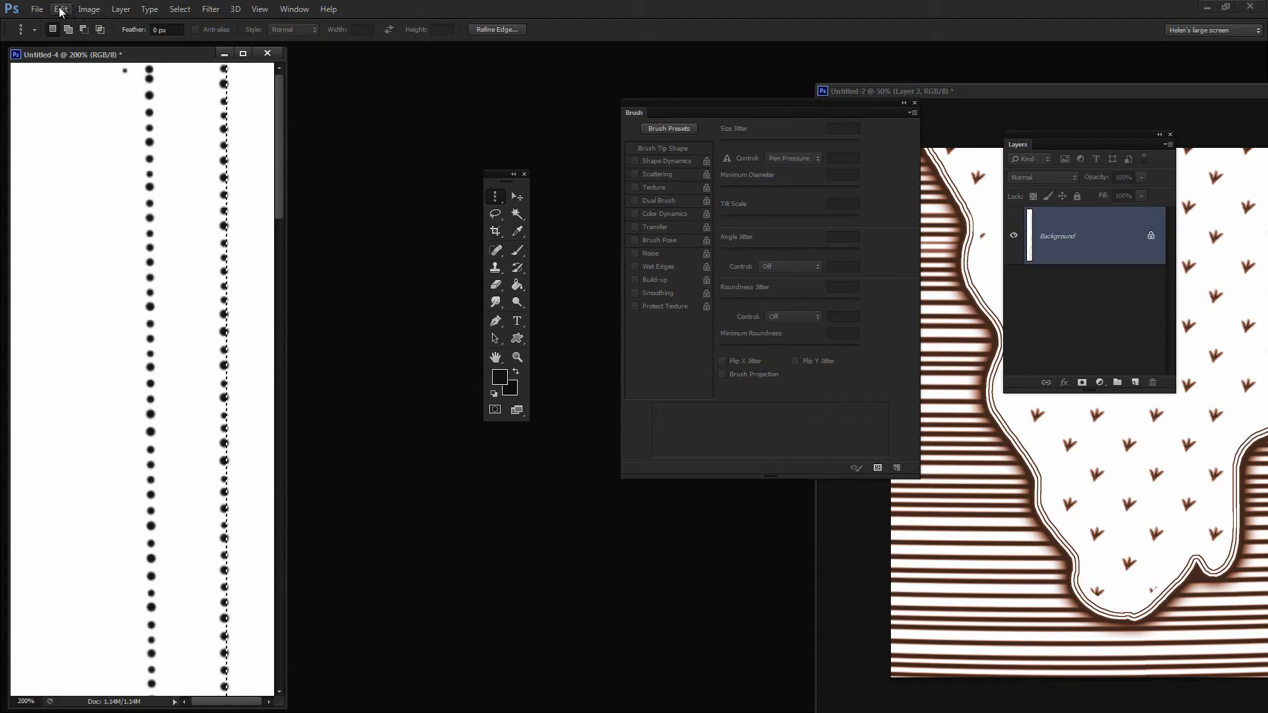
Step: Define the selected dotted column as a pattern, then close Untitled-4 without saving
left_click(61, 9)
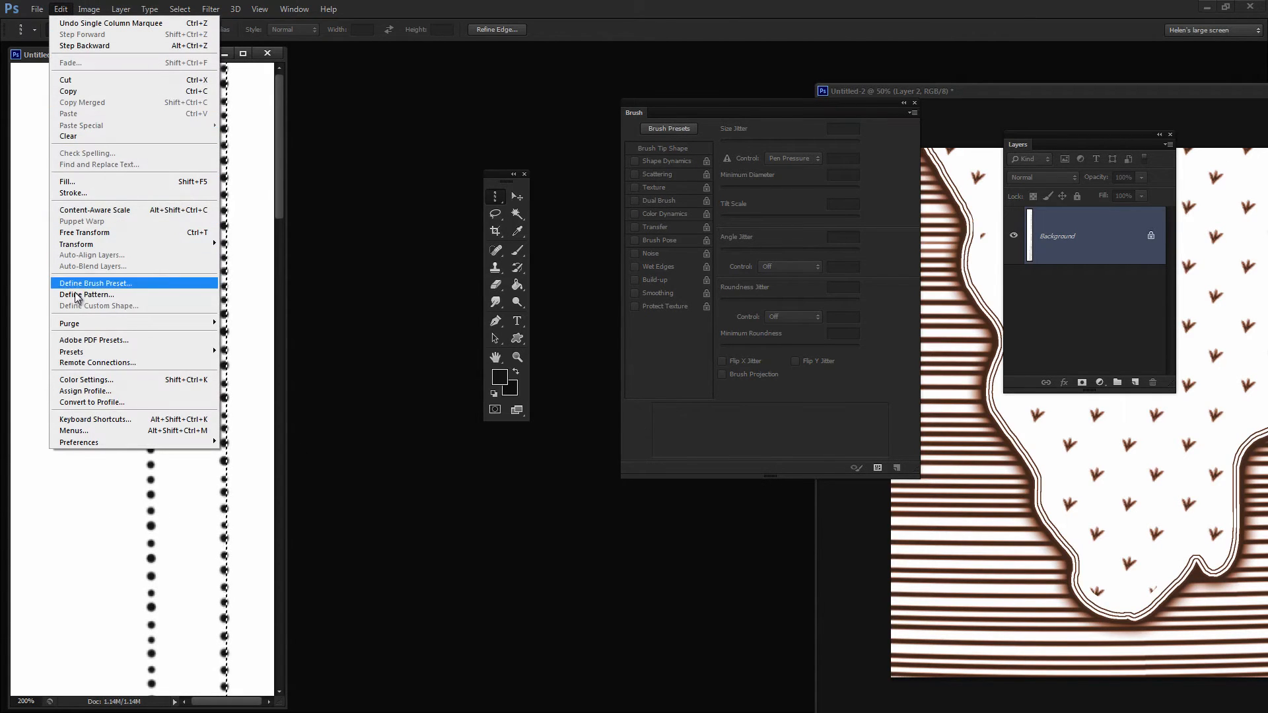
mouse_move(85, 295)
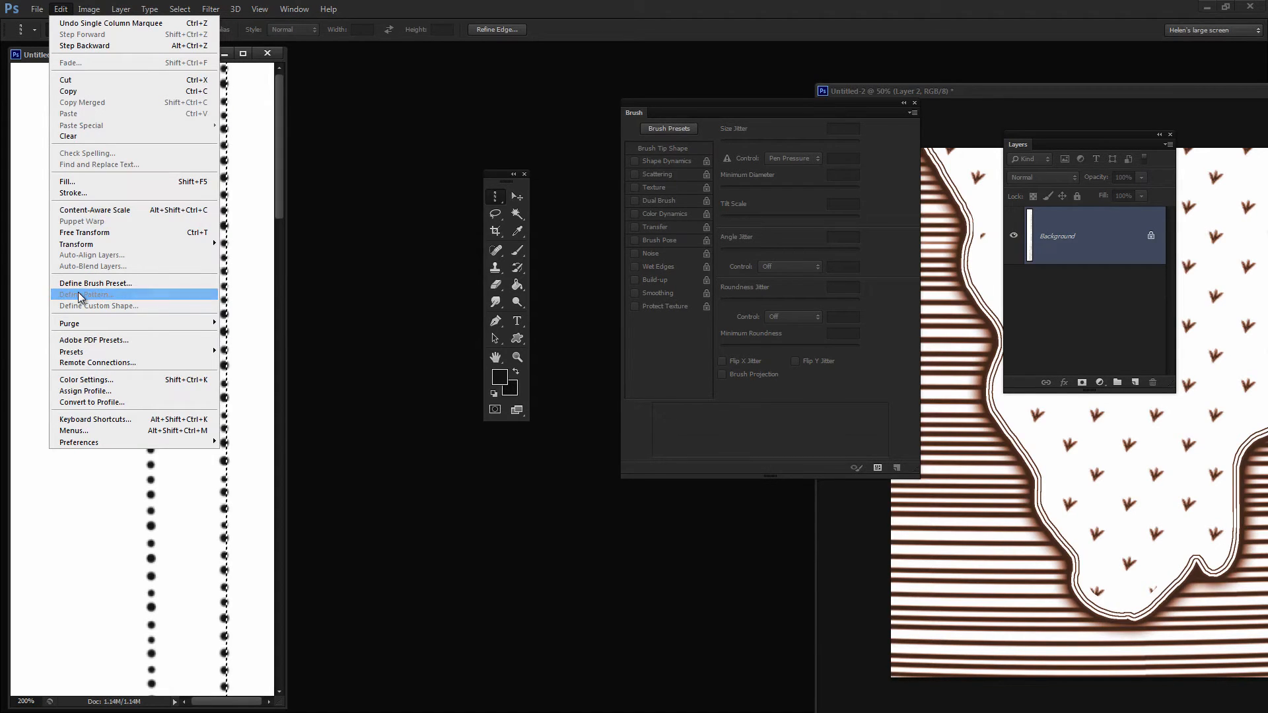
left_click(94, 294)
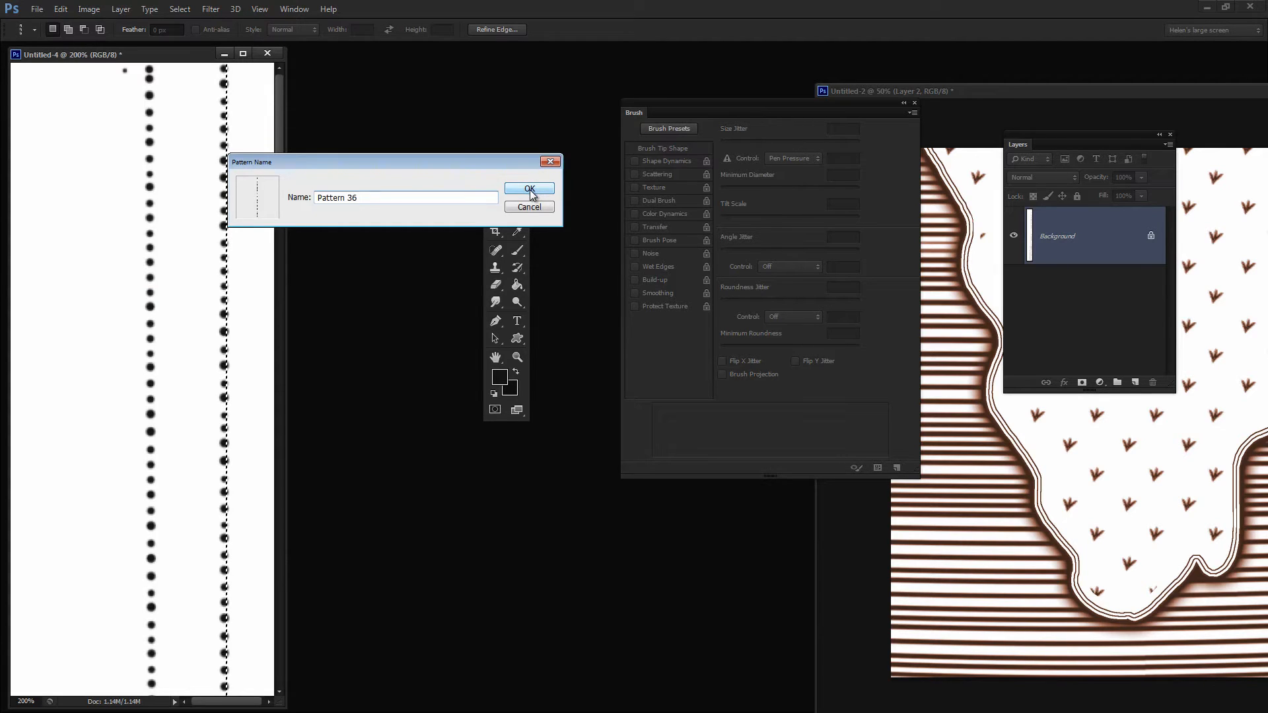
left_click(529, 189)
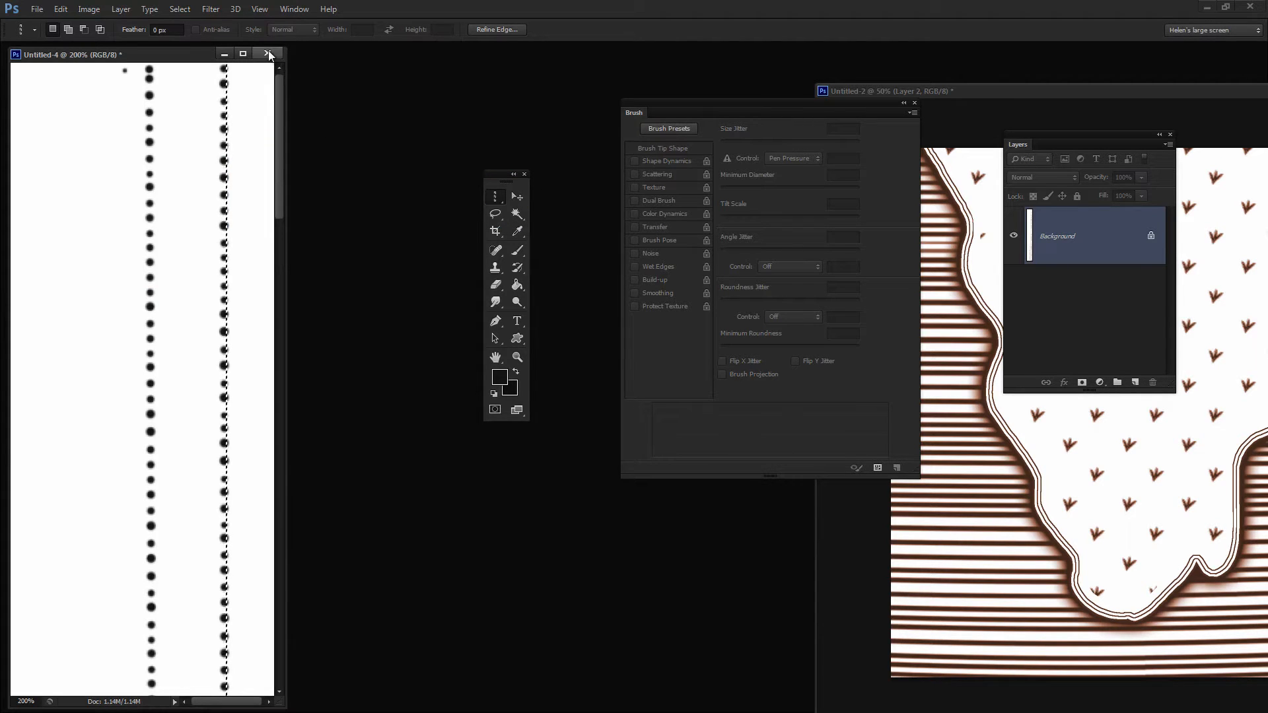
left_click(267, 54)
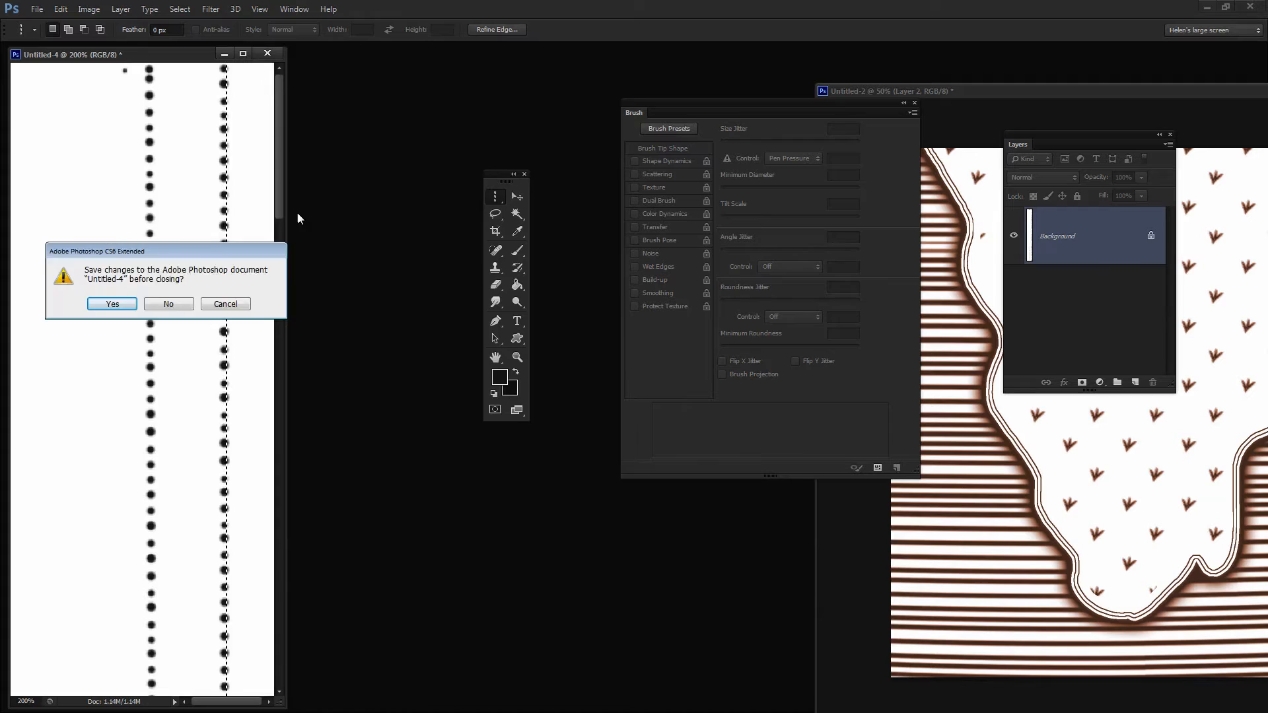
left_click(168, 304)
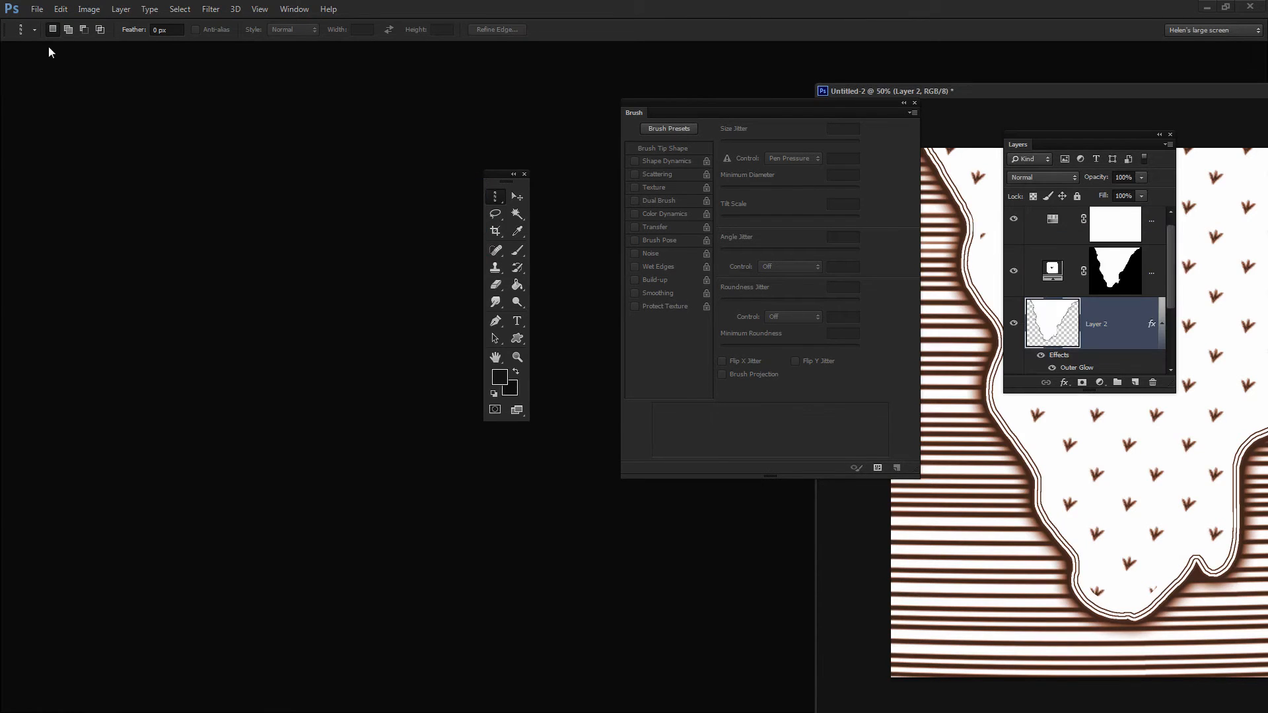
Step: Create a new 2000 × 2000 px document
left_click(37, 9)
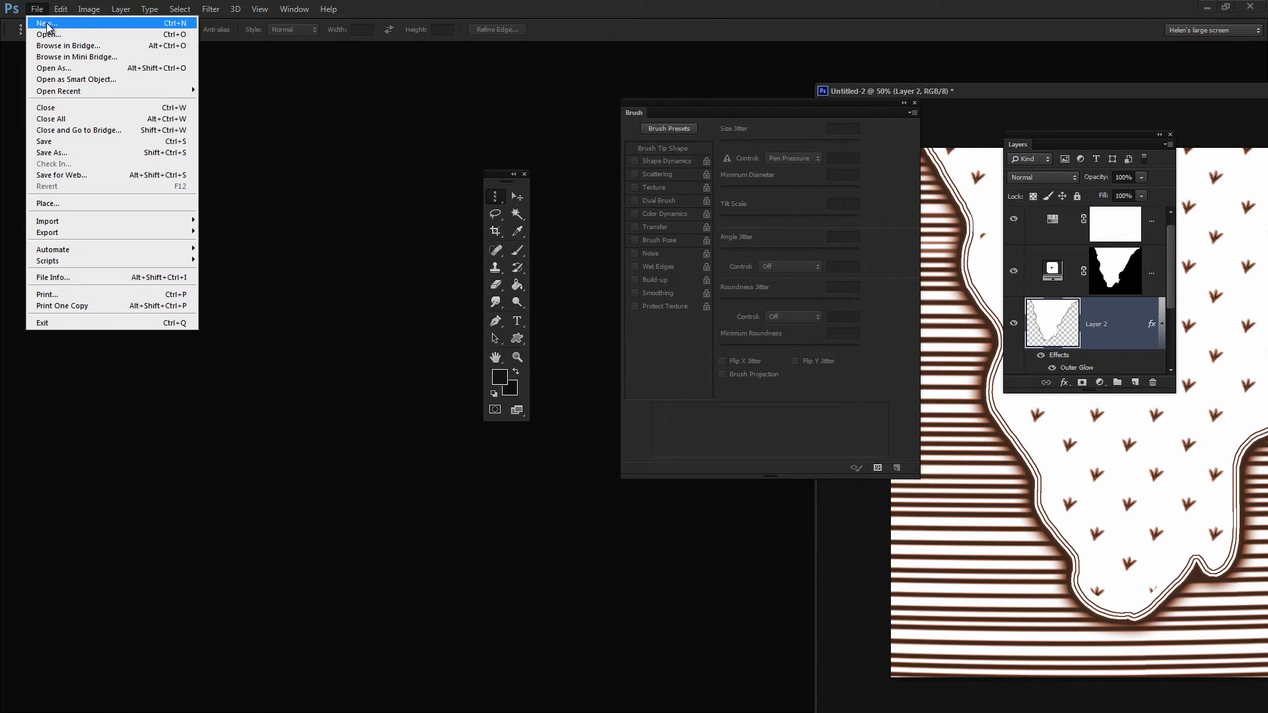
left_click(46, 23)
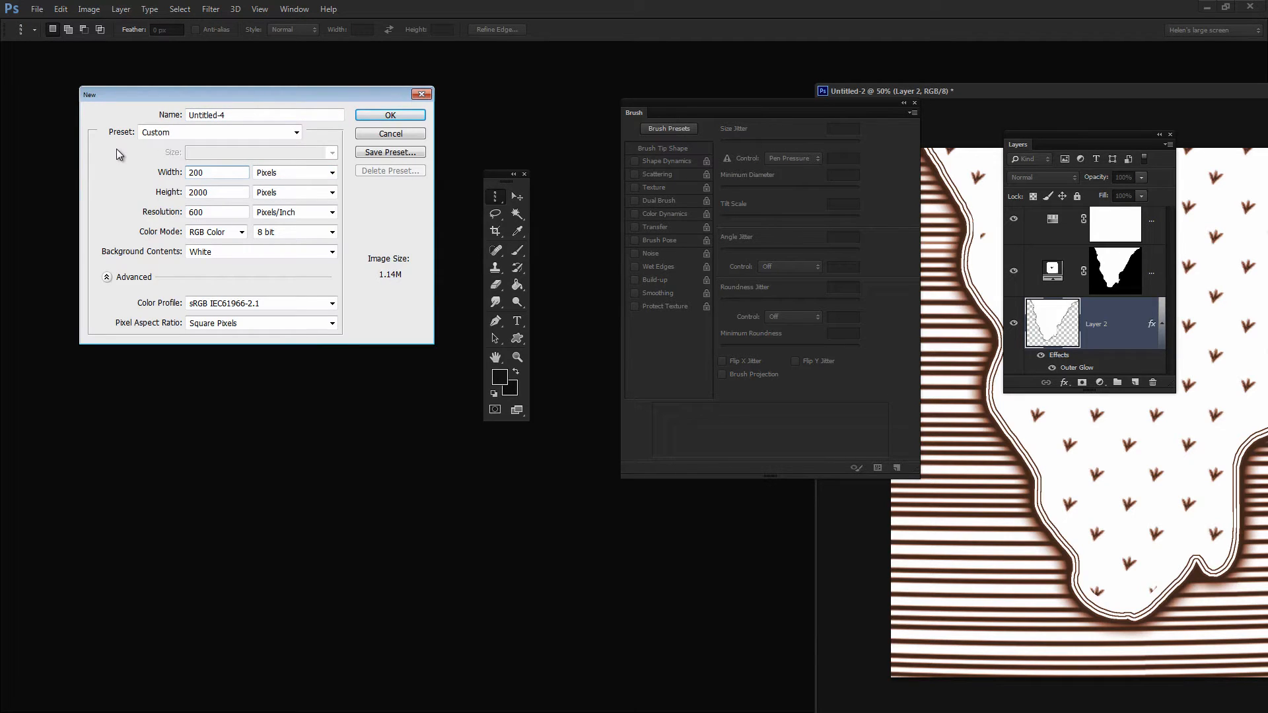
type("2000")
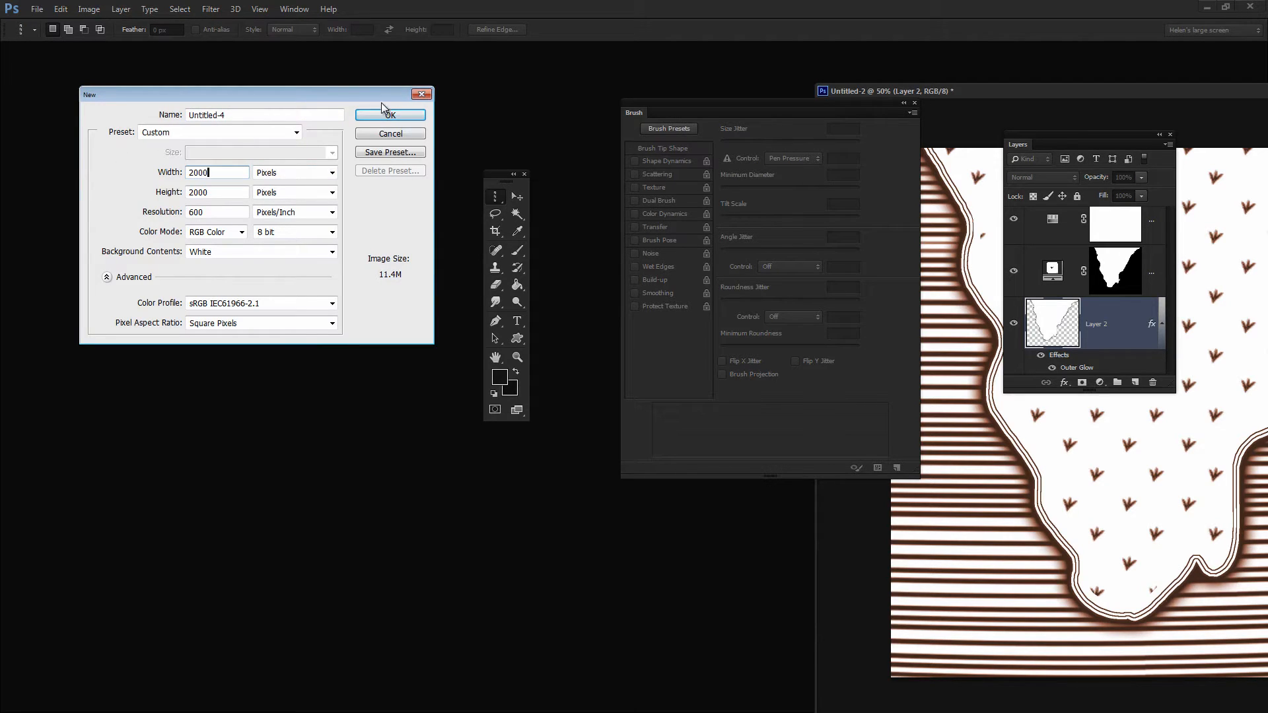
left_click(390, 114)
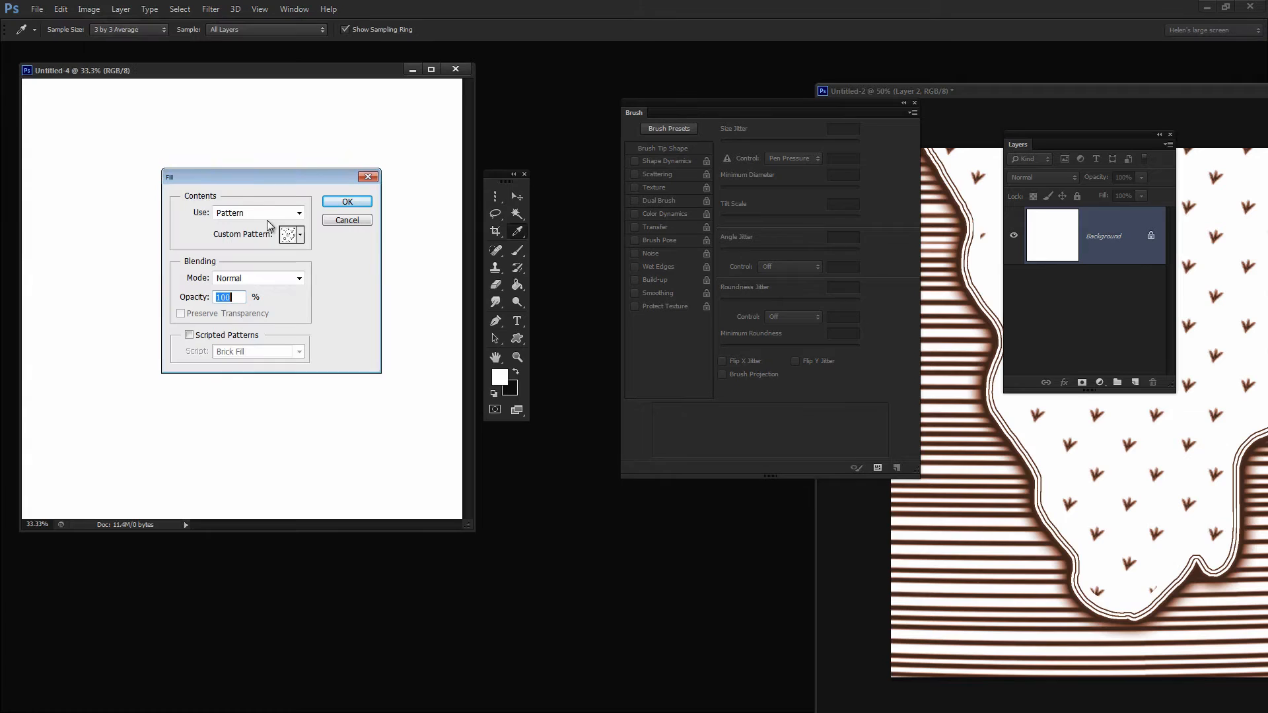
Step: Fill the document with the new dotted pattern to form horizontal lines
left_click(257, 213)
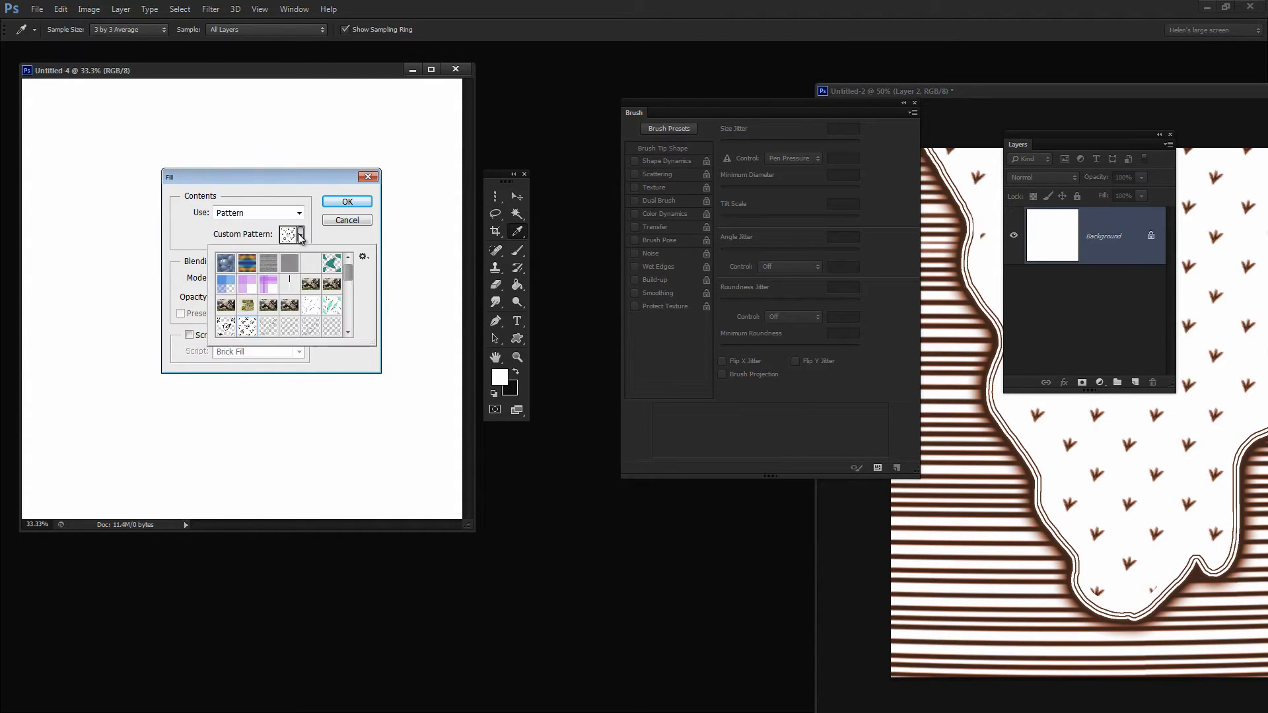
scroll("down", 3)
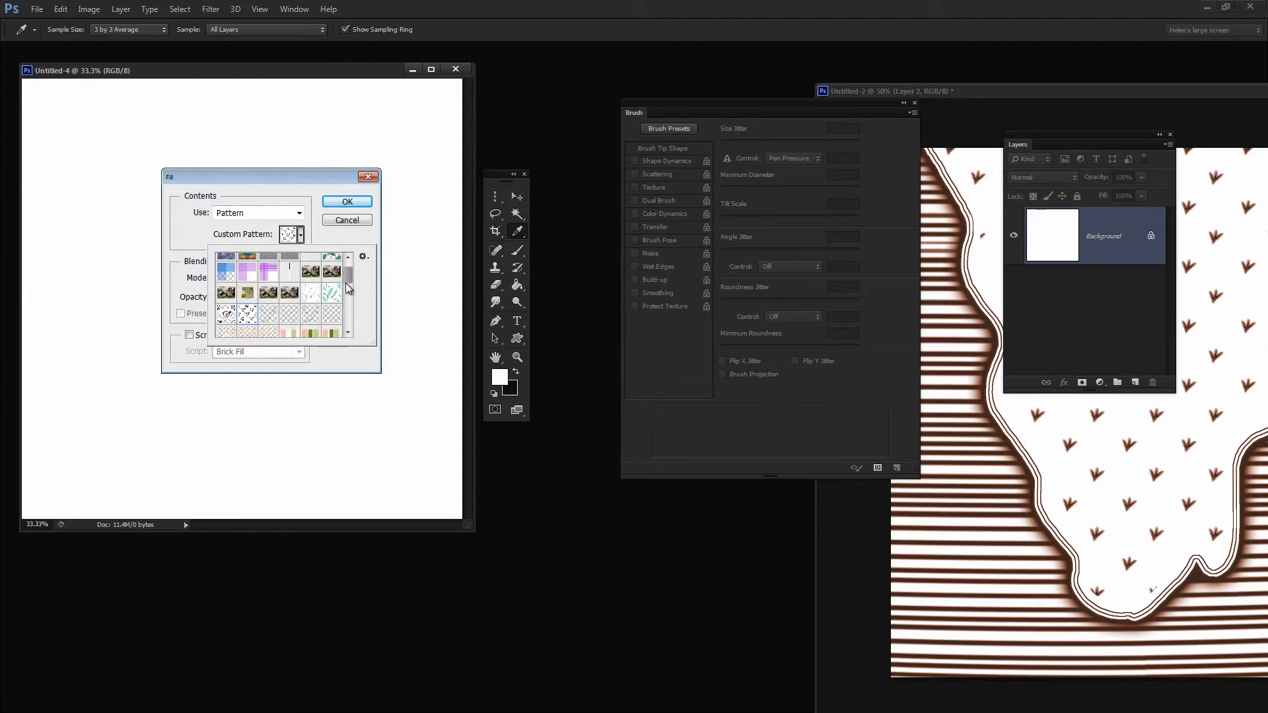
scroll("down", 3)
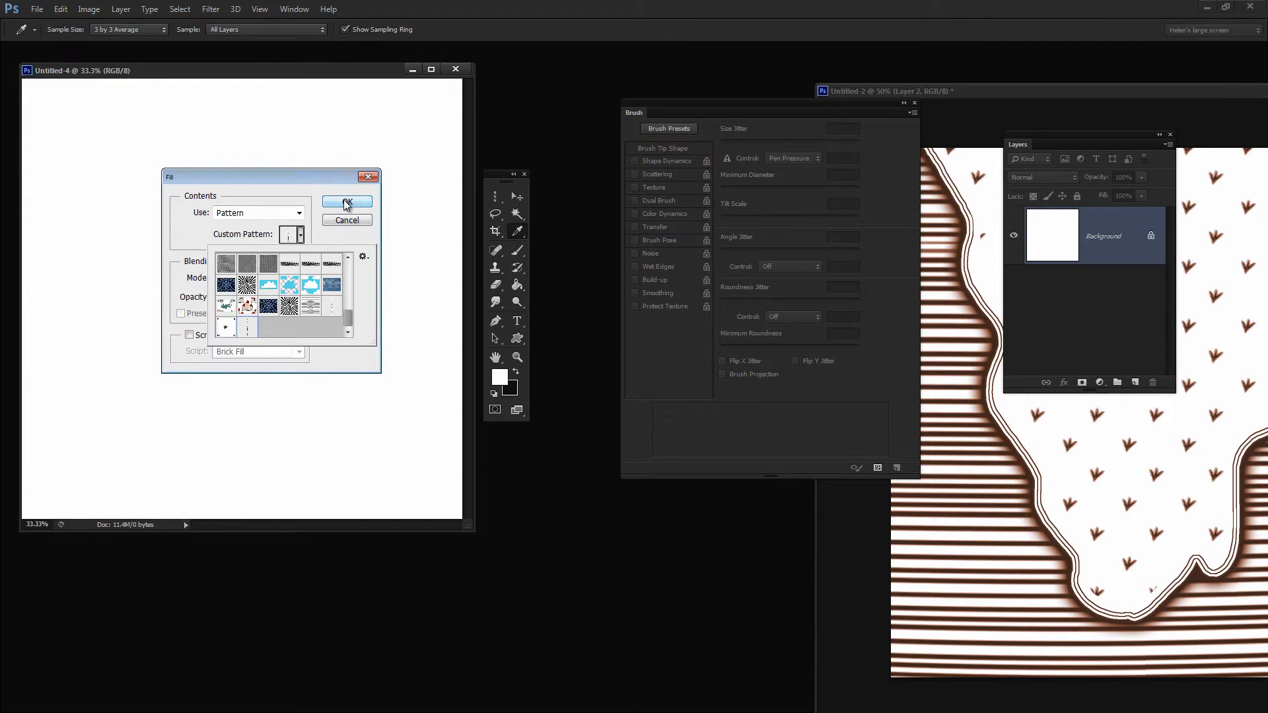
left_click(347, 203)
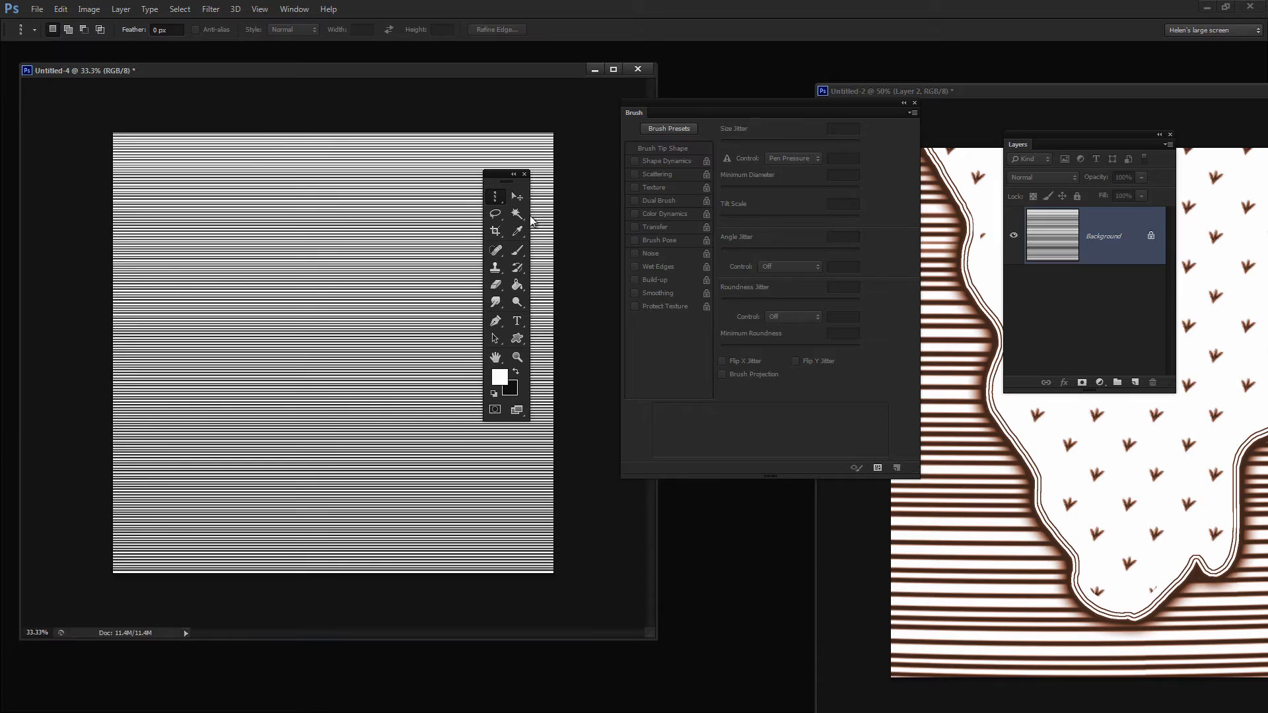
Step: Convert Background to Layer 0 and stretch the stripes to about 200% height
left_click(494, 196)
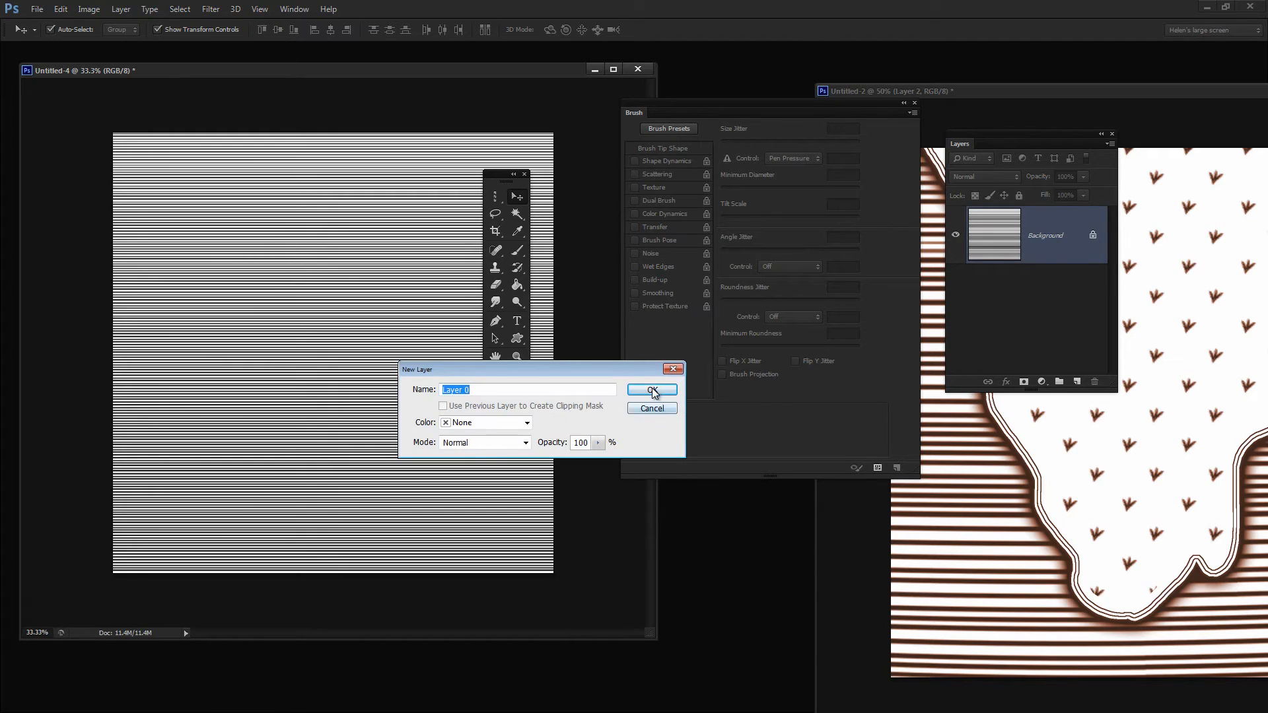
left_click(652, 390)
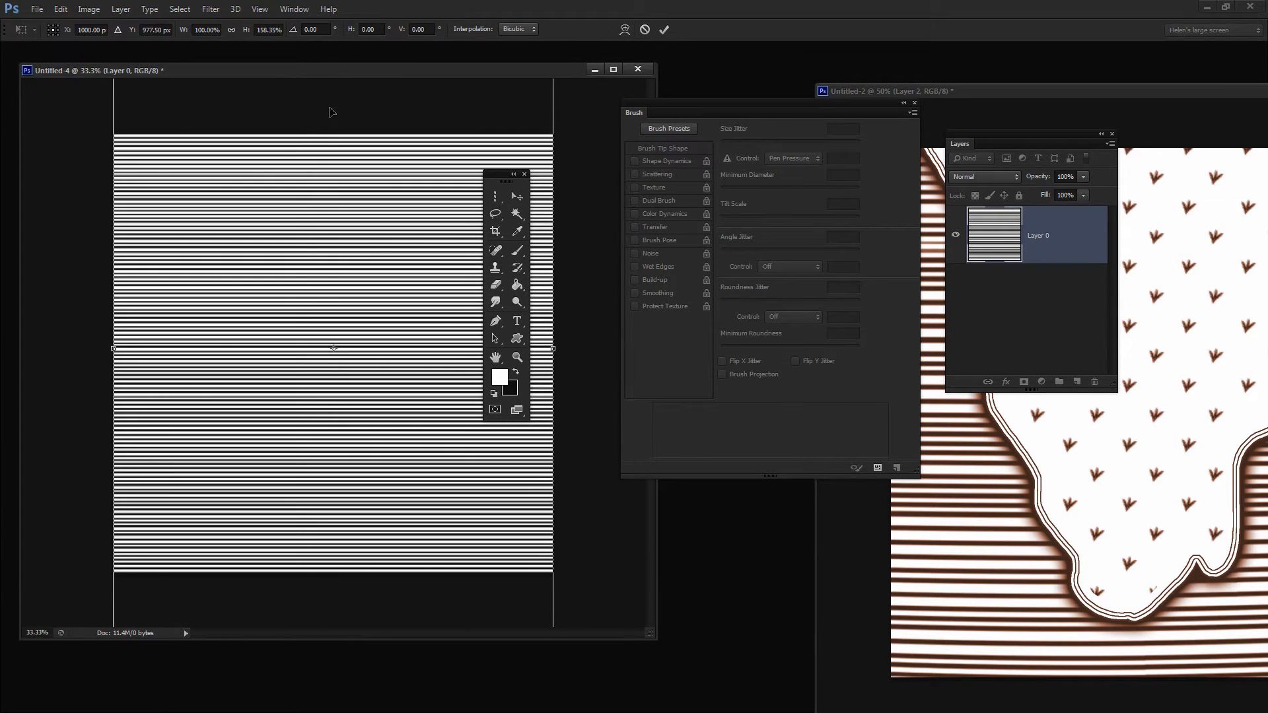
left_click_drag(331, 348, 328, 554)
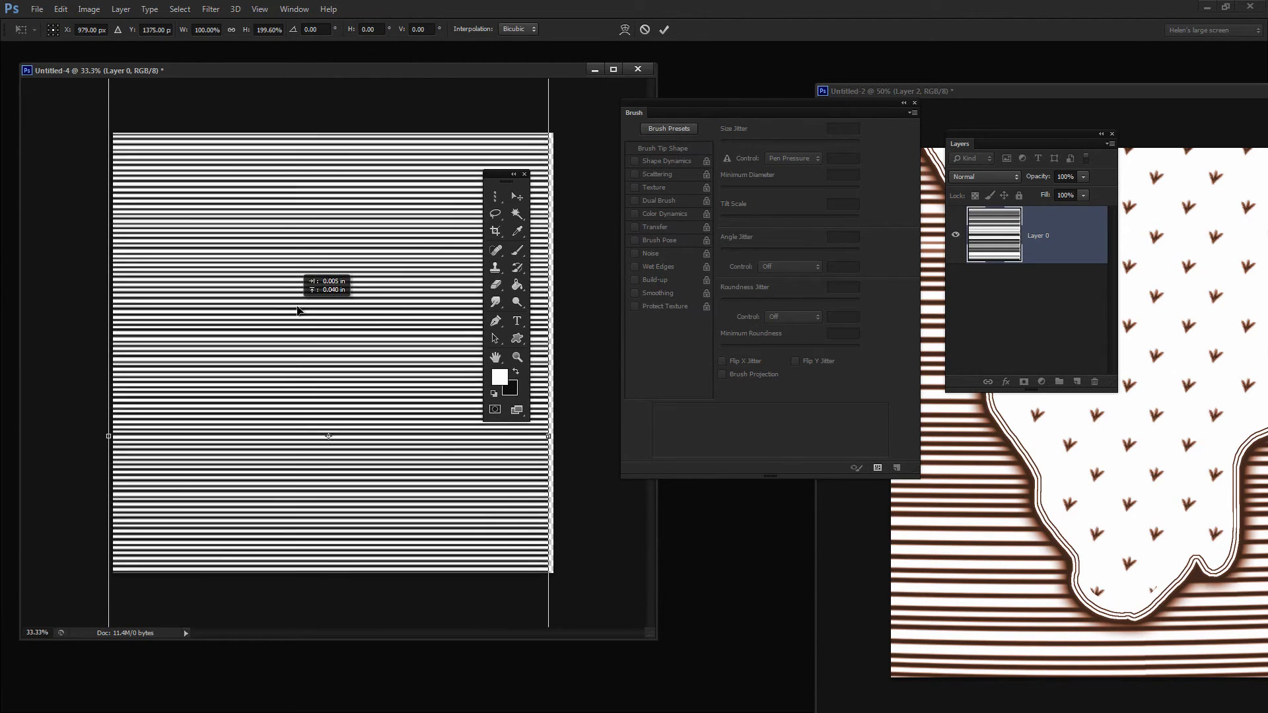
left_click_drag(549, 437, 576, 435)
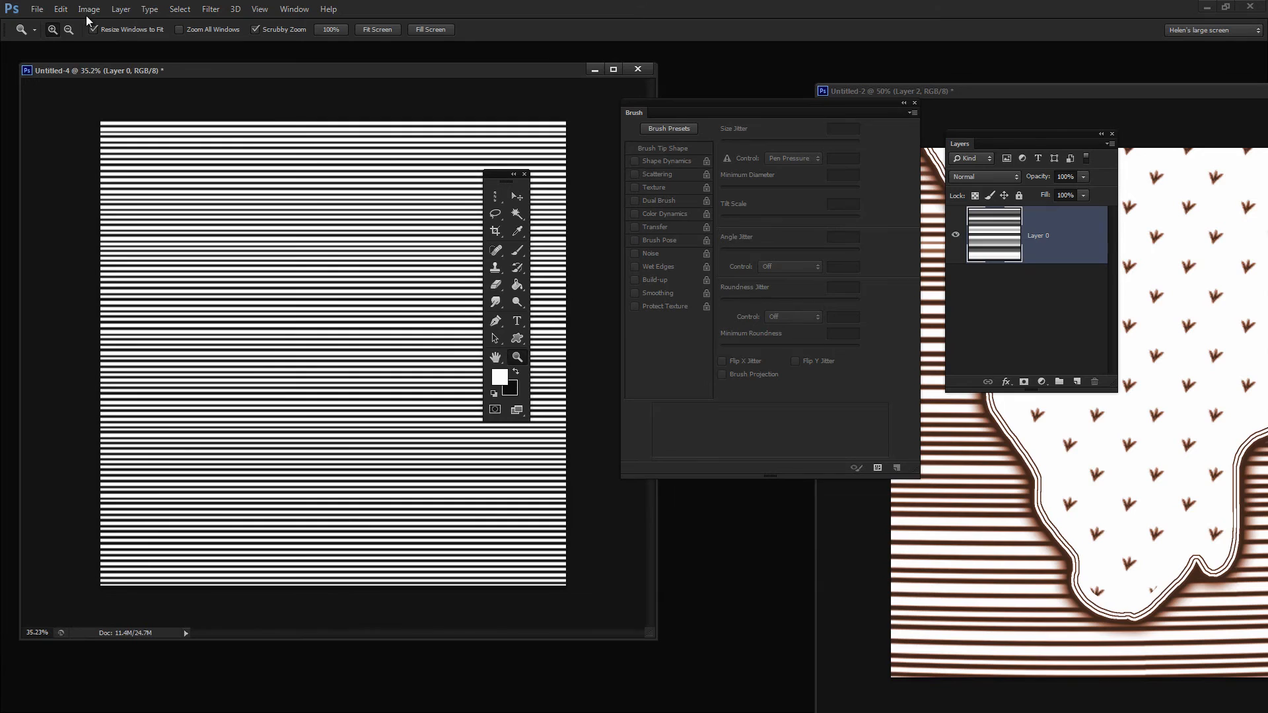
Step: Threshold the stripes to pure black and white, then warp them into gentle waves
left_click(90, 8)
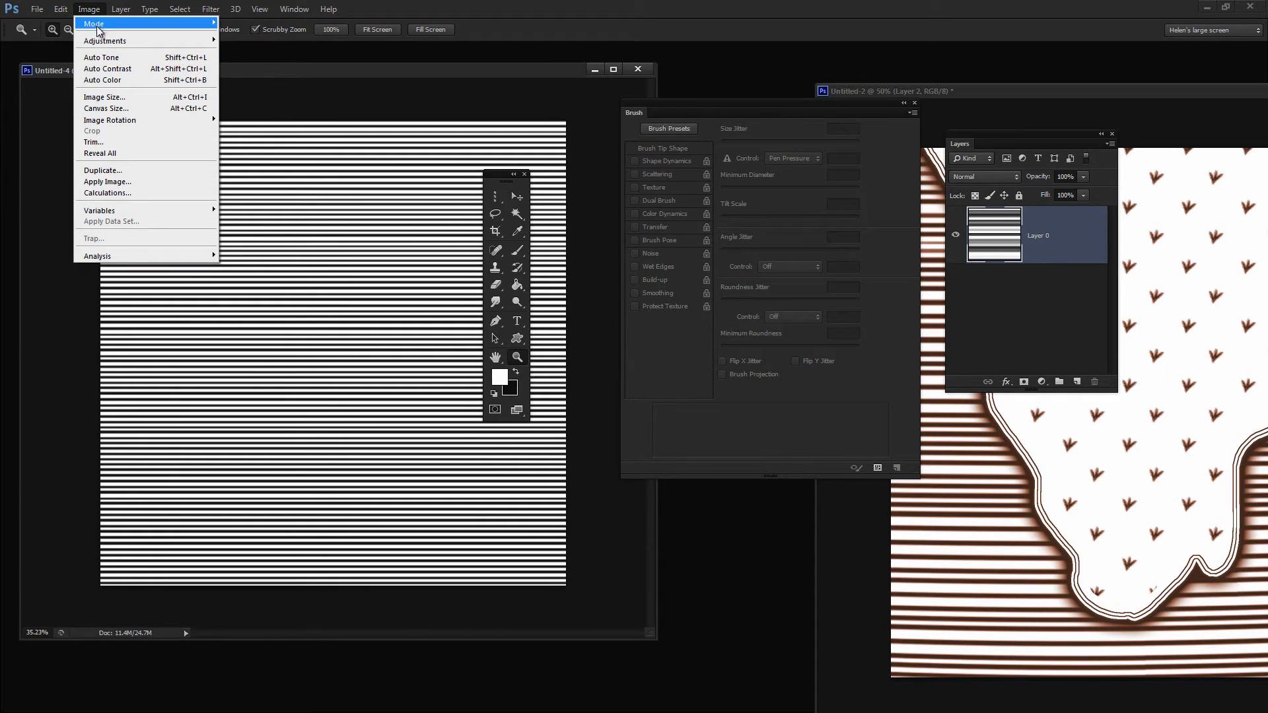
left_click(245, 198)
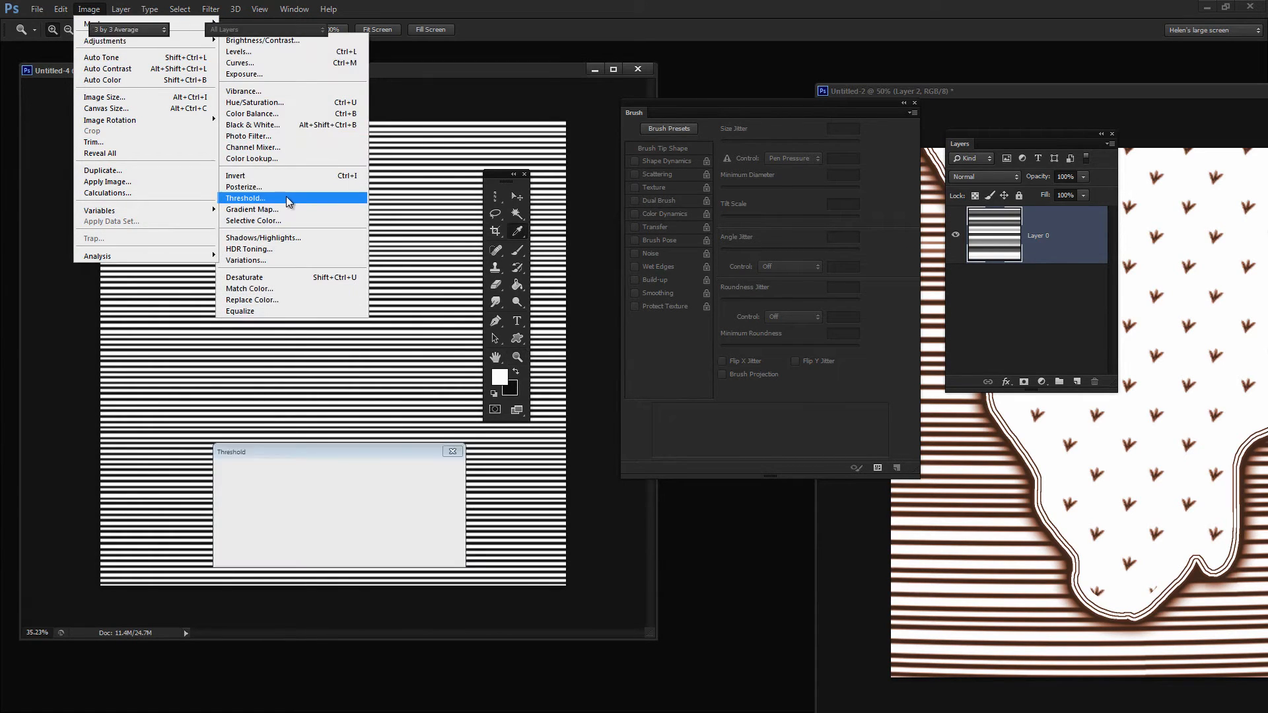
left_click(245, 199)
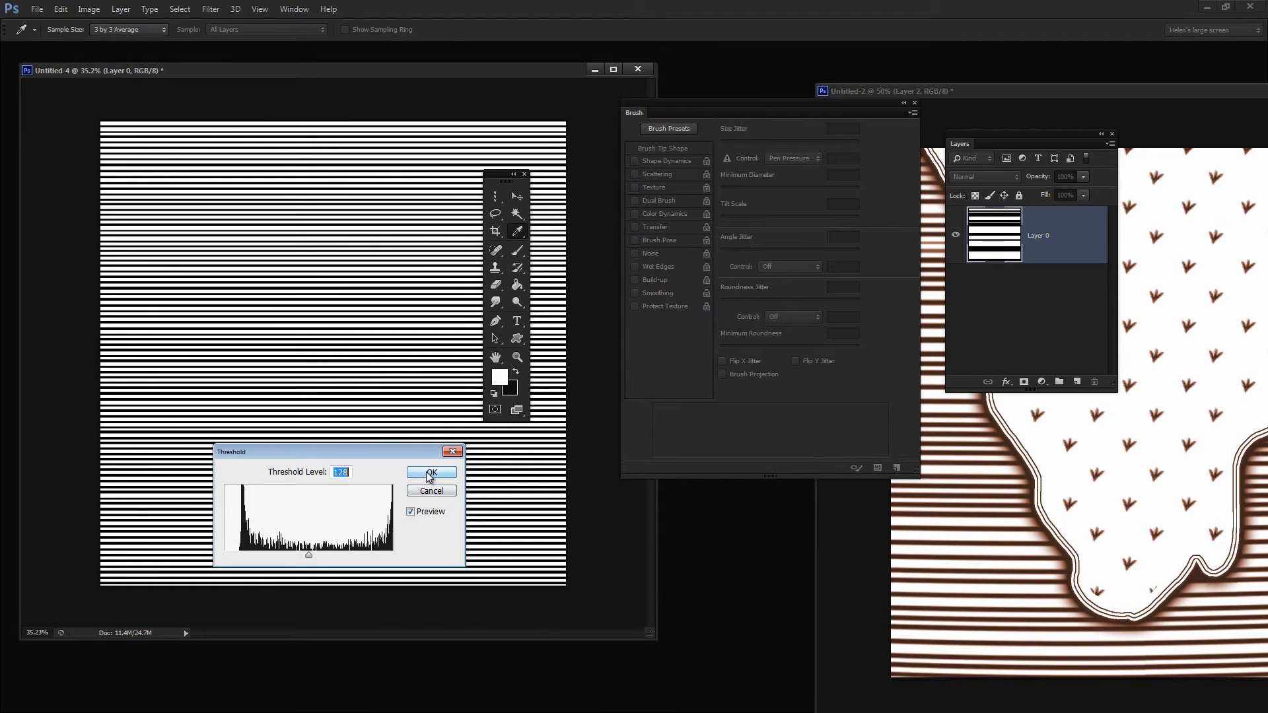
left_click(430, 473)
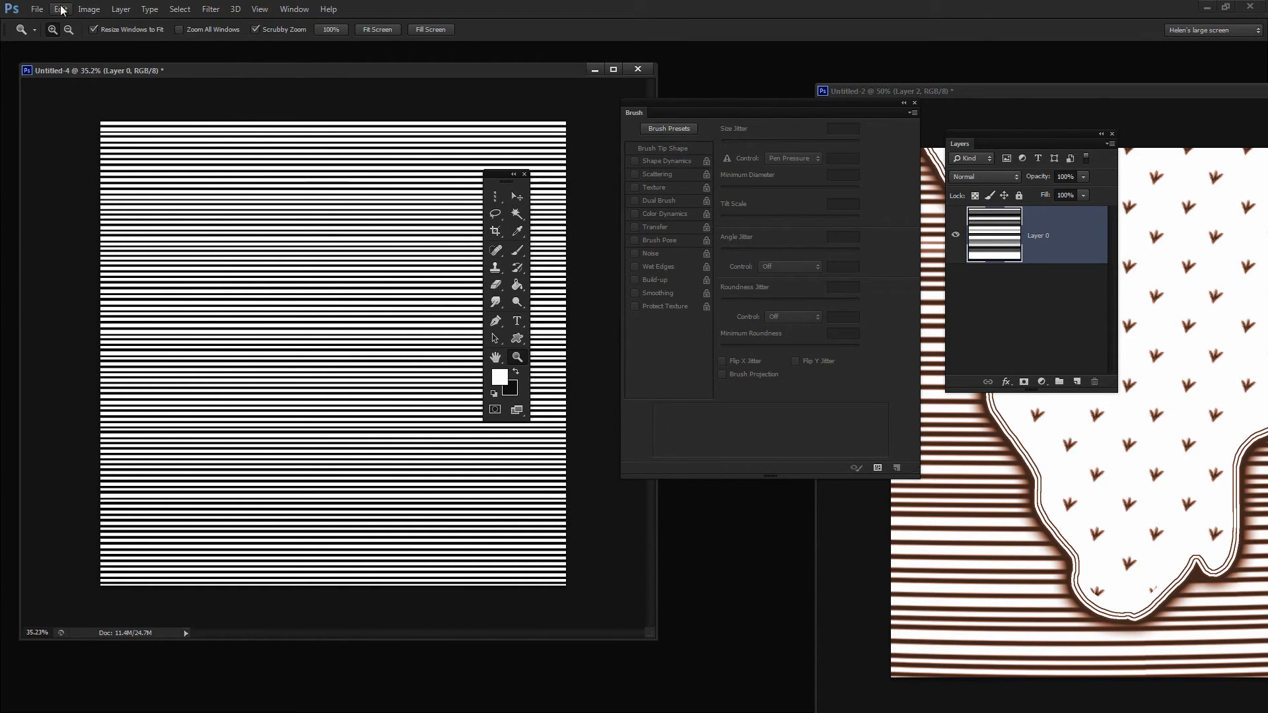
left_click(60, 8)
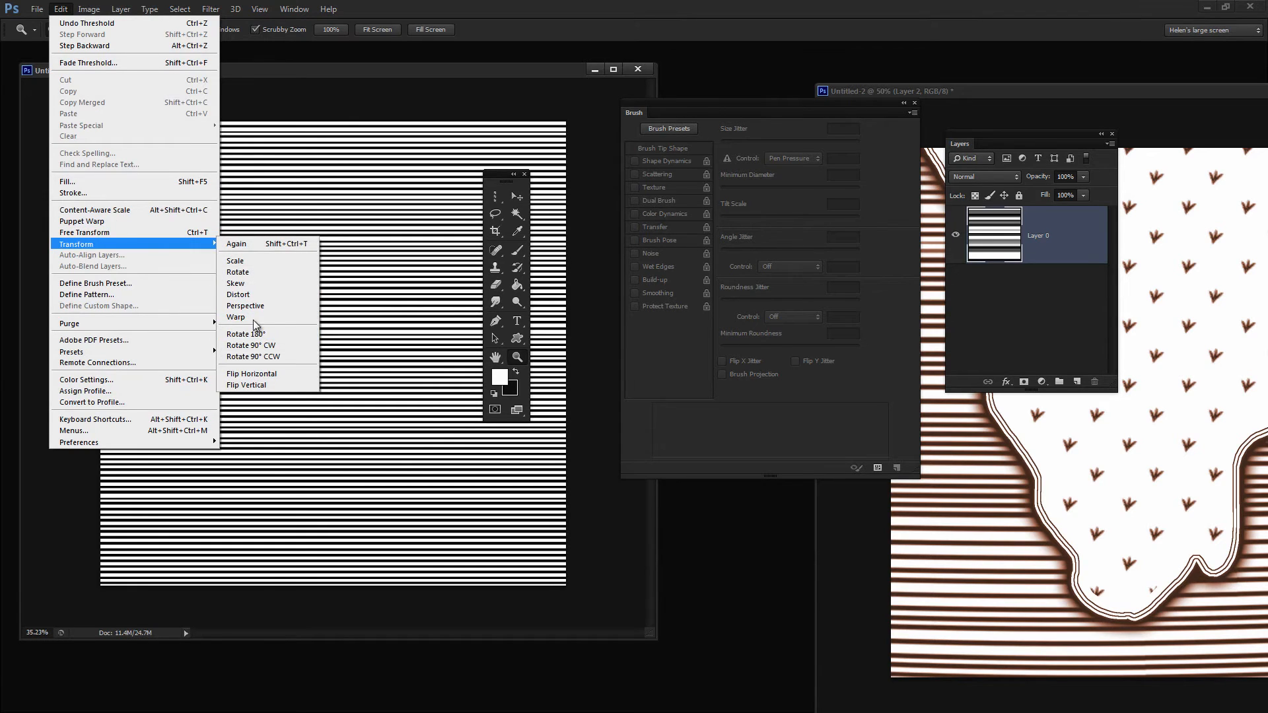
left_click(235, 318)
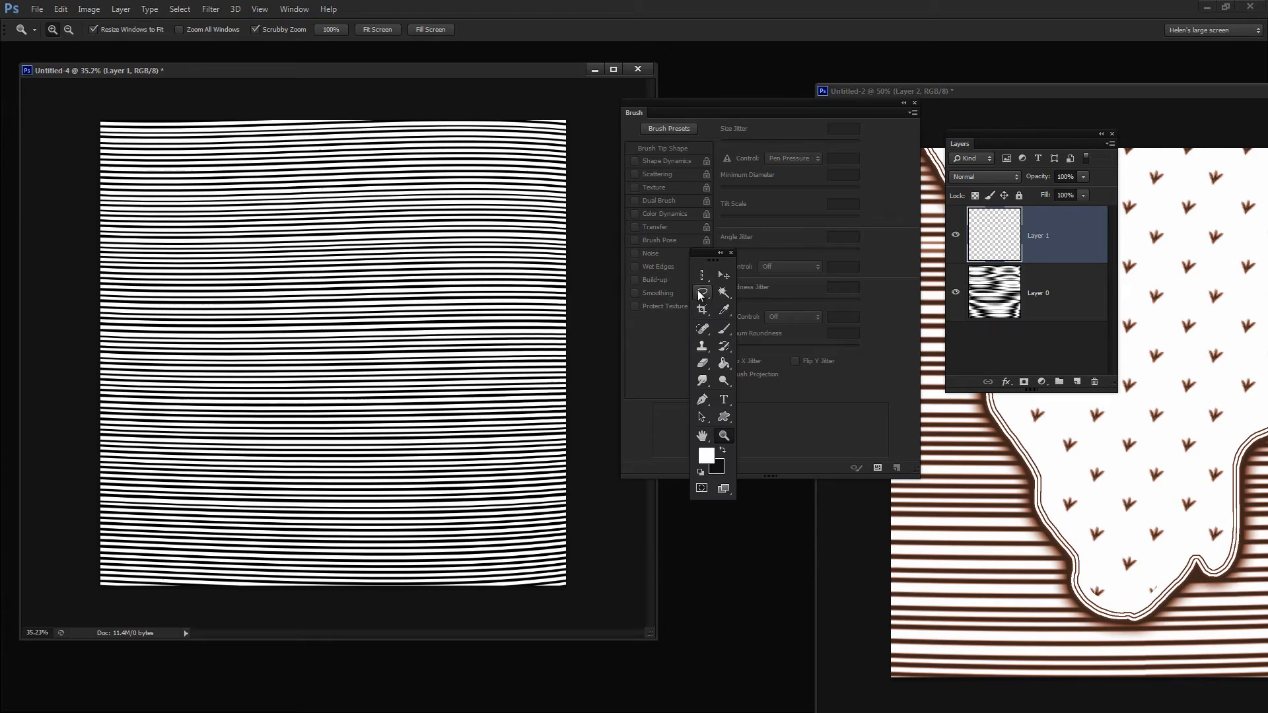
Step: Lasso a jagged coastline shape over the wavy lines and fill it white on Layer 1
left_click(701, 293)
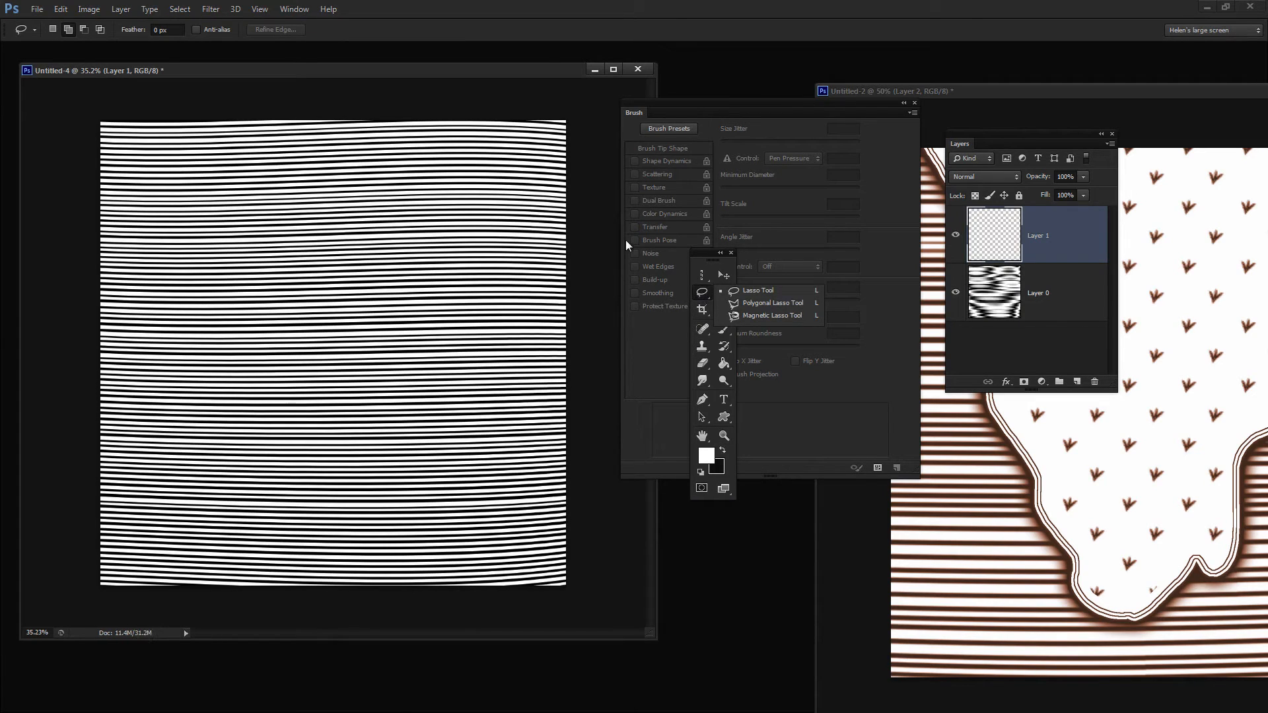
mouse_move(8, 21)
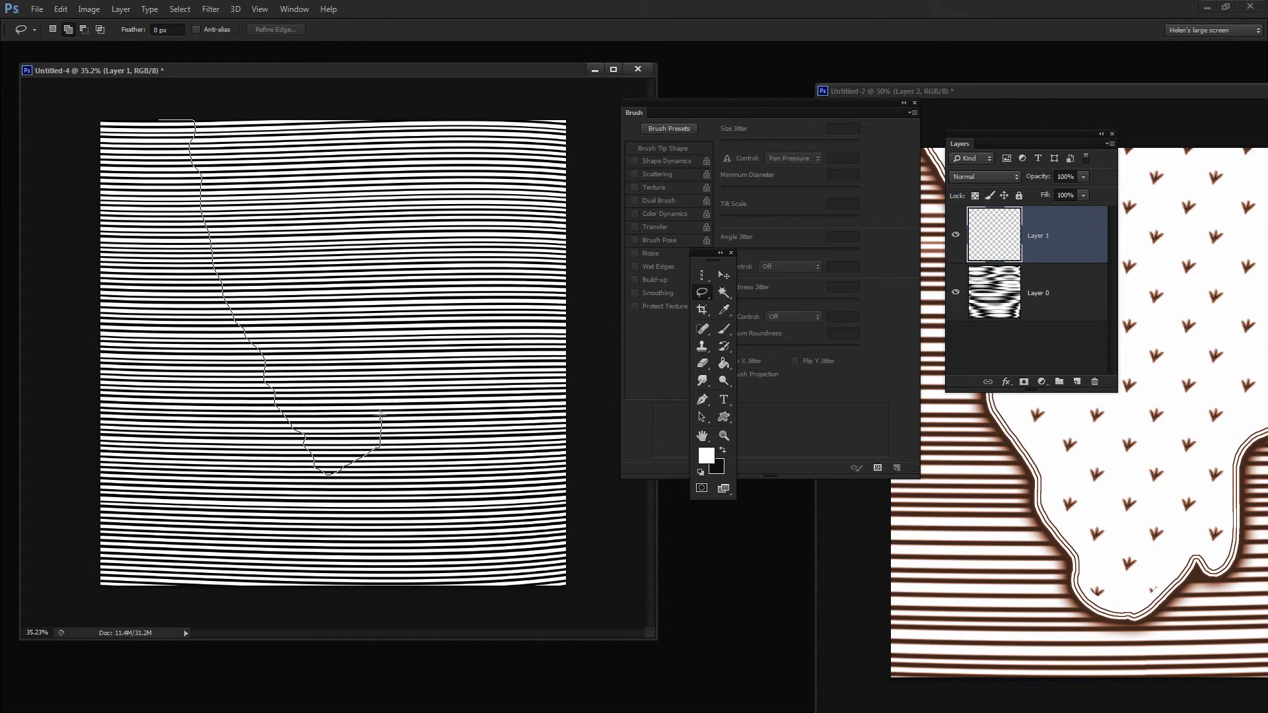
left_click_drag(381, 417, 497, 162)
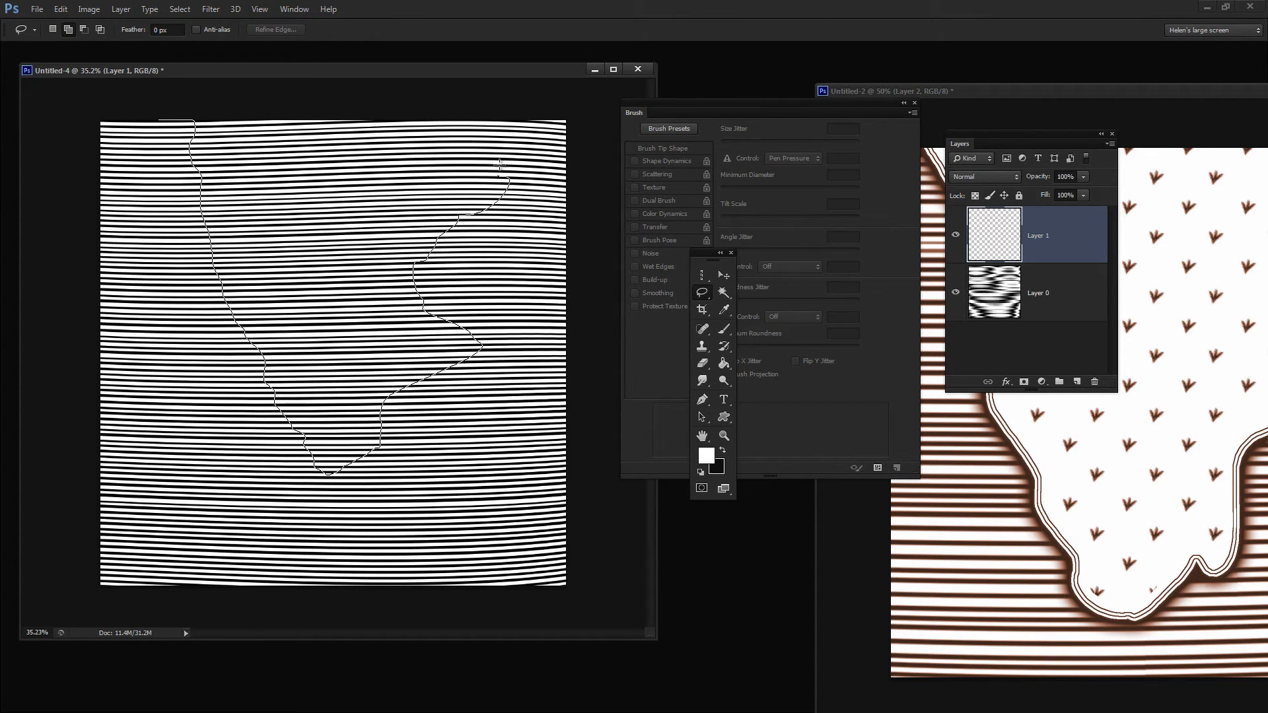
left_click(195, 98)
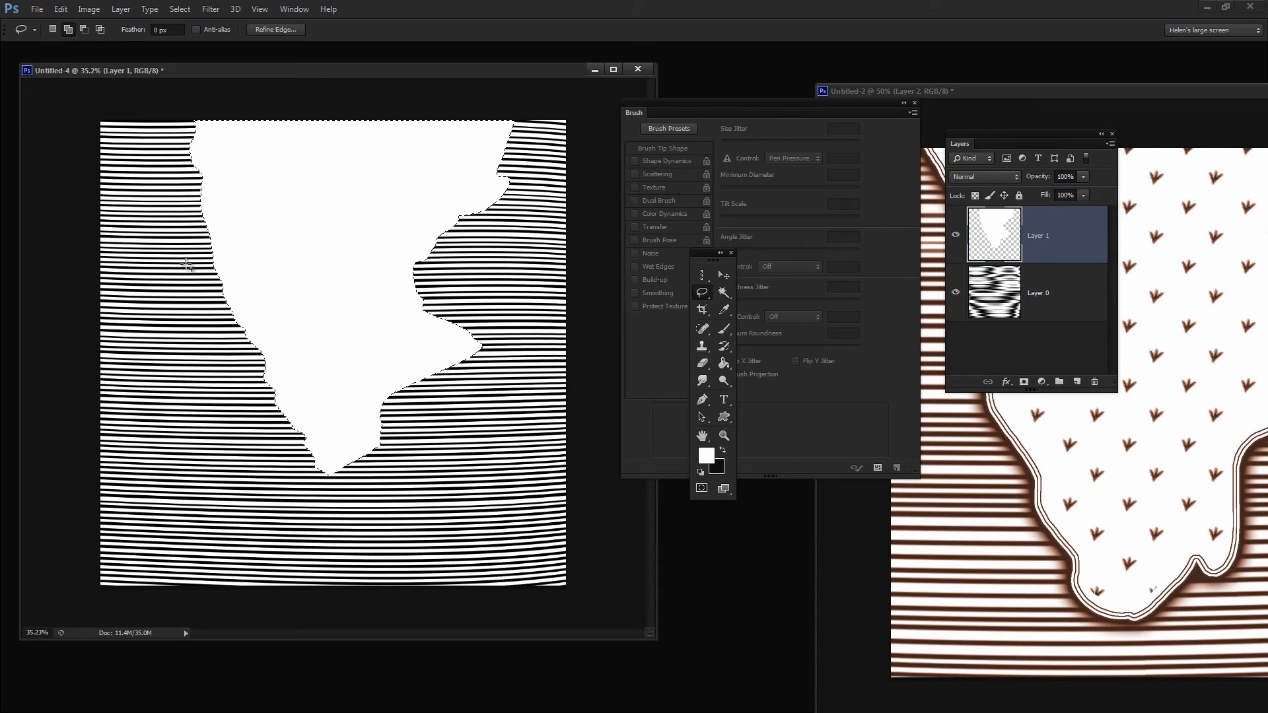
Step: Stroke the landmass selection with a 6 px black line placed Inside
left_click(60, 9)
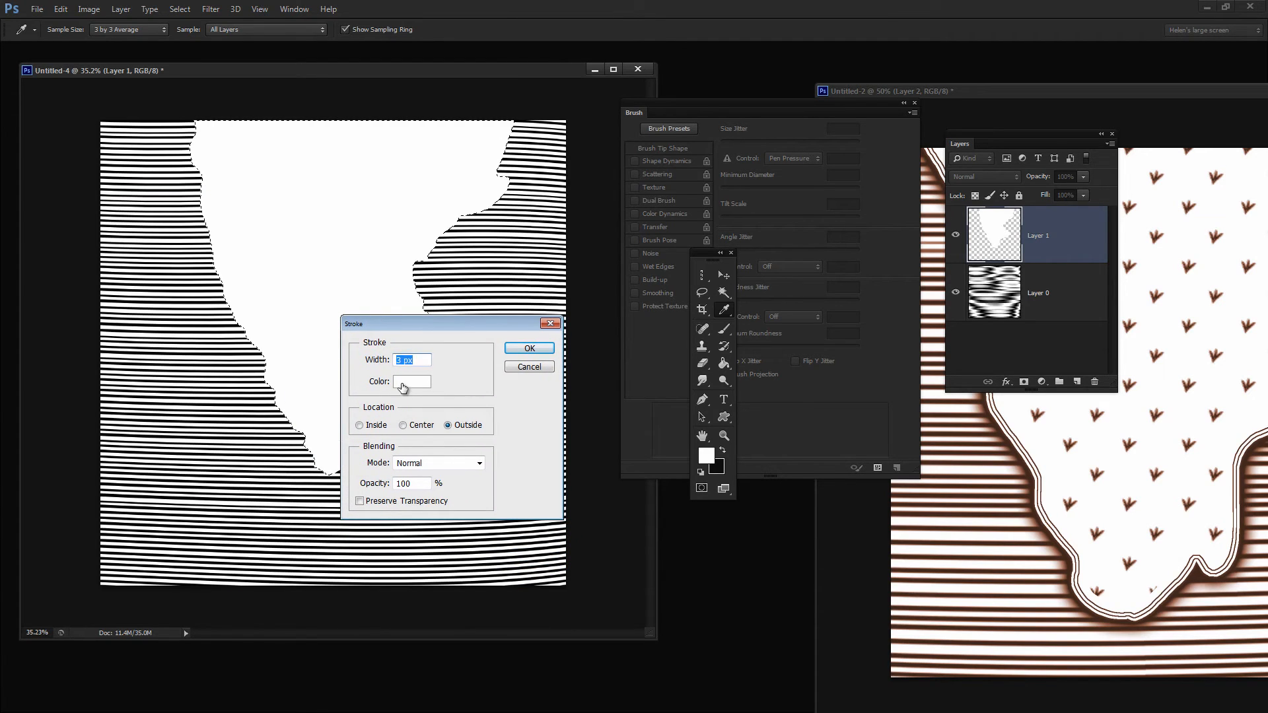
left_click(412, 381)
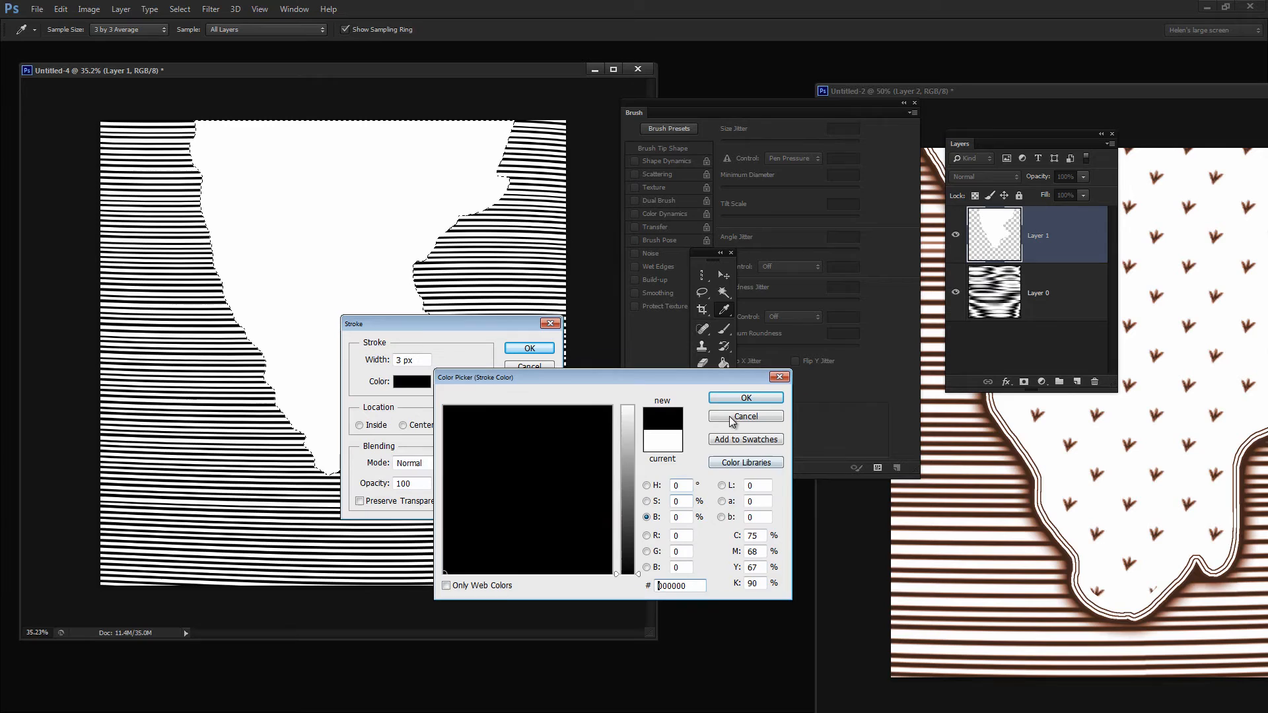
left_click(743, 416)
type("6")
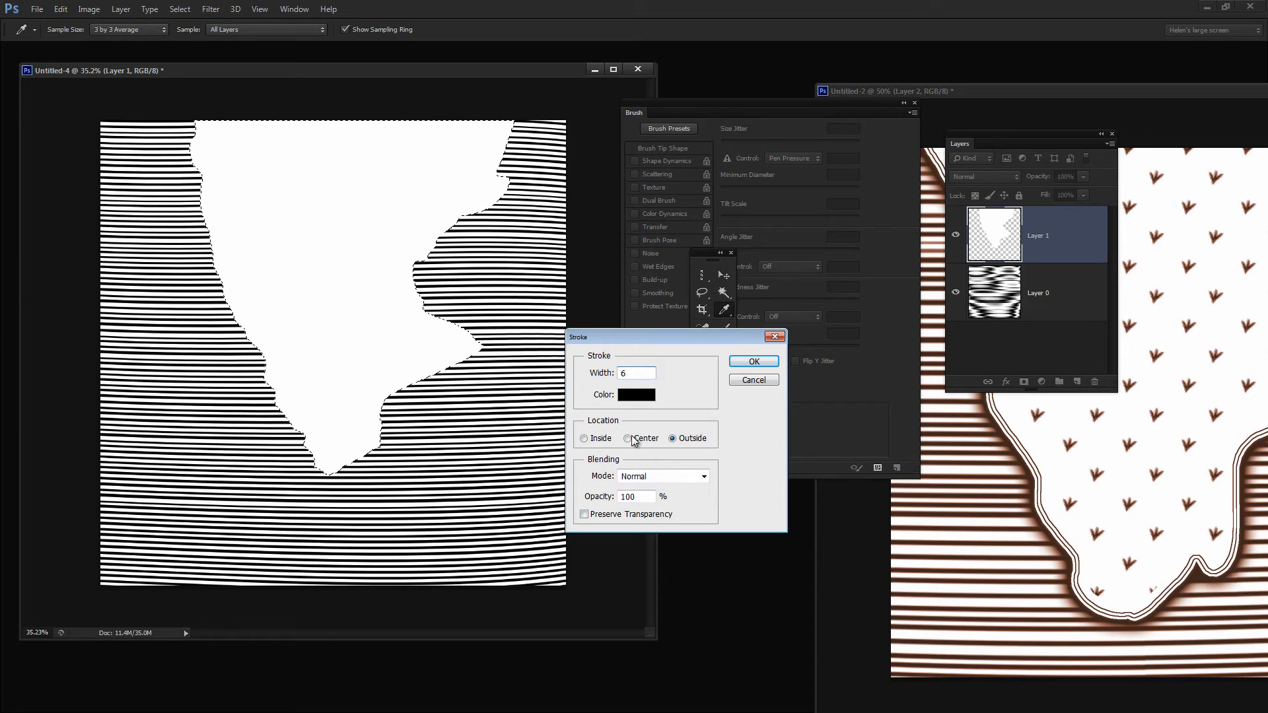
left_click(584, 438)
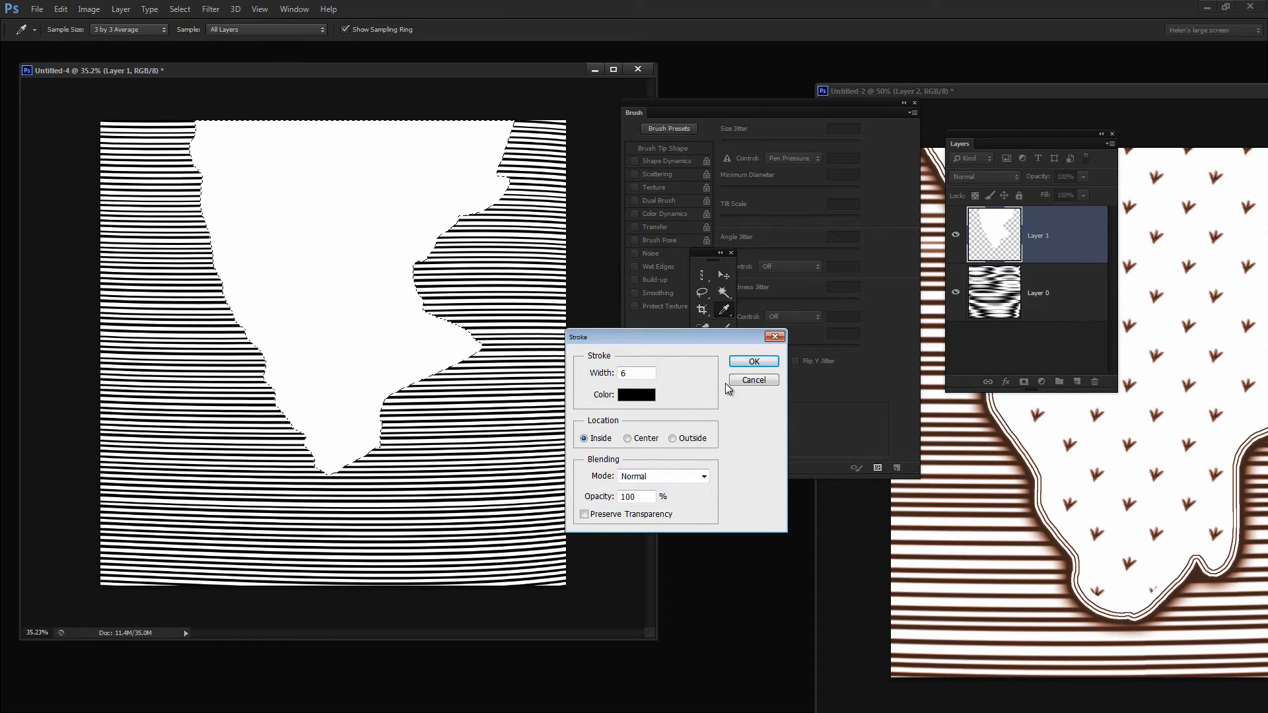
left_click(752, 361)
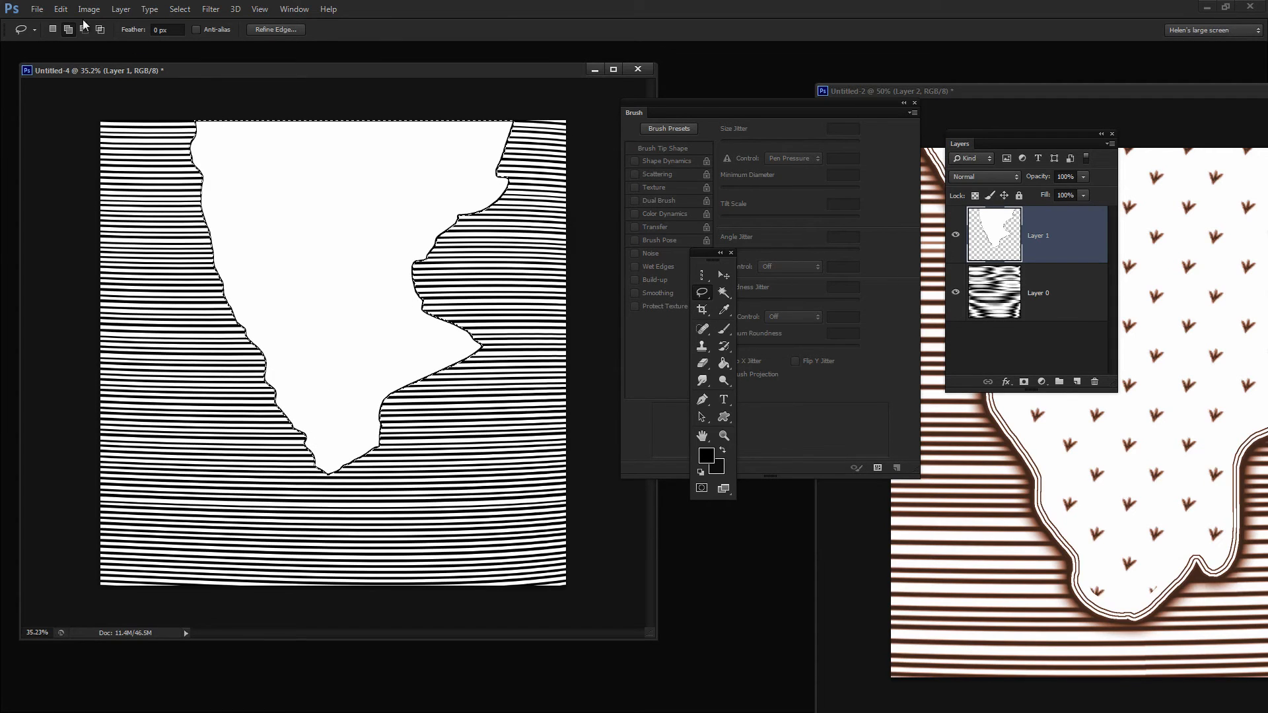
Step: Contract the landmass selection and stroke the shrunken outline in black
left_click(180, 9)
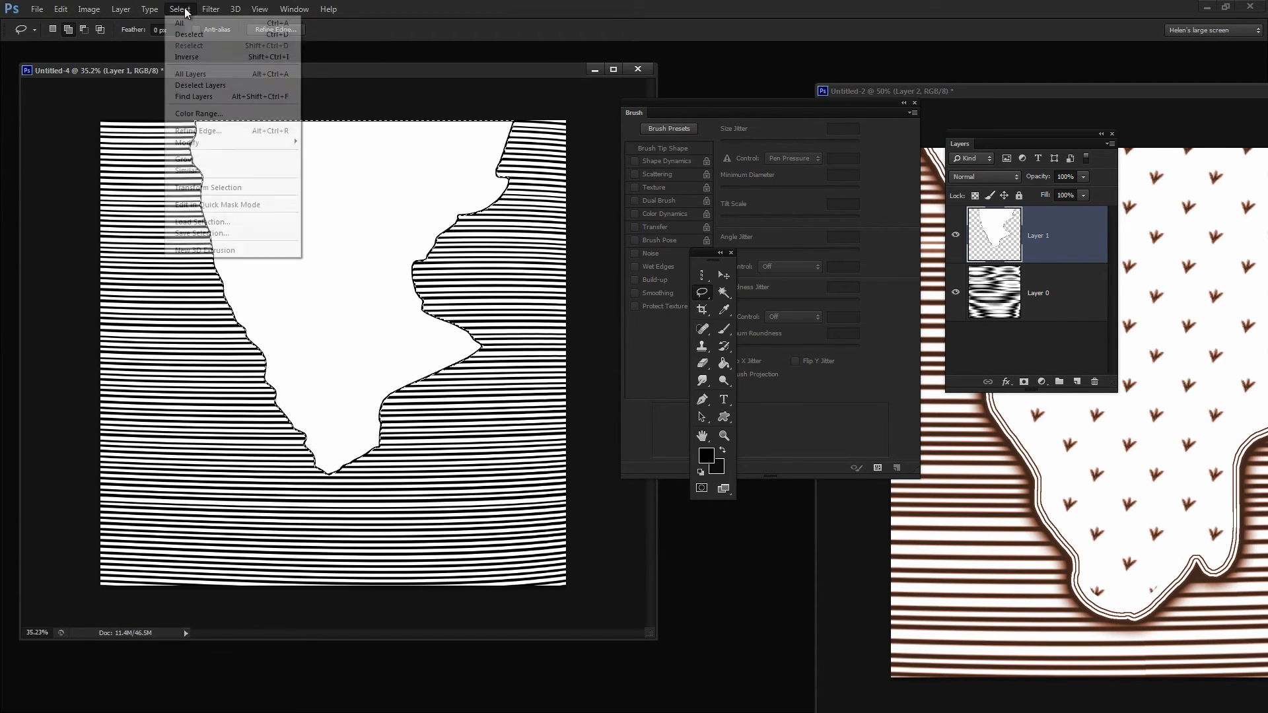
mouse_move(184, 142)
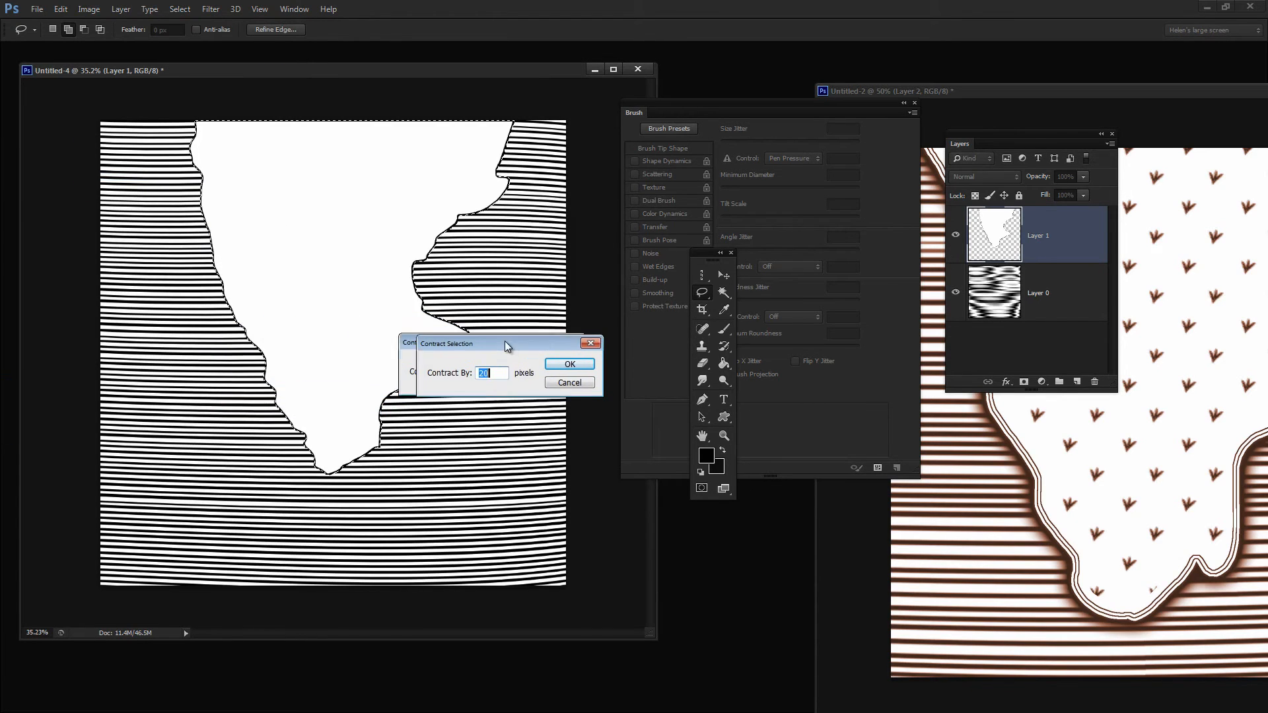
left_click(569, 364)
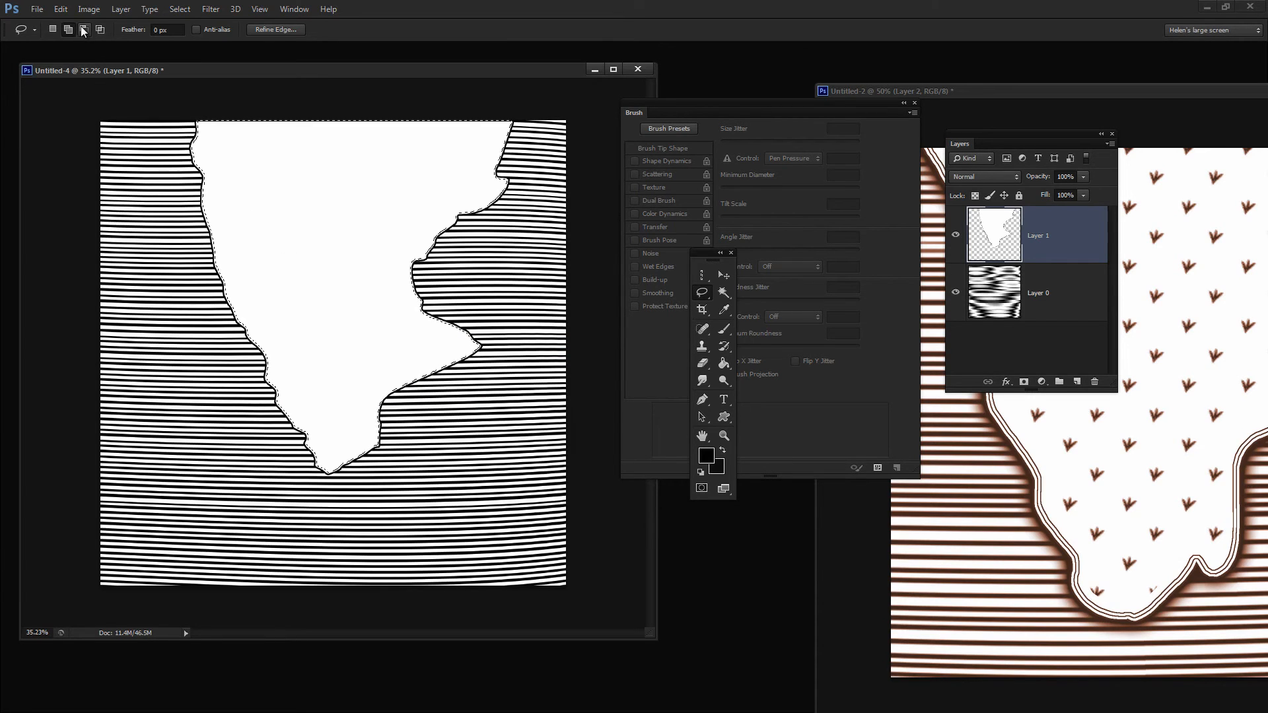
left_click(61, 9)
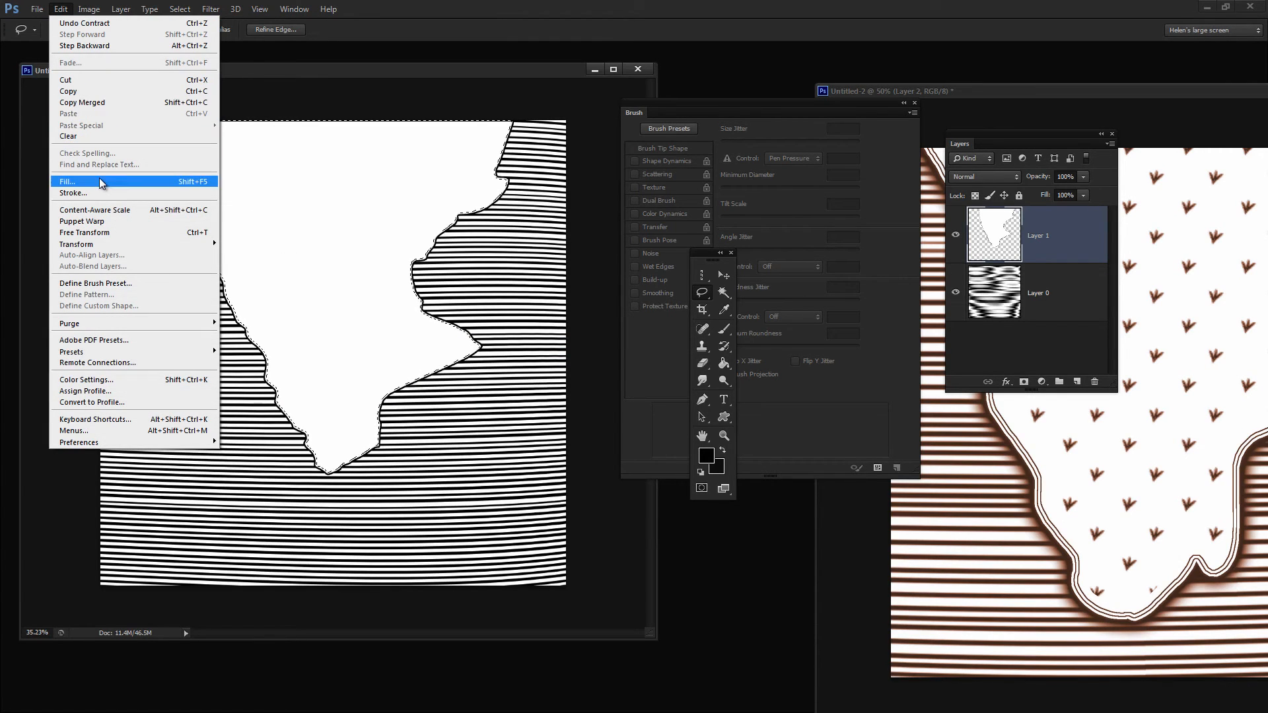
mouse_move(100, 197)
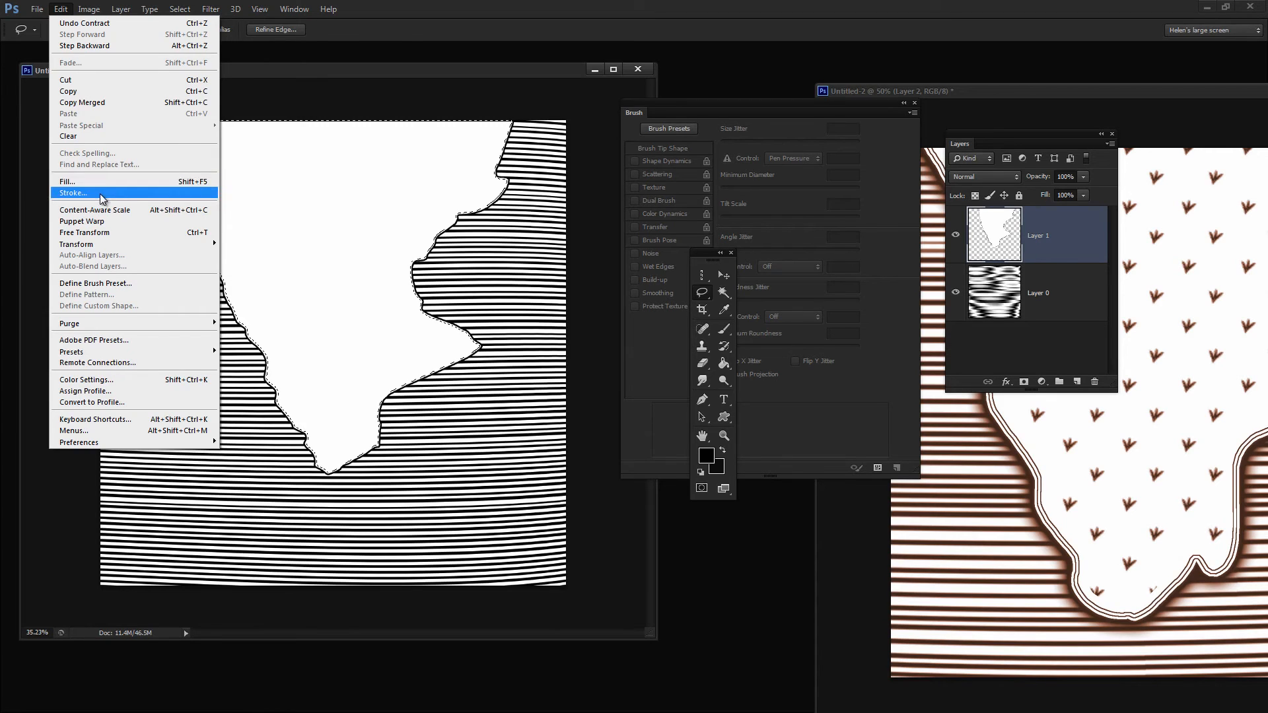
left_click(72, 192)
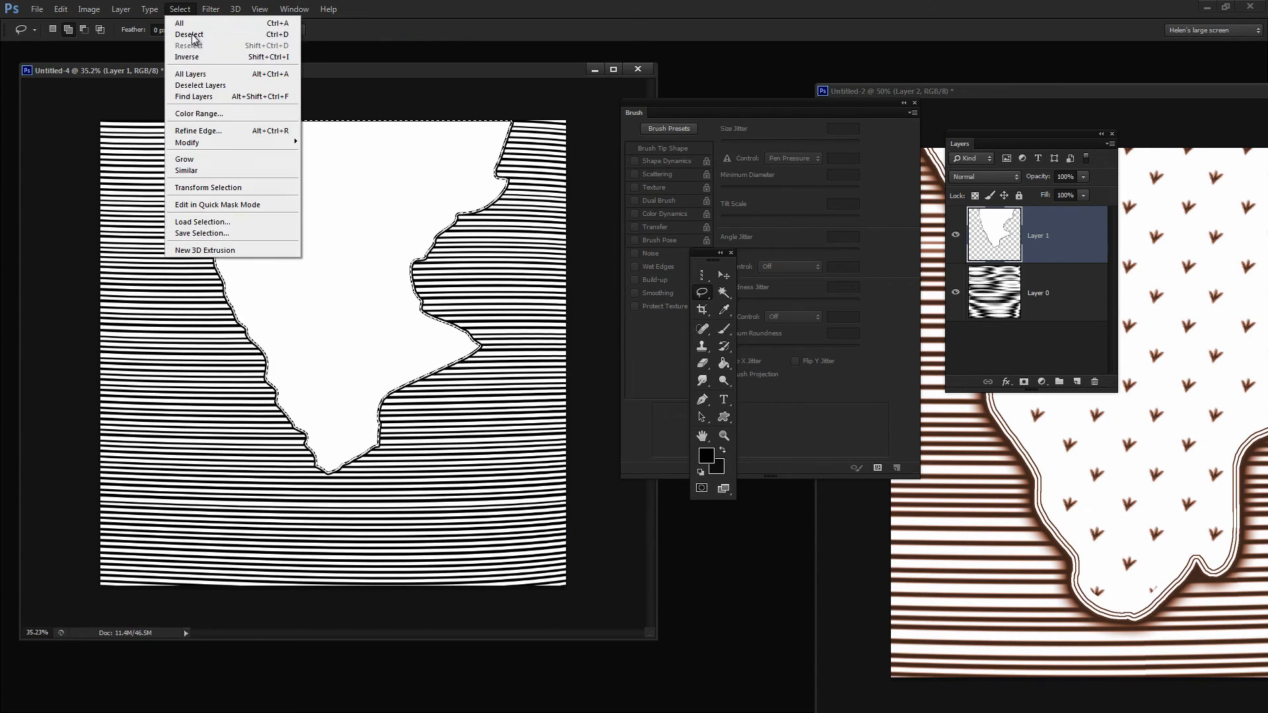
Step: Contract the selection inward again by 10 pixels
left_click(186, 142)
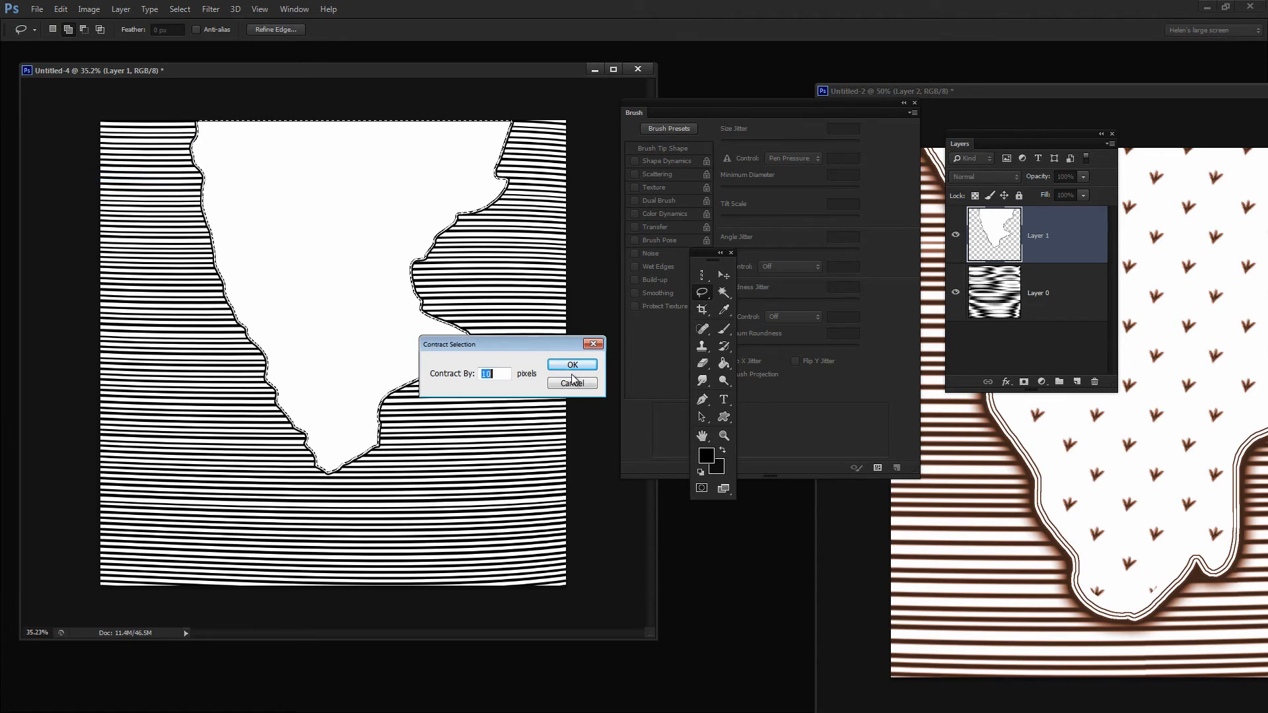
left_click(571, 364)
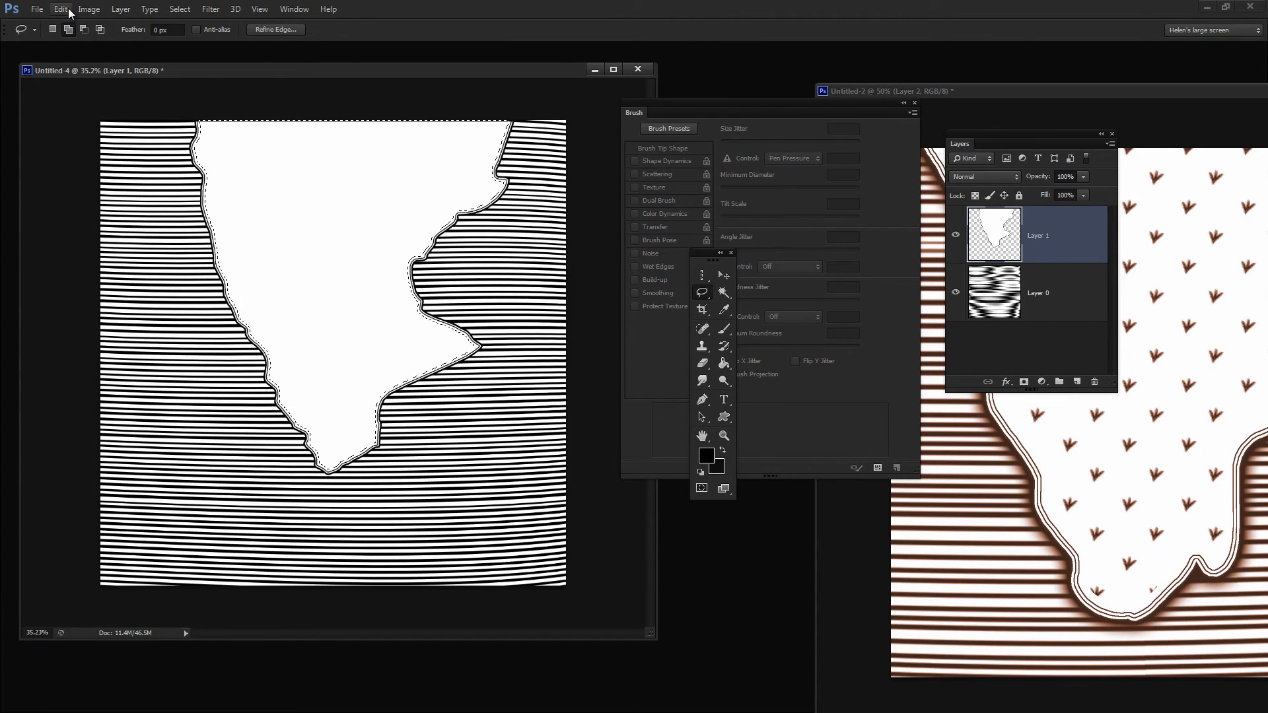
left_click(61, 9)
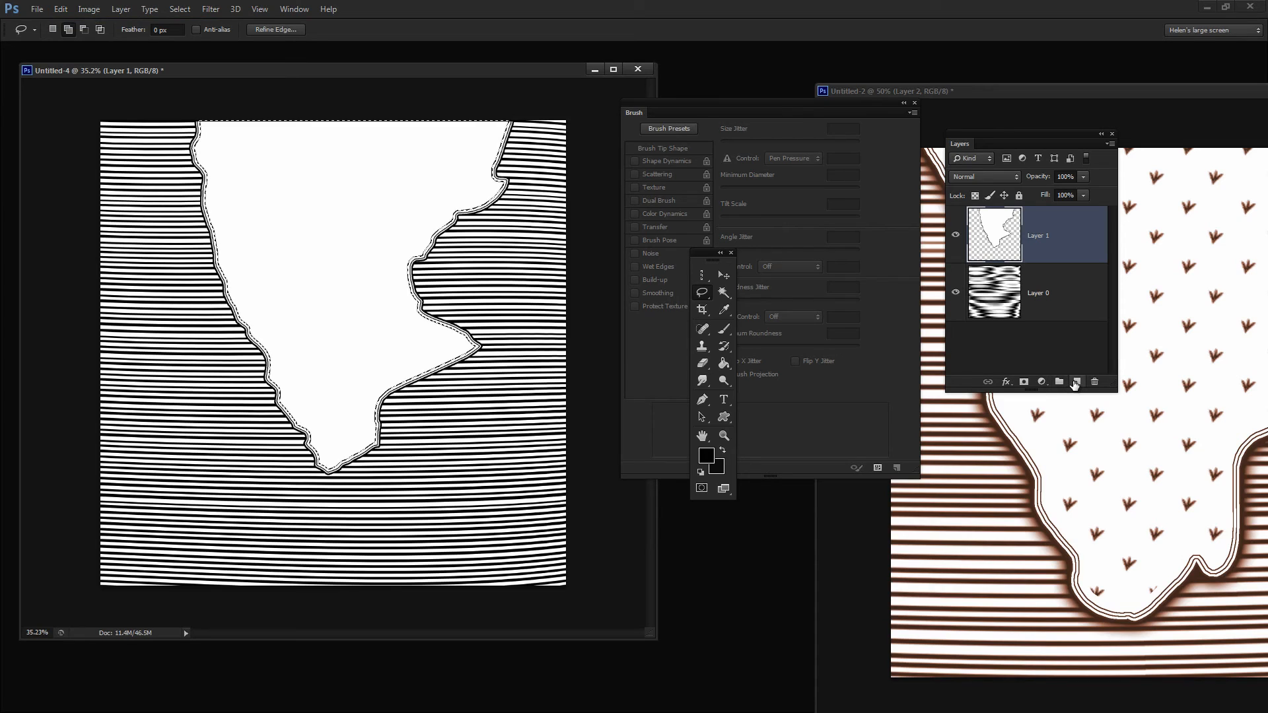
Step: On a new Layer 2, fill the selection with the grass tuft pattern, then deselect
left_click(1076, 382)
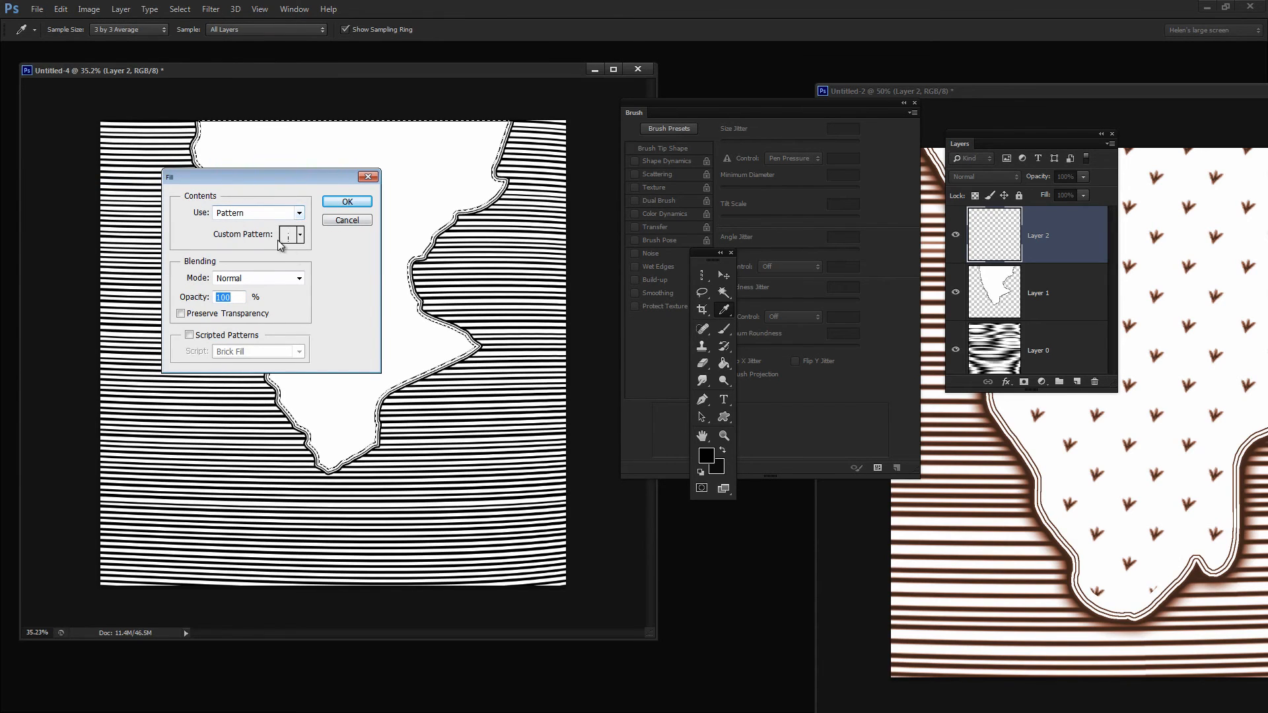
left_click(300, 235)
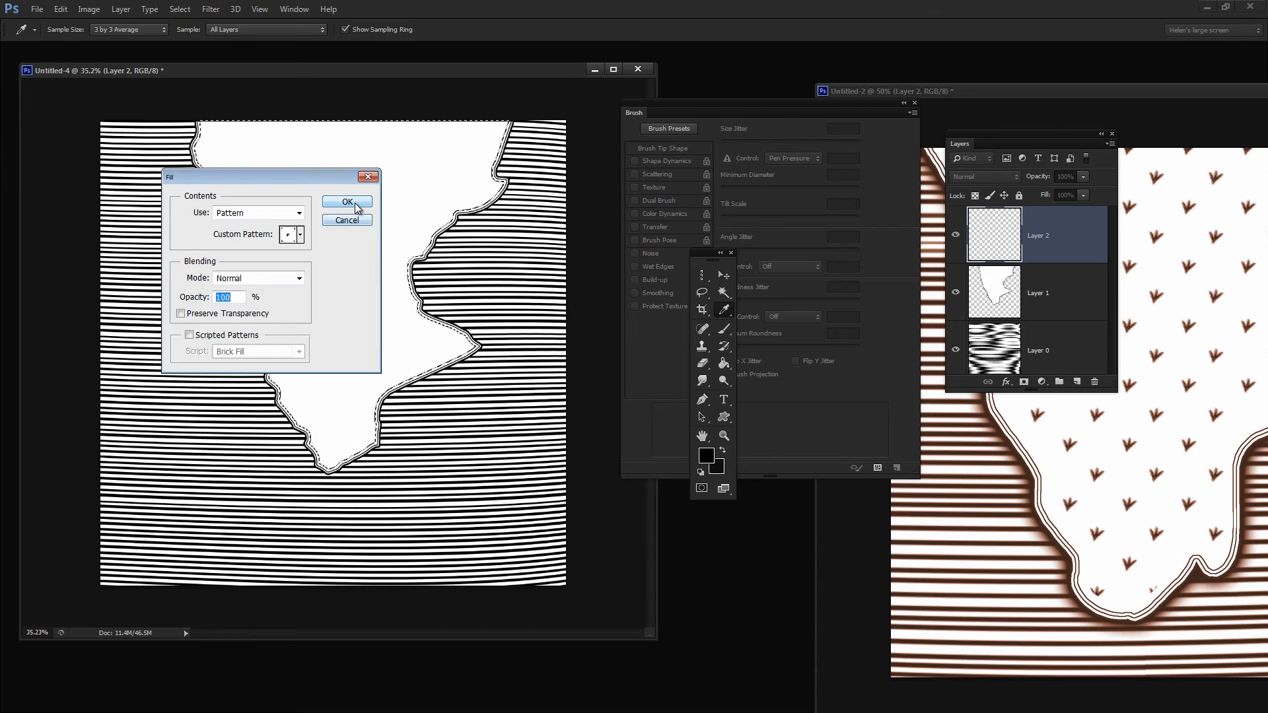
left_click(346, 202)
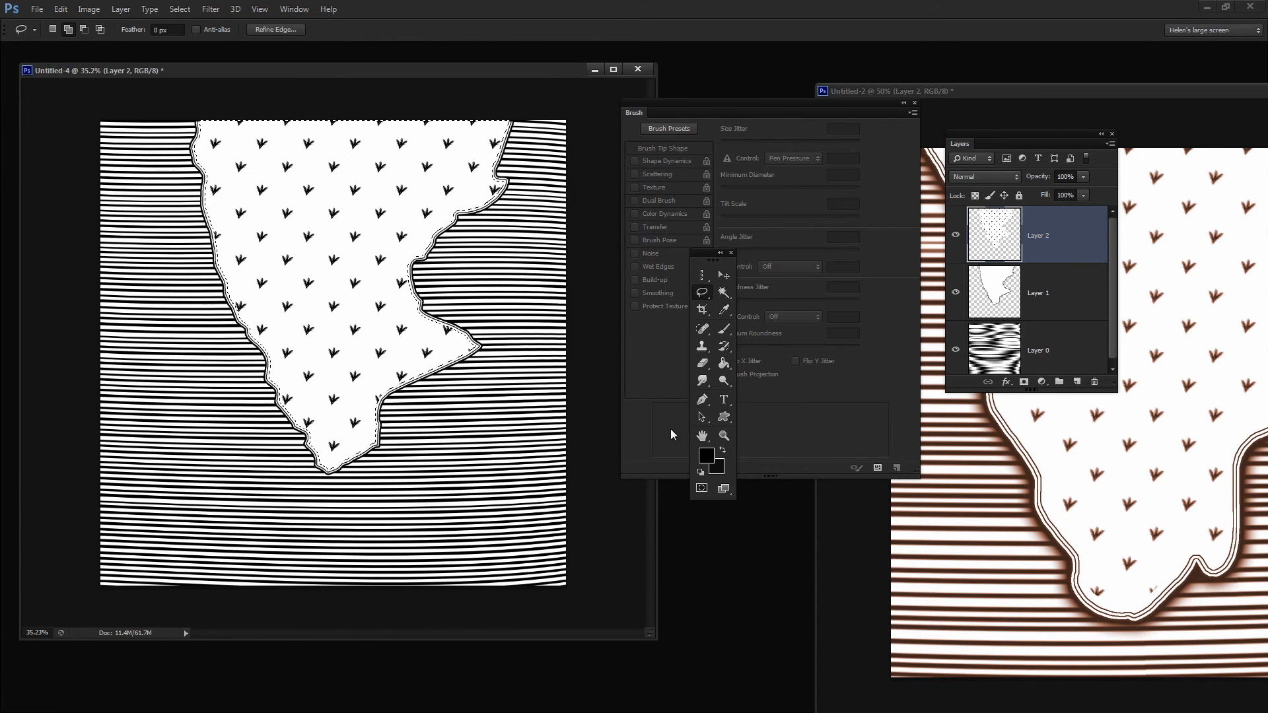
left_click(1044, 292)
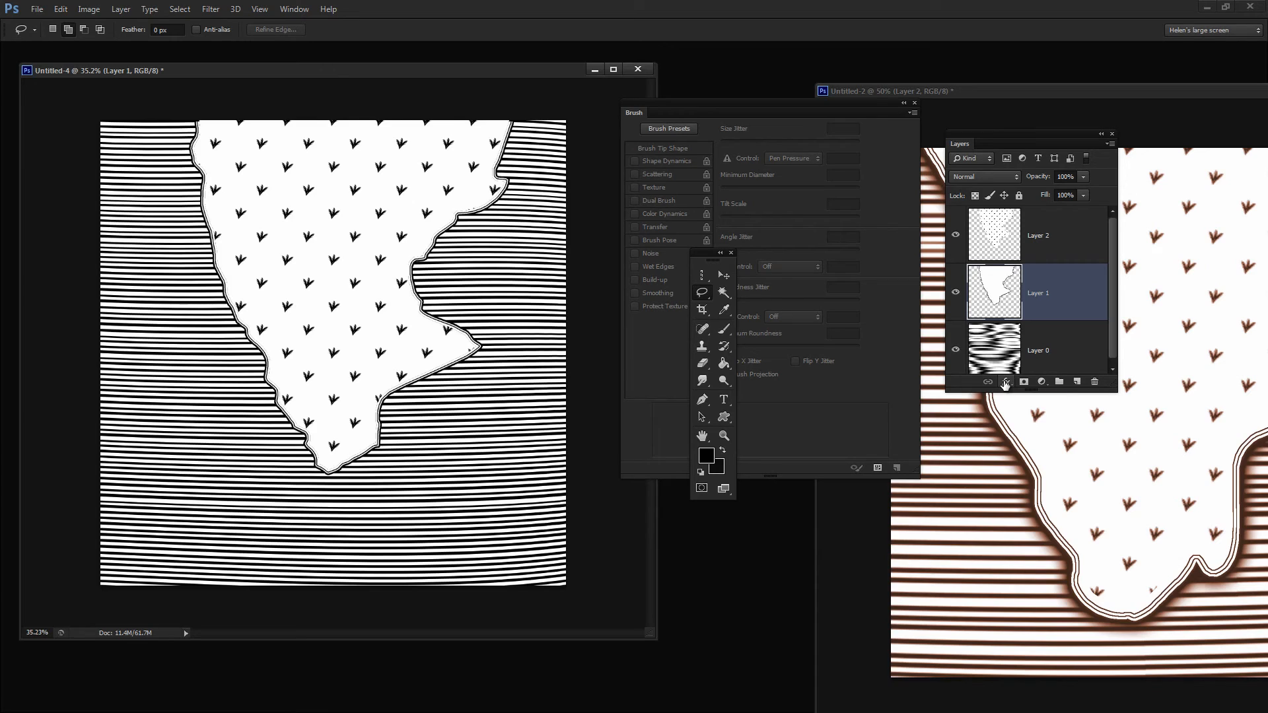
Step: Give Layer 1 a black Multiply outer glow at 100% opacity with spread 10
left_click(1006, 381)
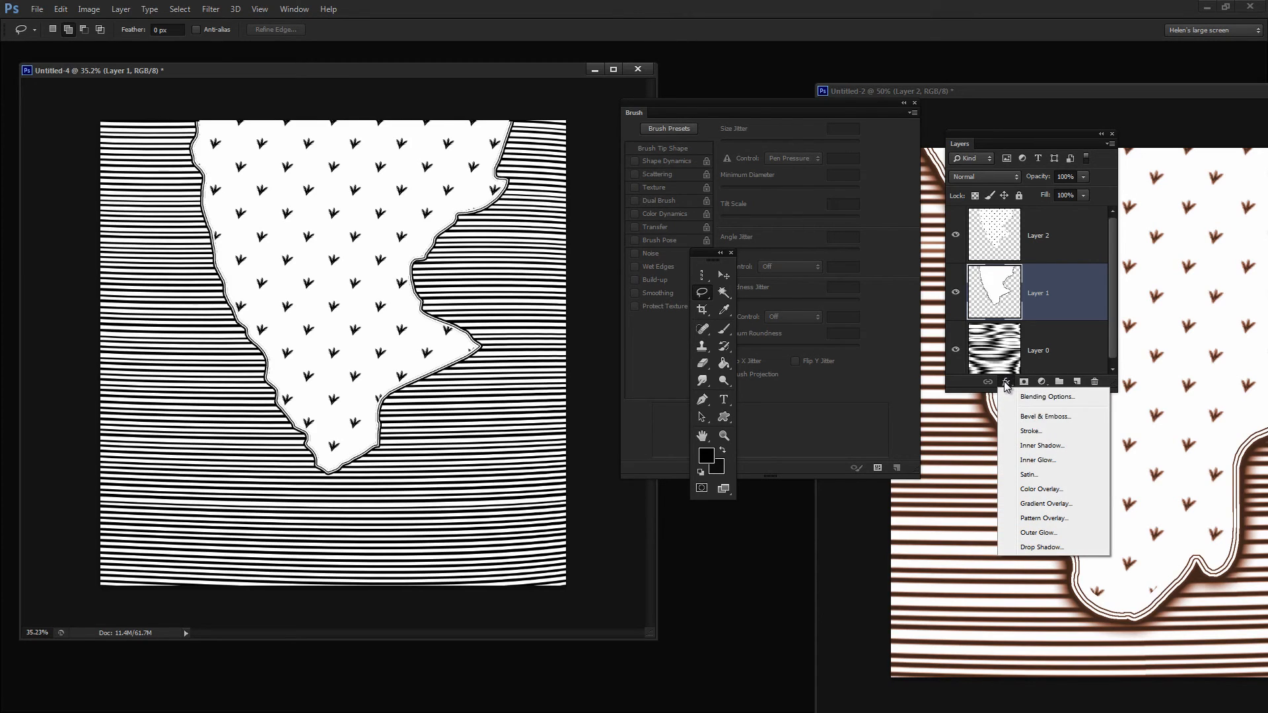
mouse_move(1043, 503)
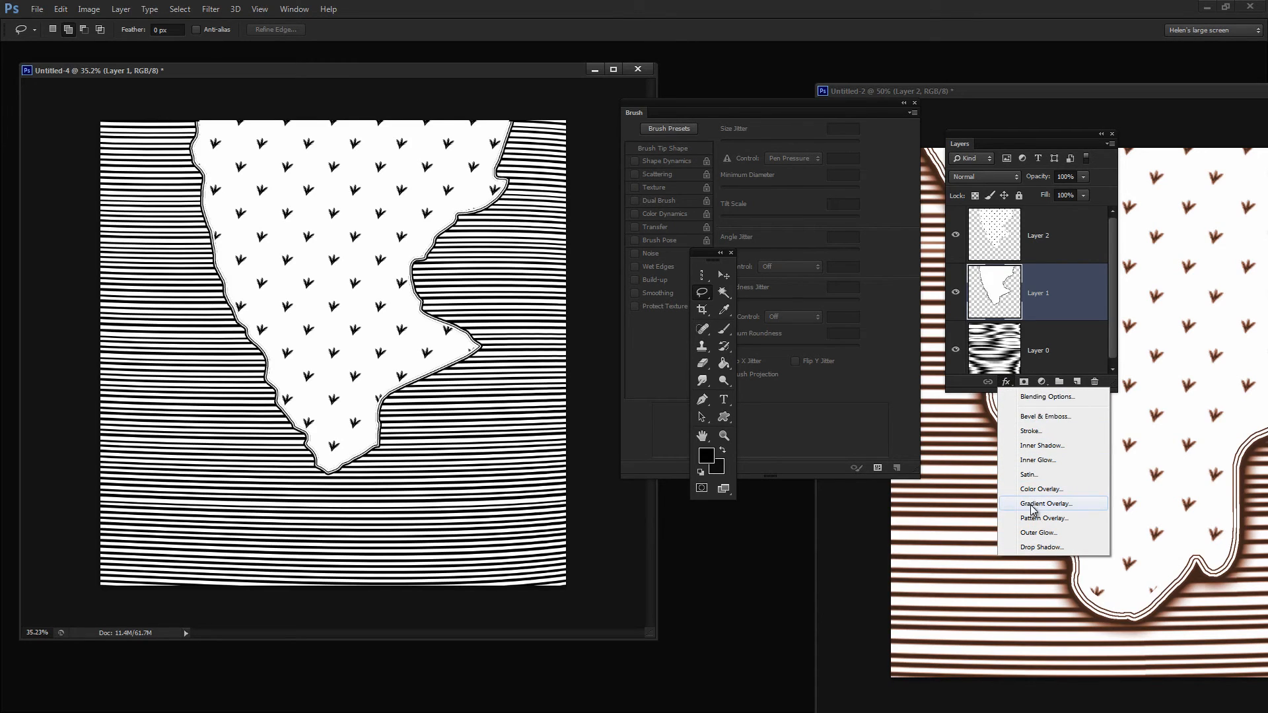
mouse_move(1037, 533)
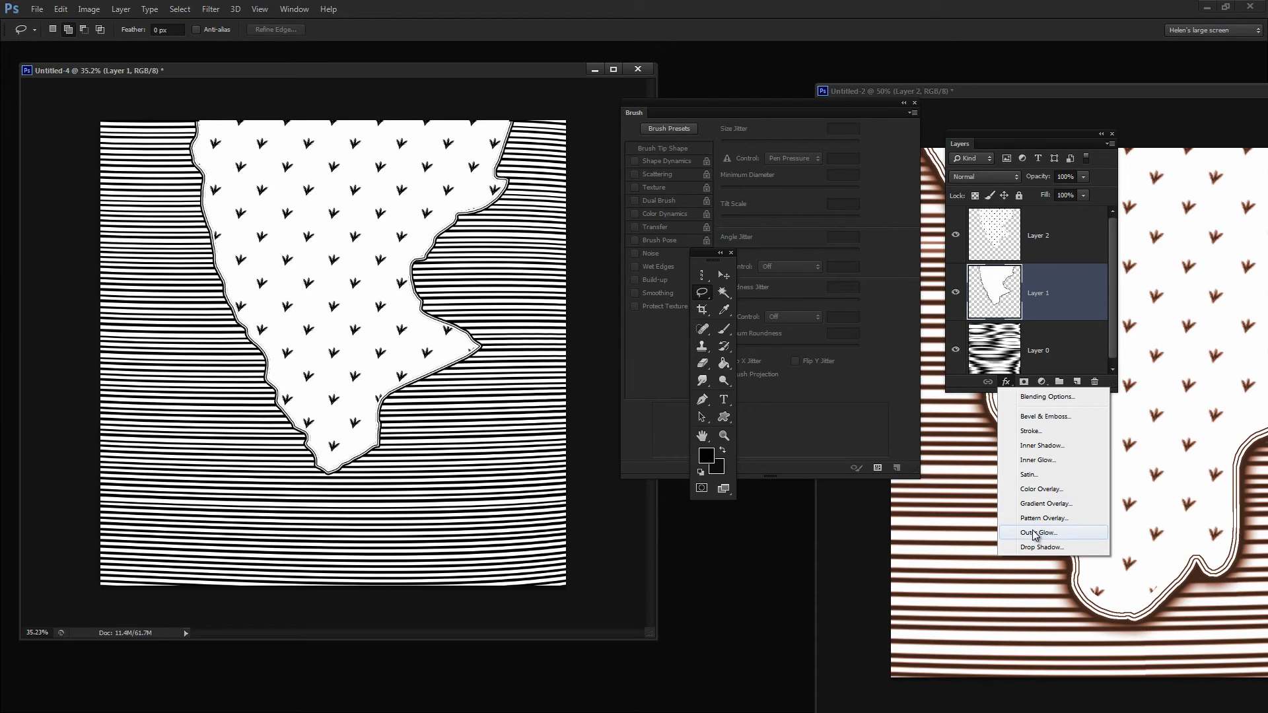
left_click(1038, 532)
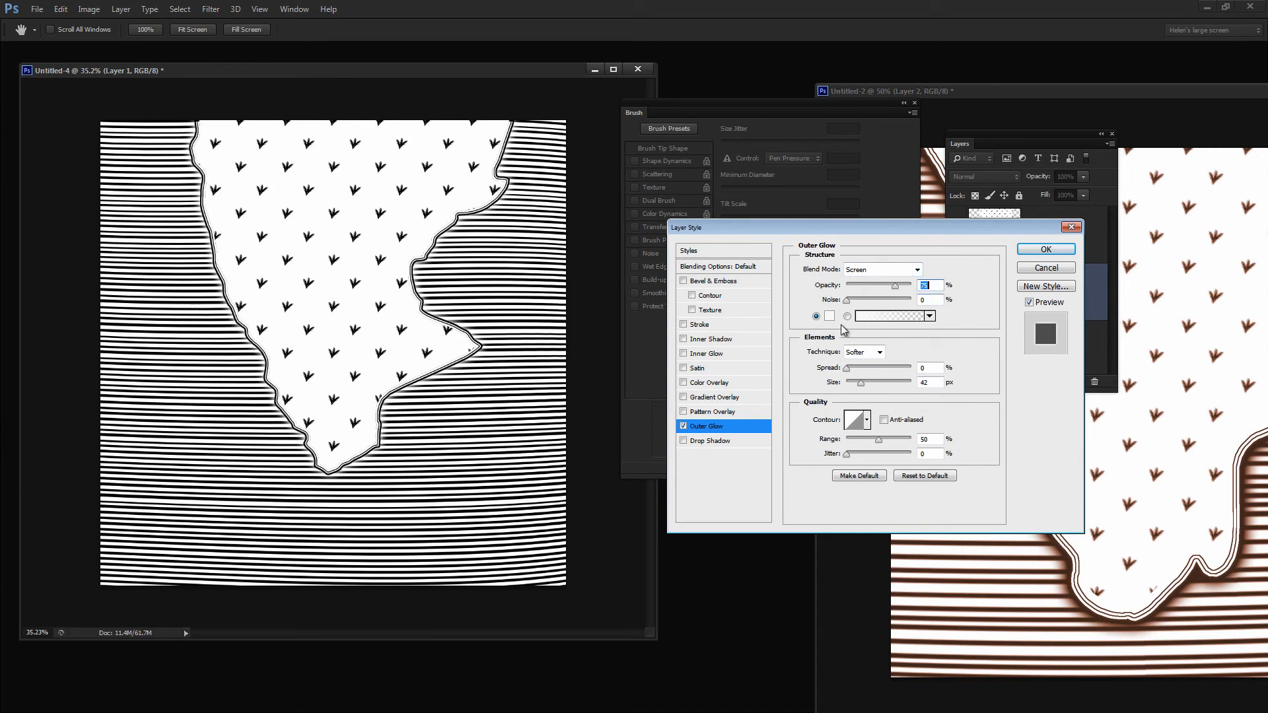
left_click(889, 316)
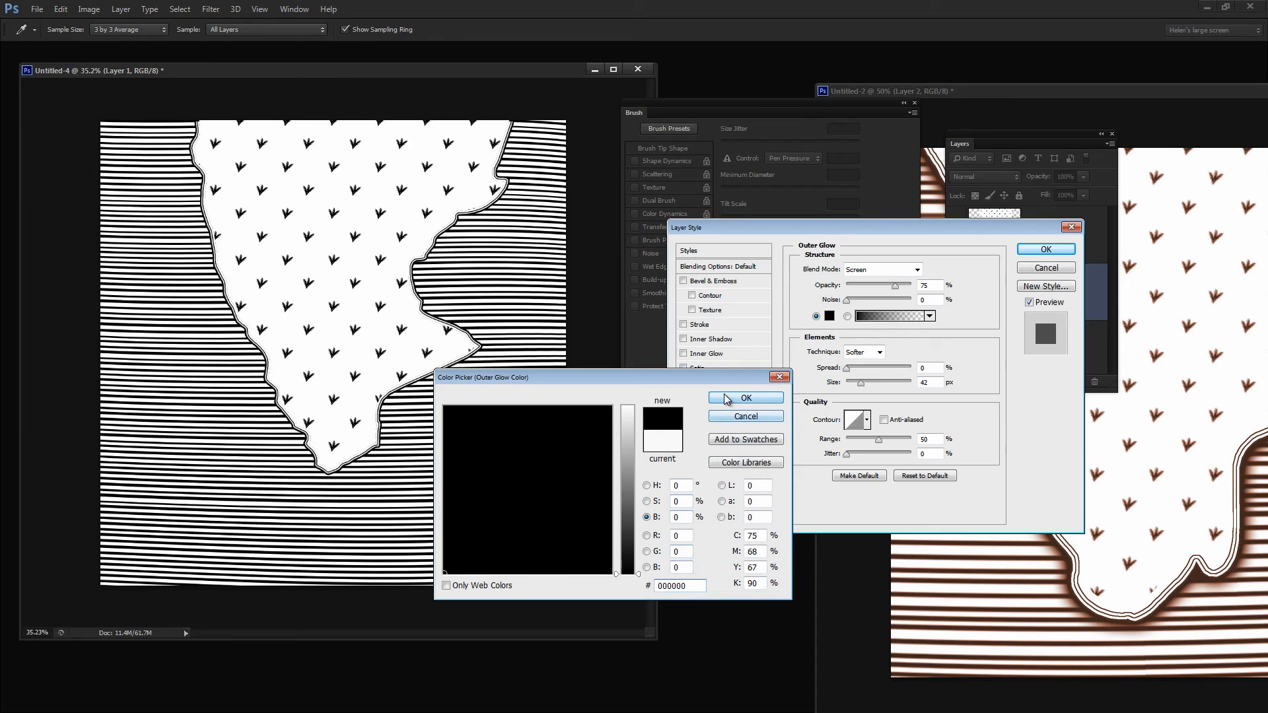
left_click(881, 269)
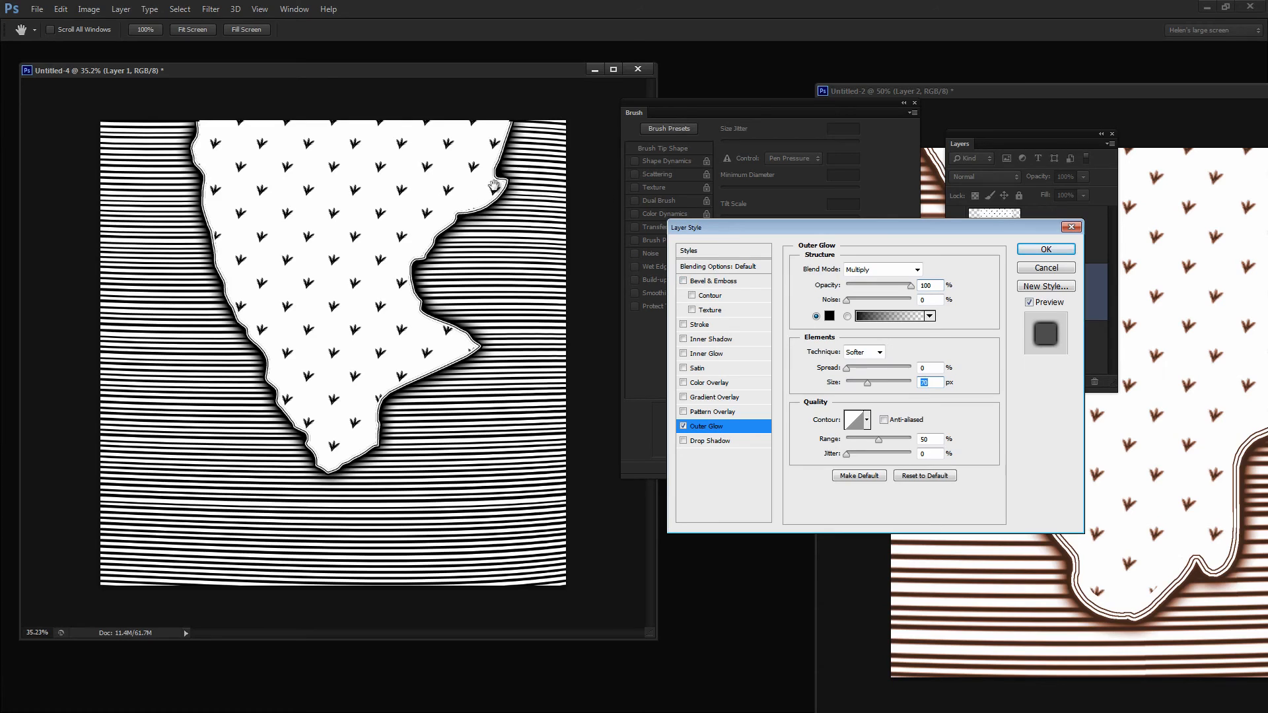
mouse_move(849, 382)
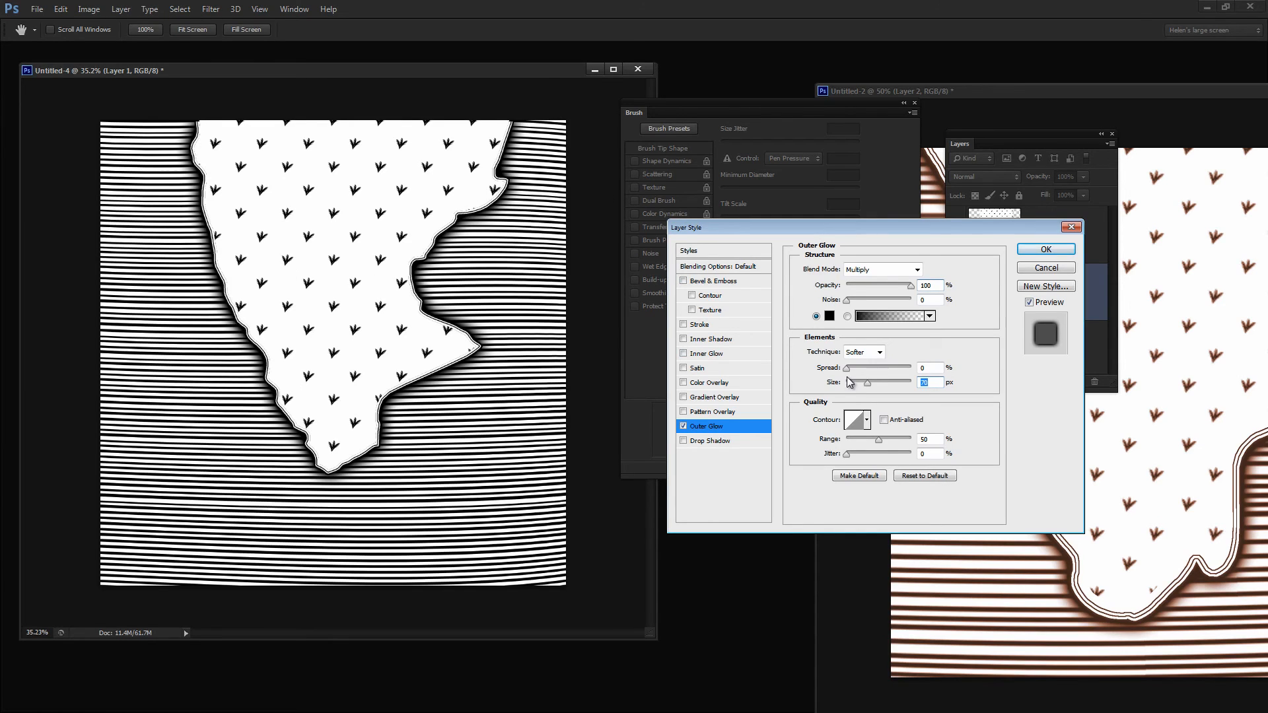
left_click_drag(846, 374, 890, 374)
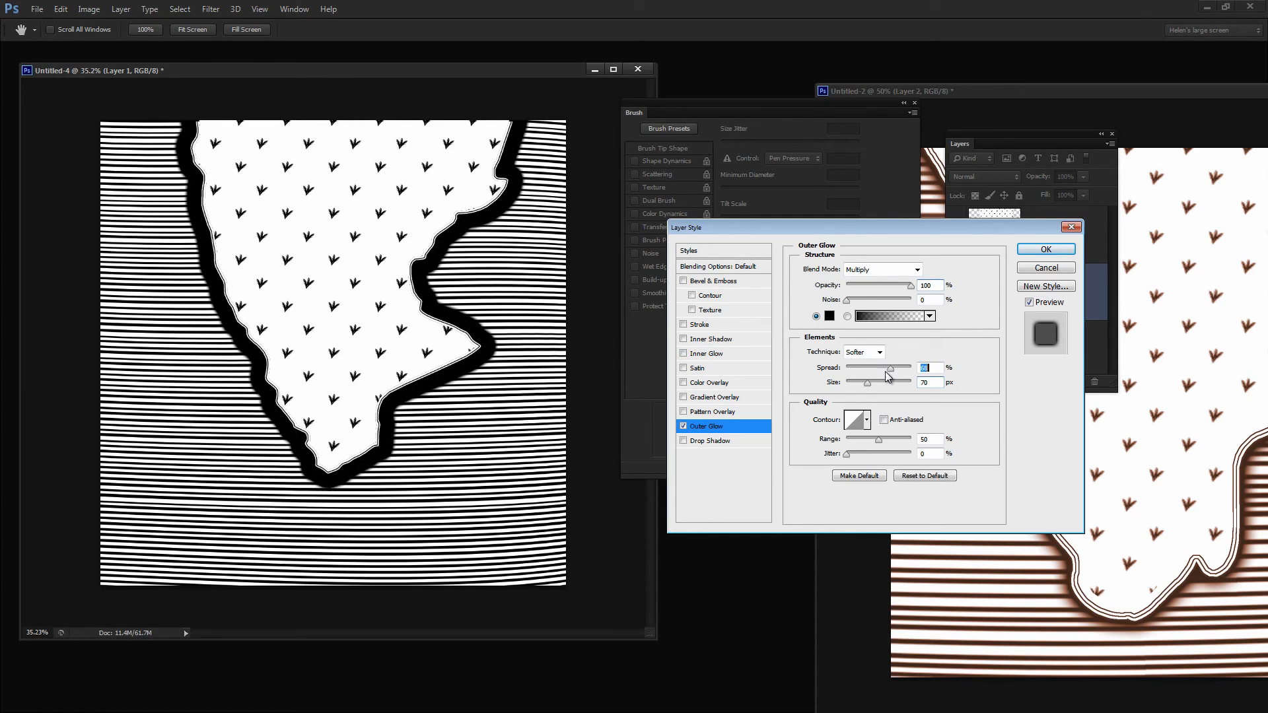
left_click_drag(885, 370, 852, 373)
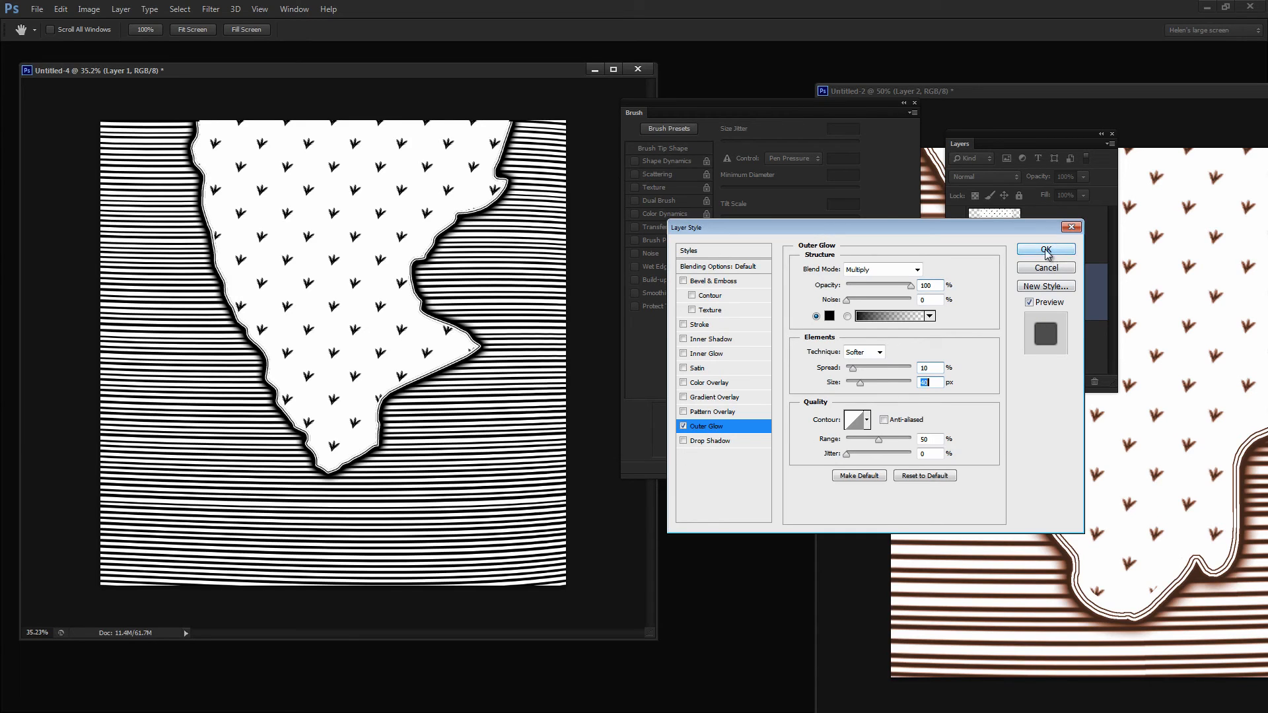
left_click(1046, 249)
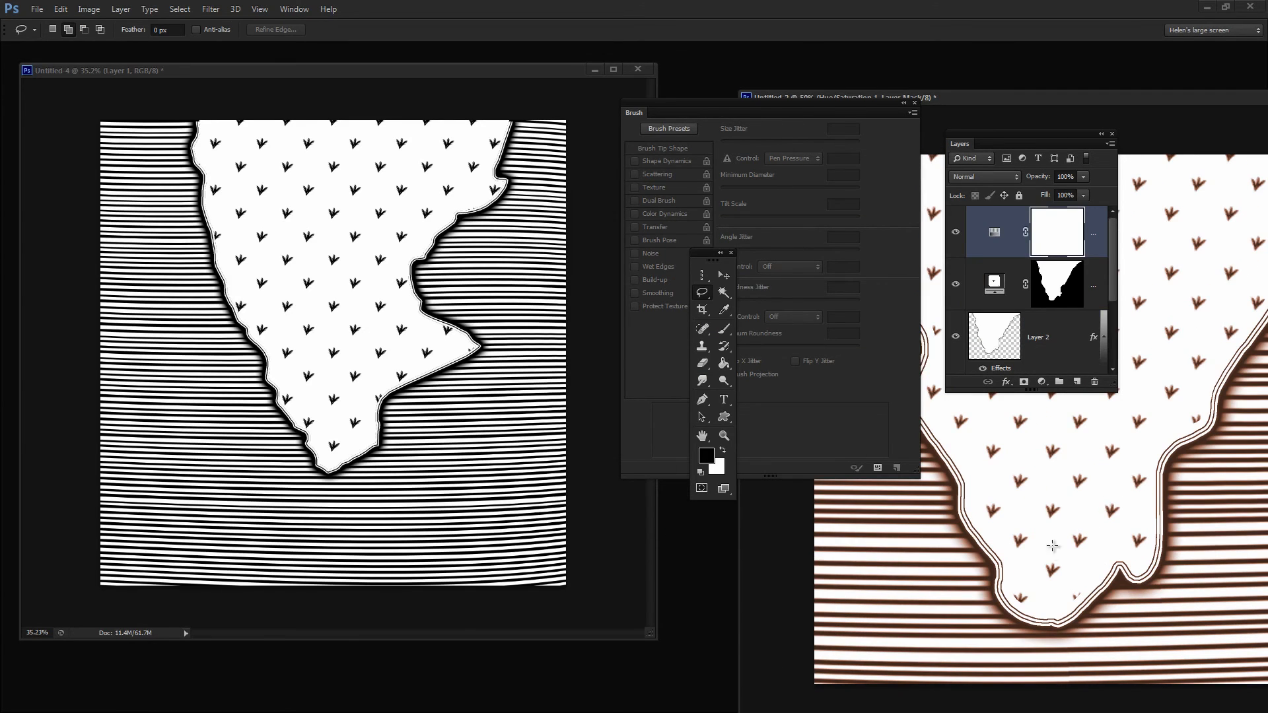
mouse_move(968, 449)
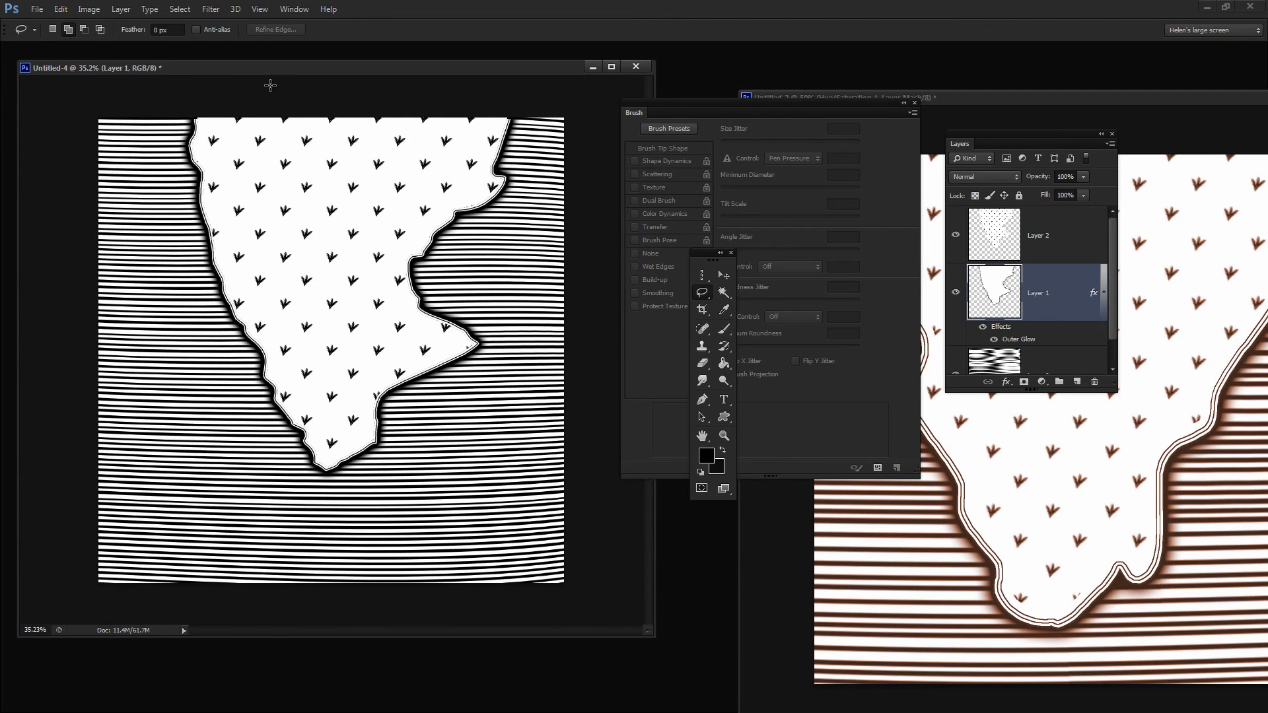
Step: Add a colorized Hue/Saturation adjustment layer: Hue 36, Saturation about 62, Lightness -9
left_click(120, 8)
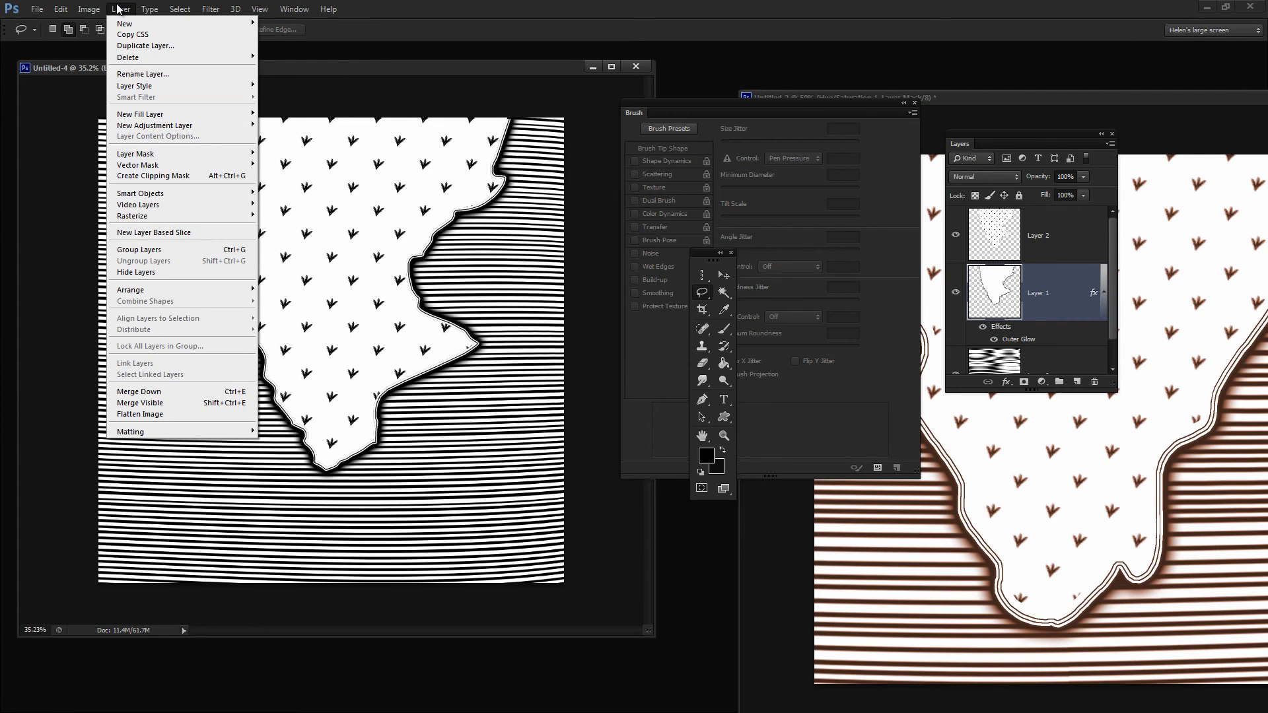
mouse_move(154, 126)
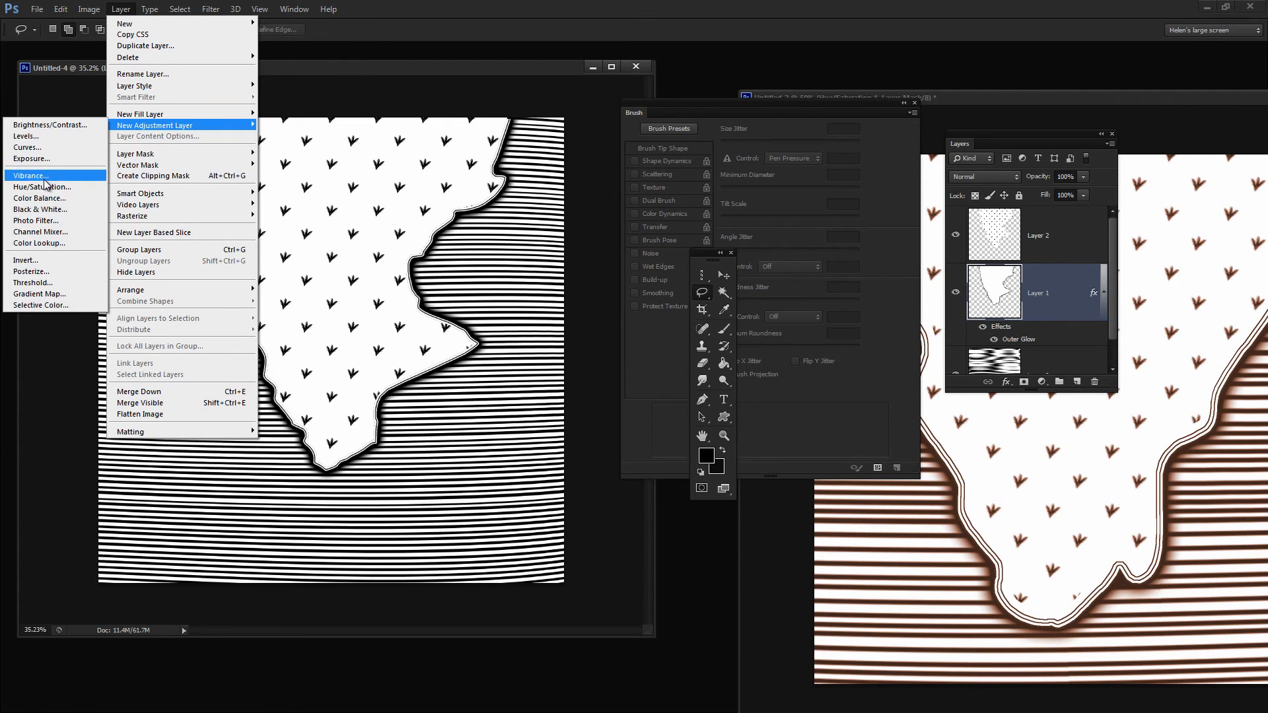
left_click(41, 187)
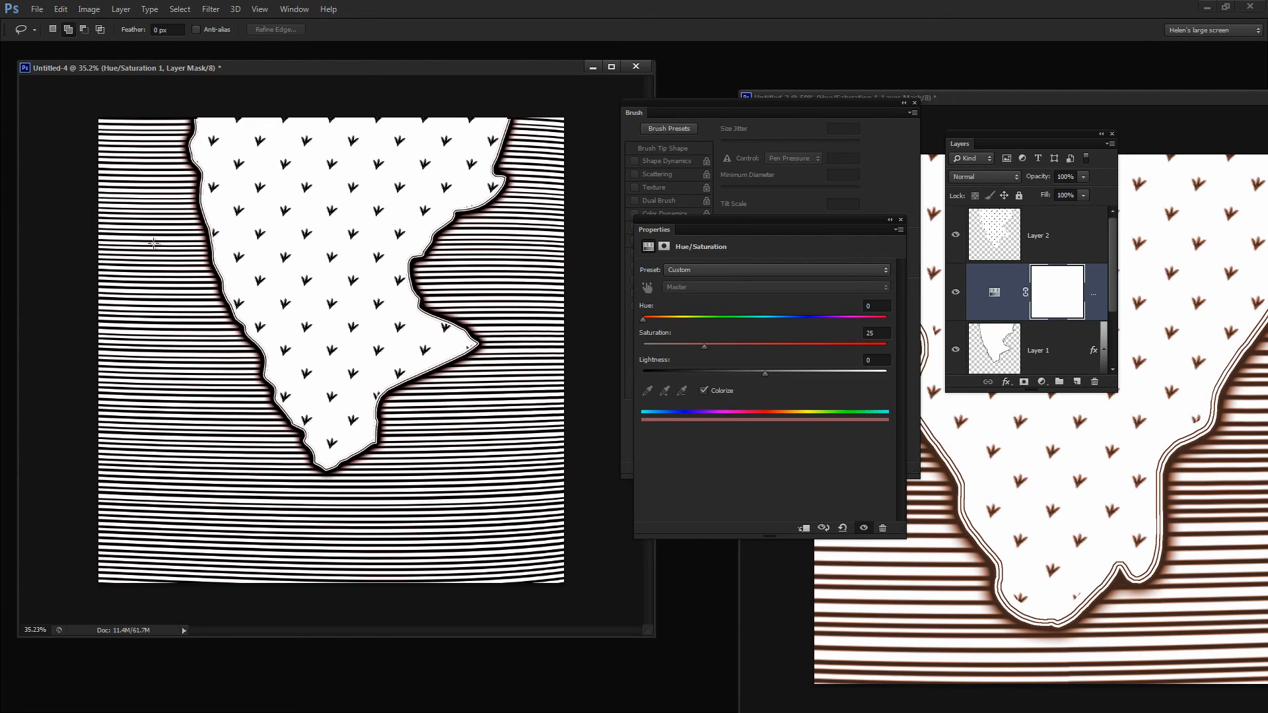
left_click_drag(645, 318, 662, 318)
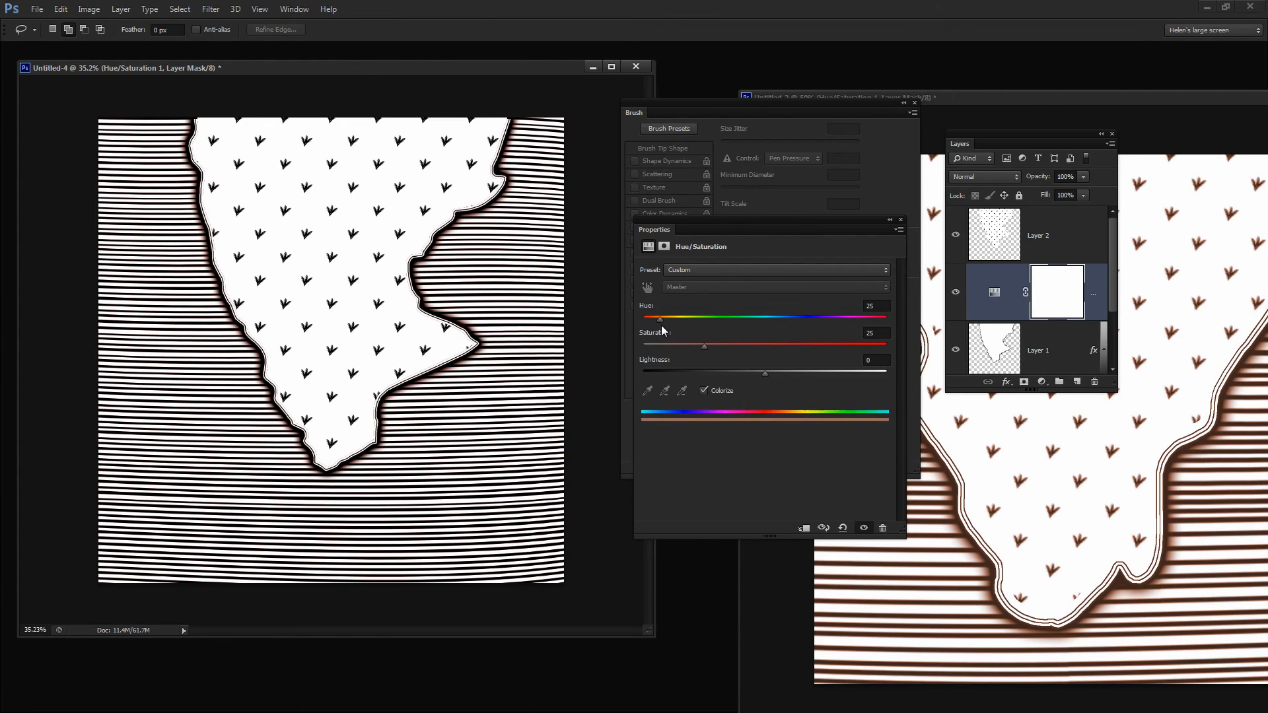
left_click_drag(662, 317, 703, 317)
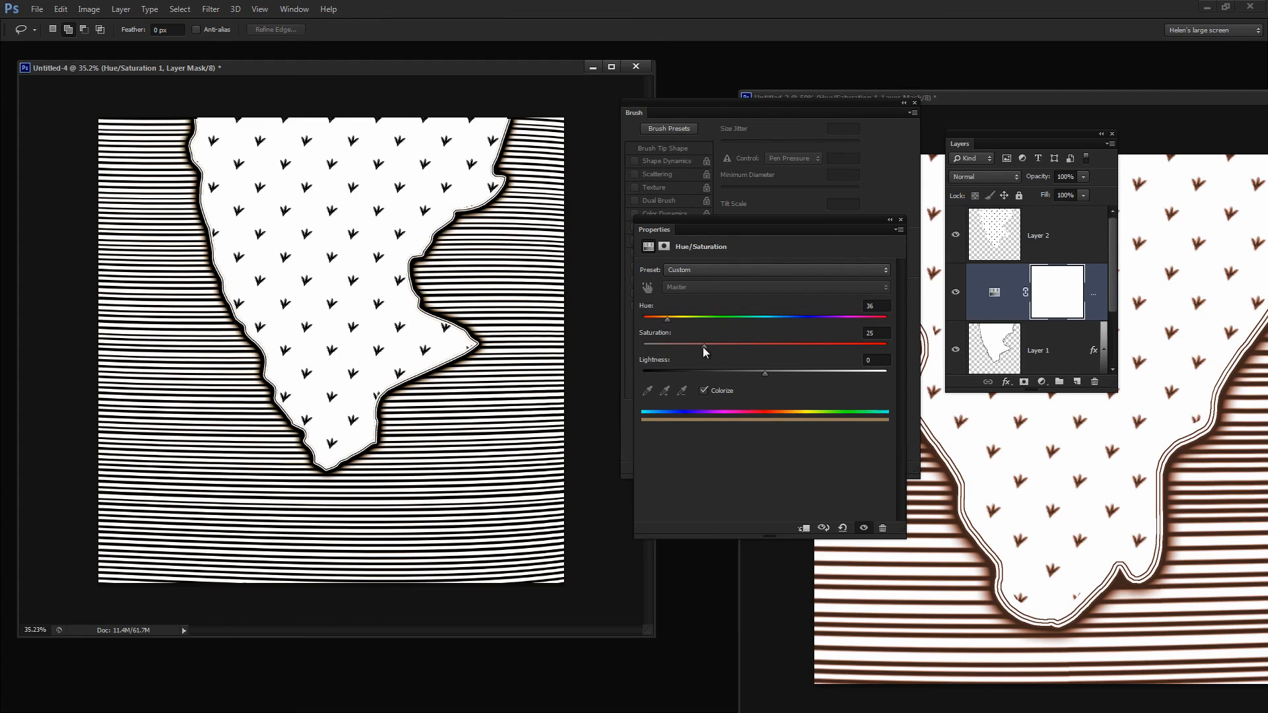
left_click_drag(703, 346, 805, 346)
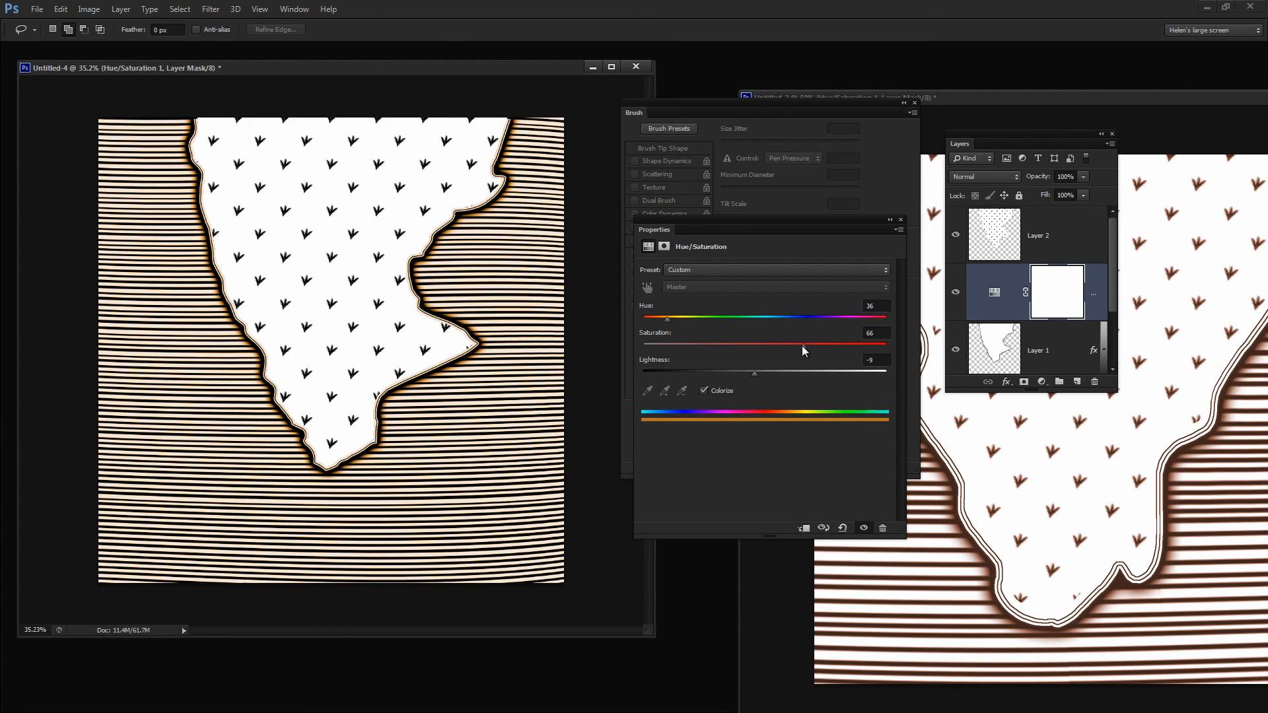
left_click_drag(804, 346, 773, 346)
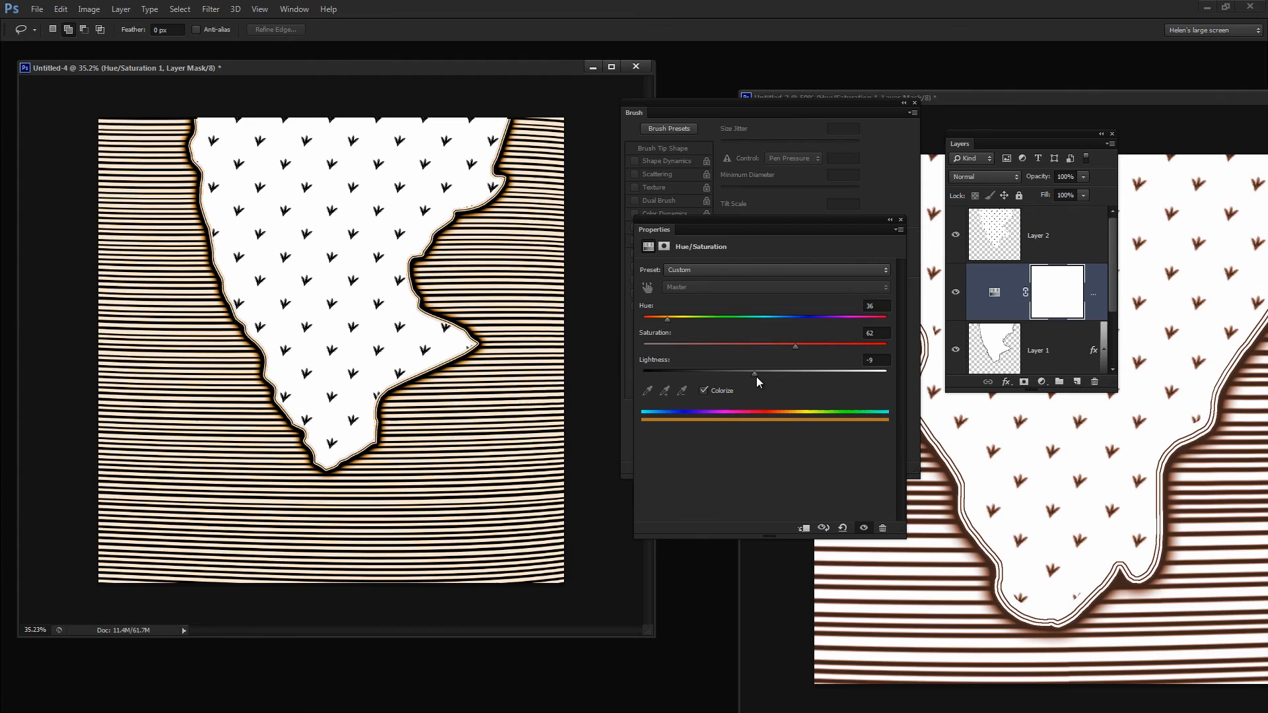
left_click_drag(774, 372, 757, 371)
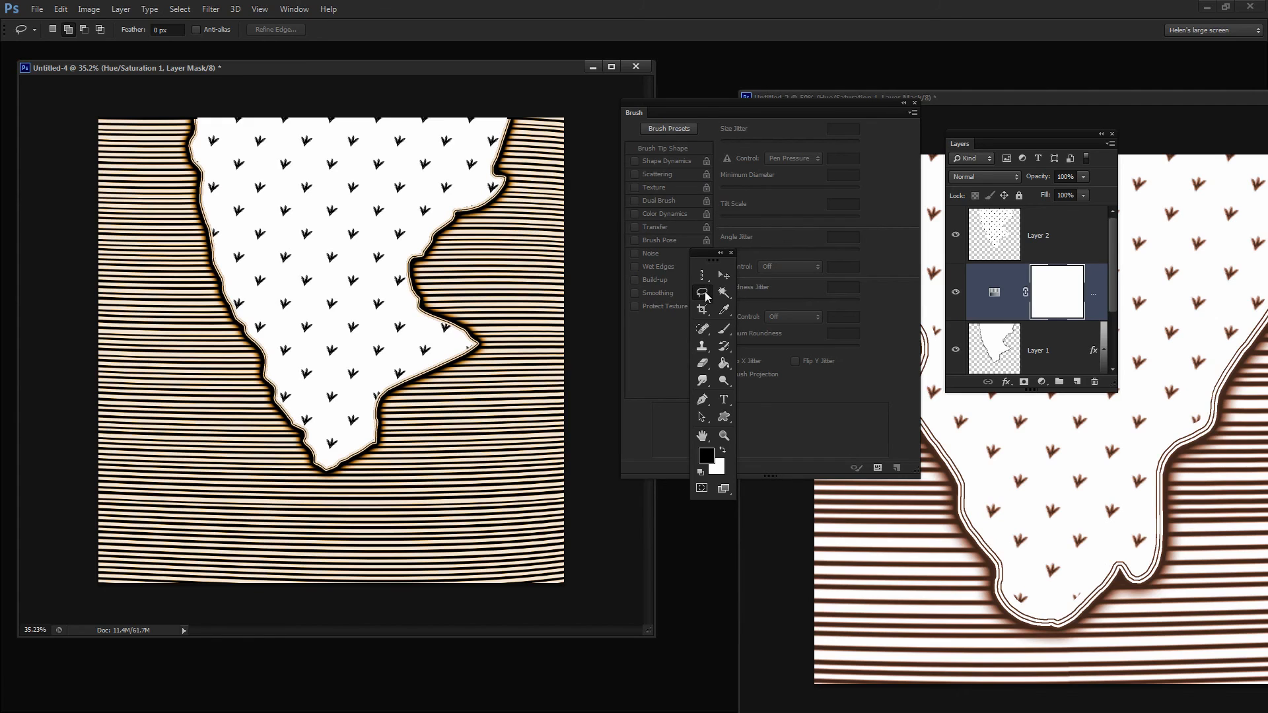
Step: Crop the image to a square framing the landmass and commit the crop
left_click(702, 310)
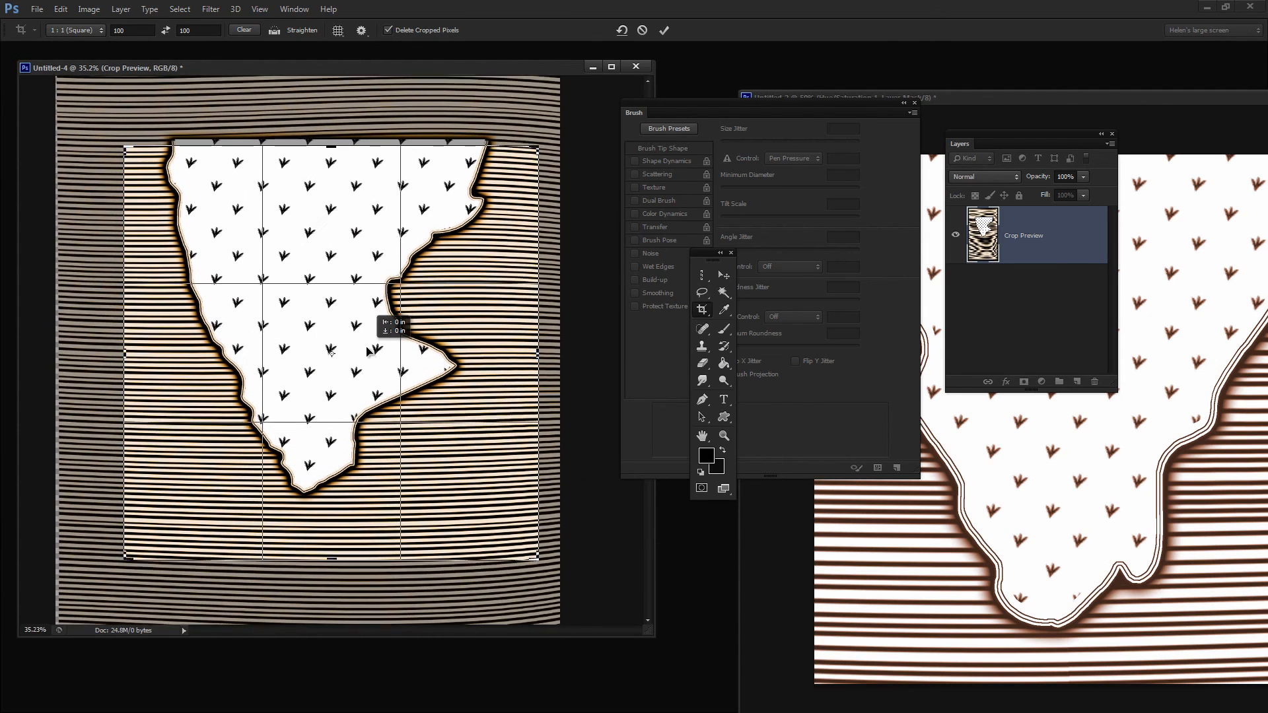
left_click(73, 30)
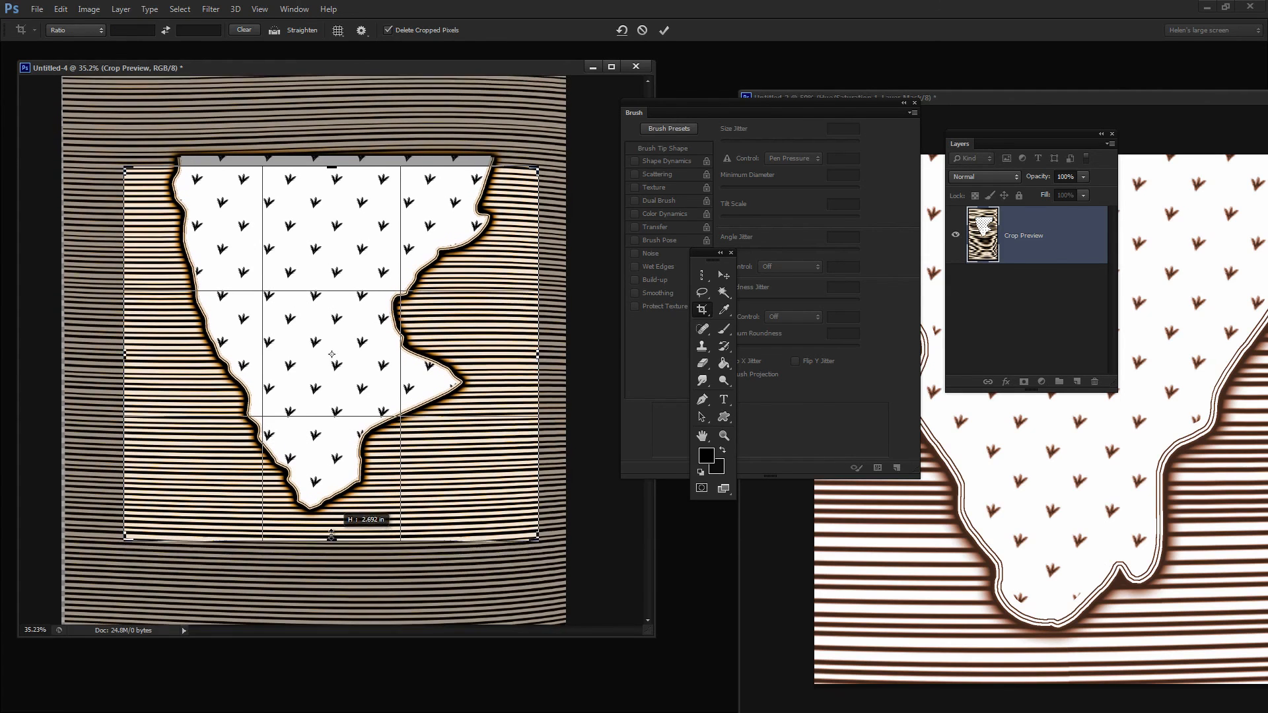
left_click(664, 30)
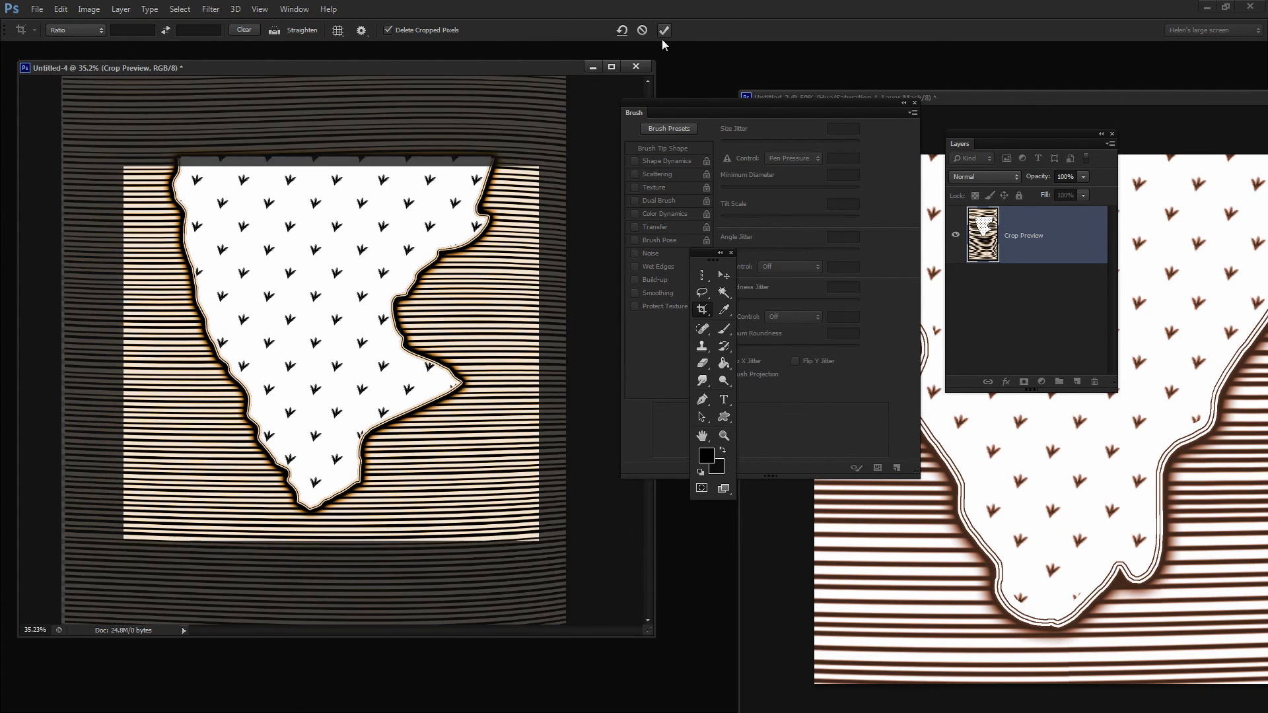
left_click(663, 30)
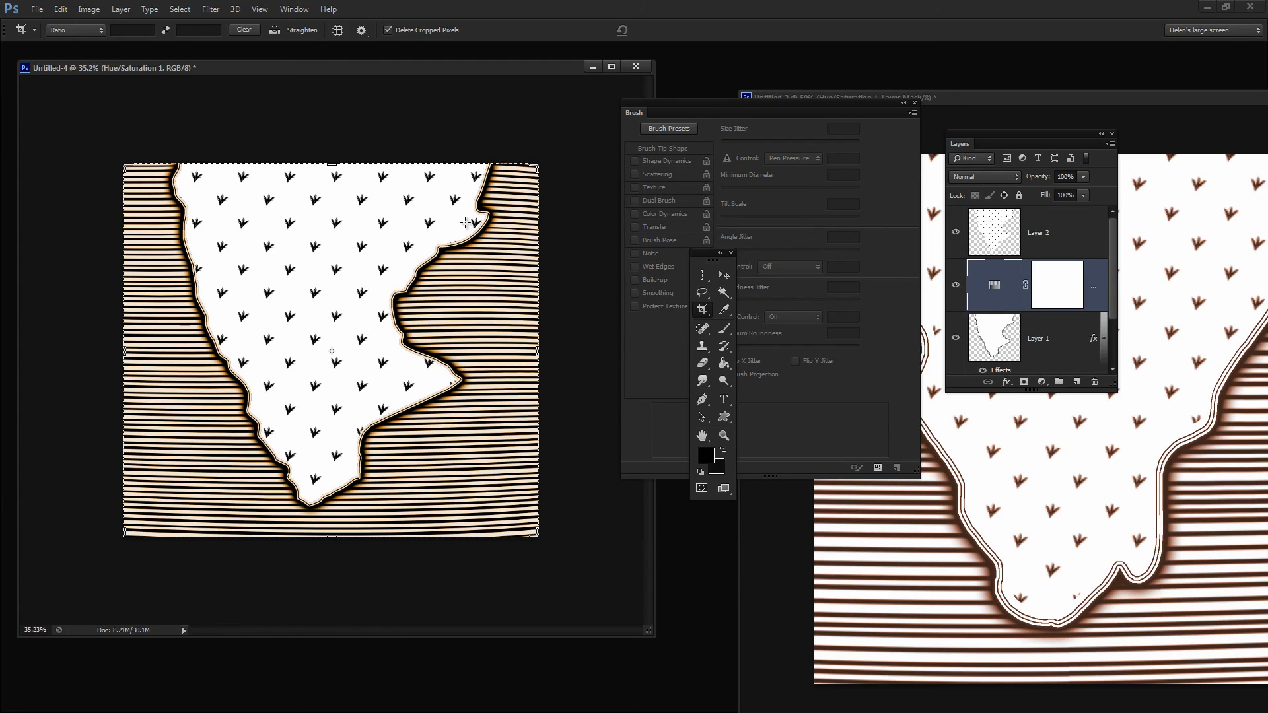
mouse_move(273, 476)
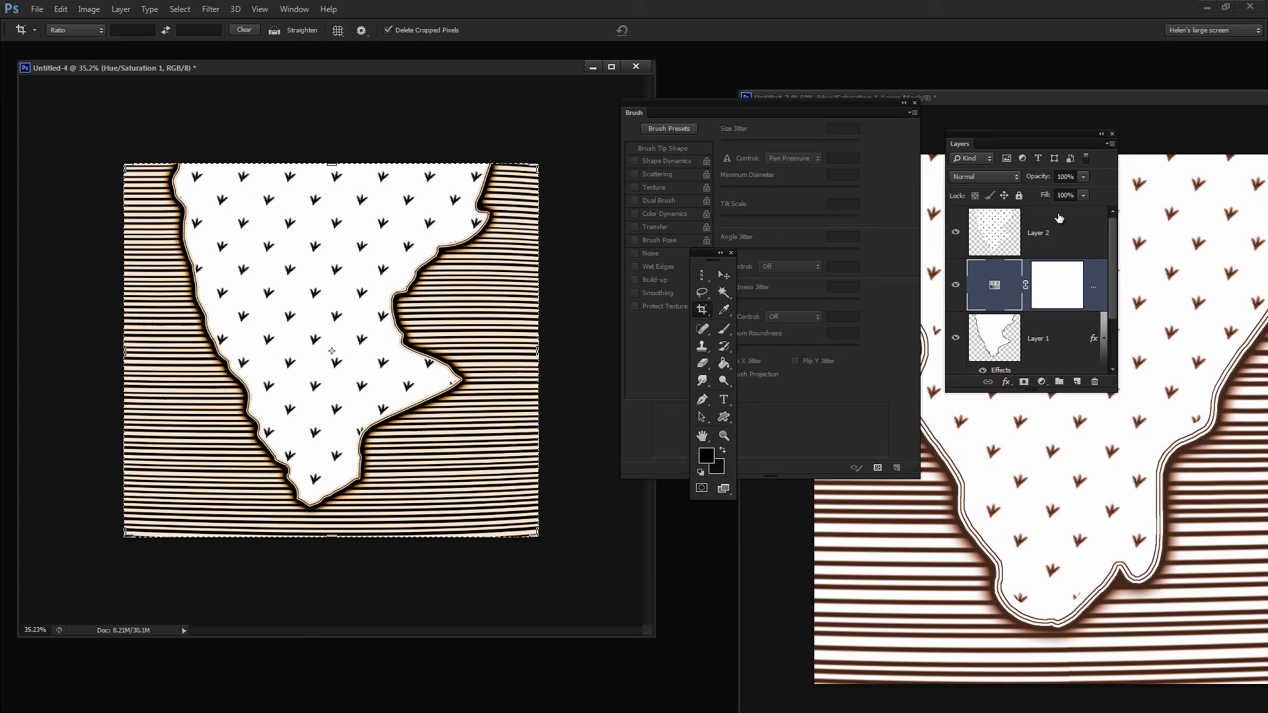
mouse_move(1007, 226)
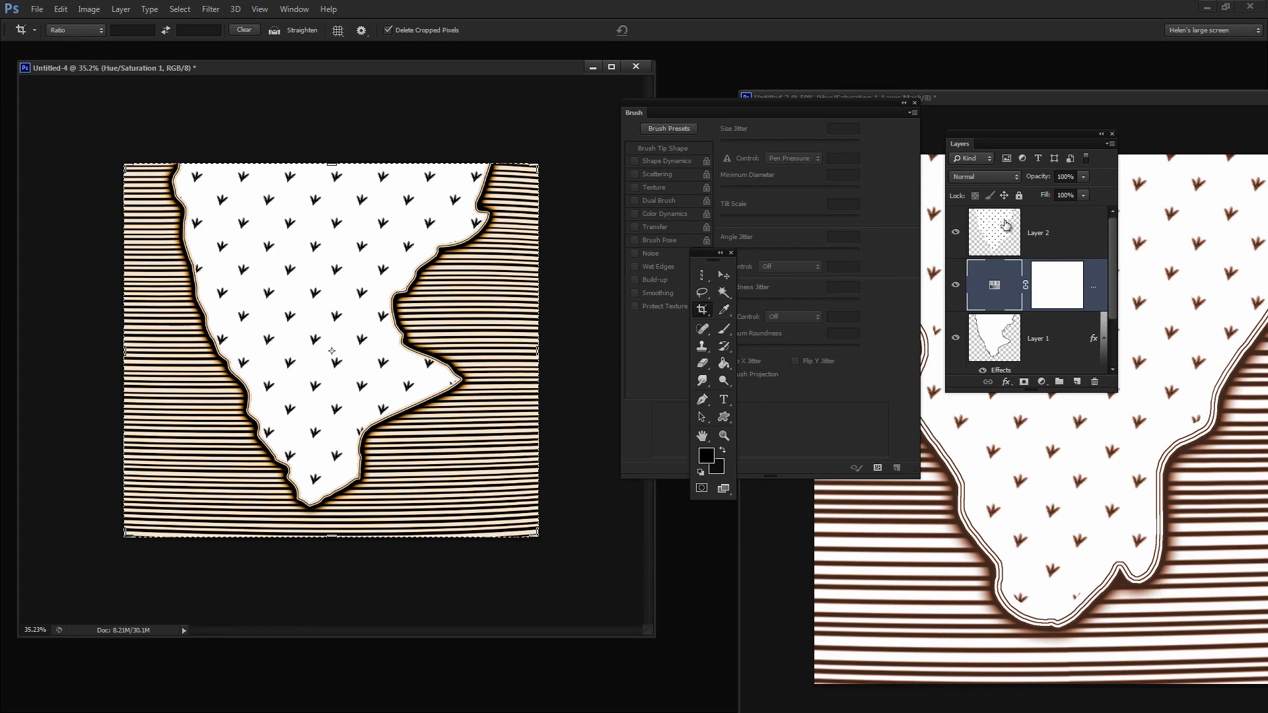
Step: Move Layer 2 below the Hue/Saturation 1 adjustment layer and select Layer 2
left_click(1057, 233)
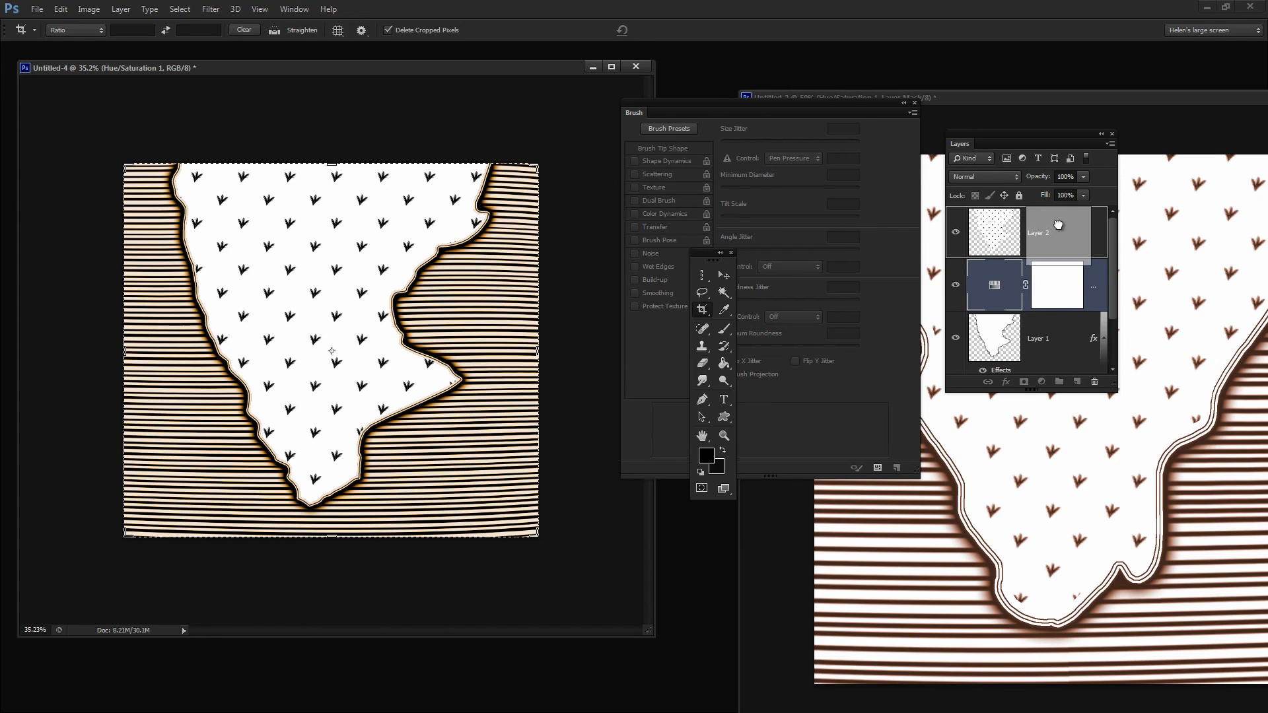
left_click(1056, 285)
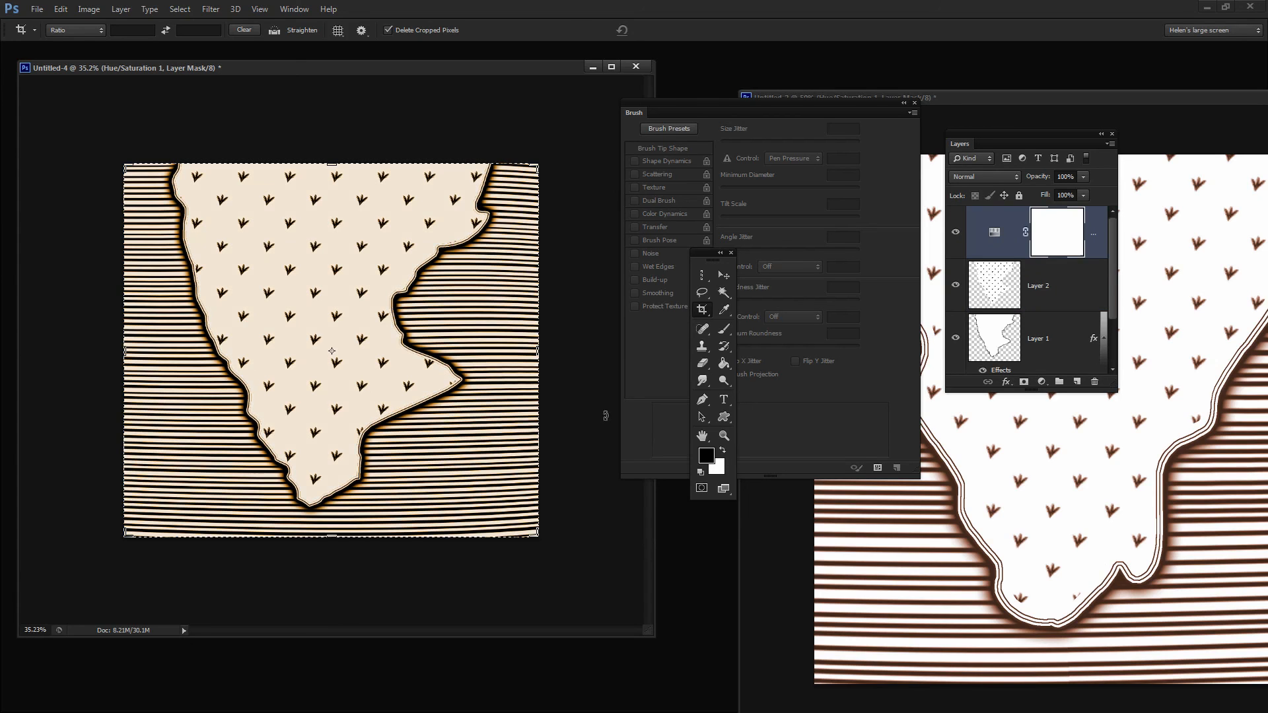
mouse_move(1048, 331)
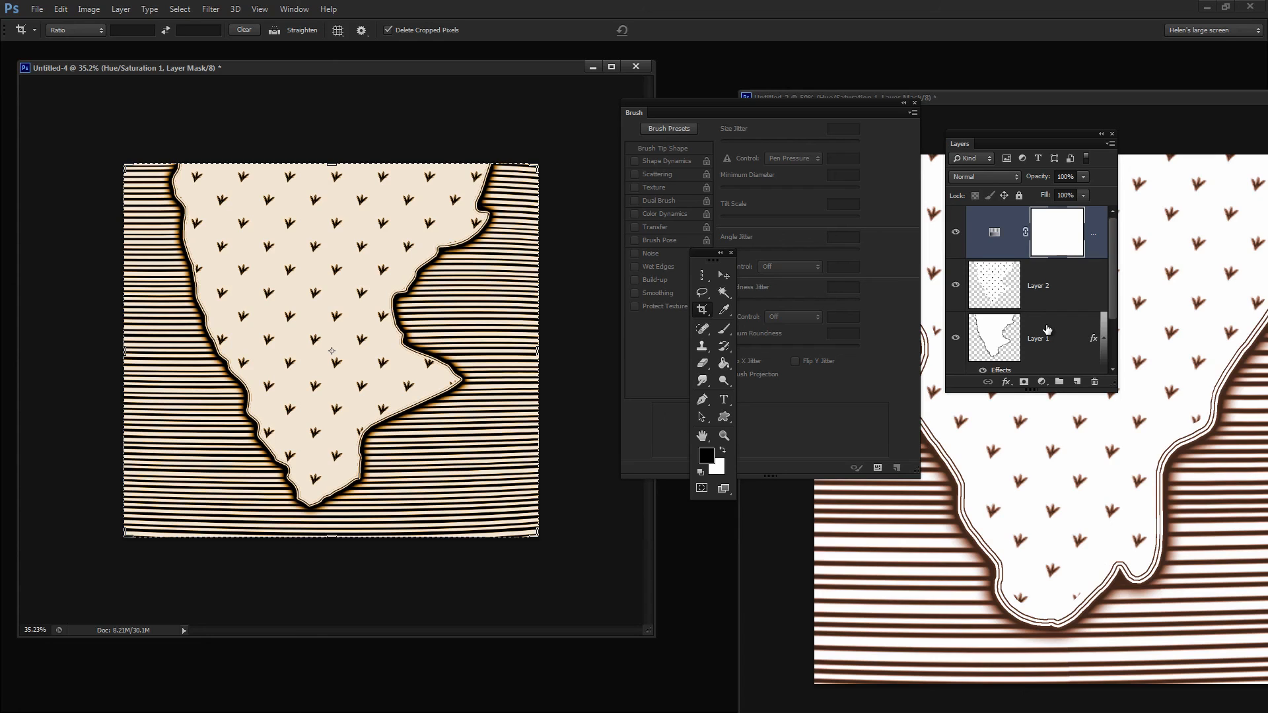
left_click(1044, 285)
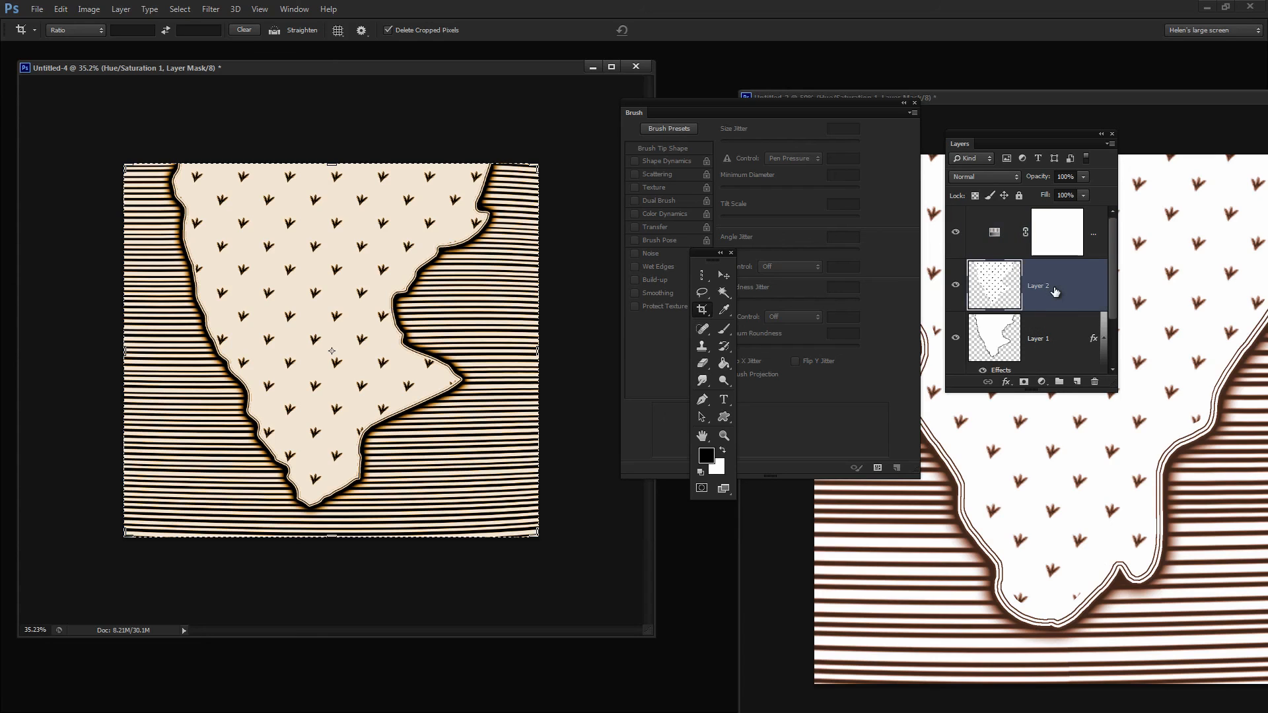